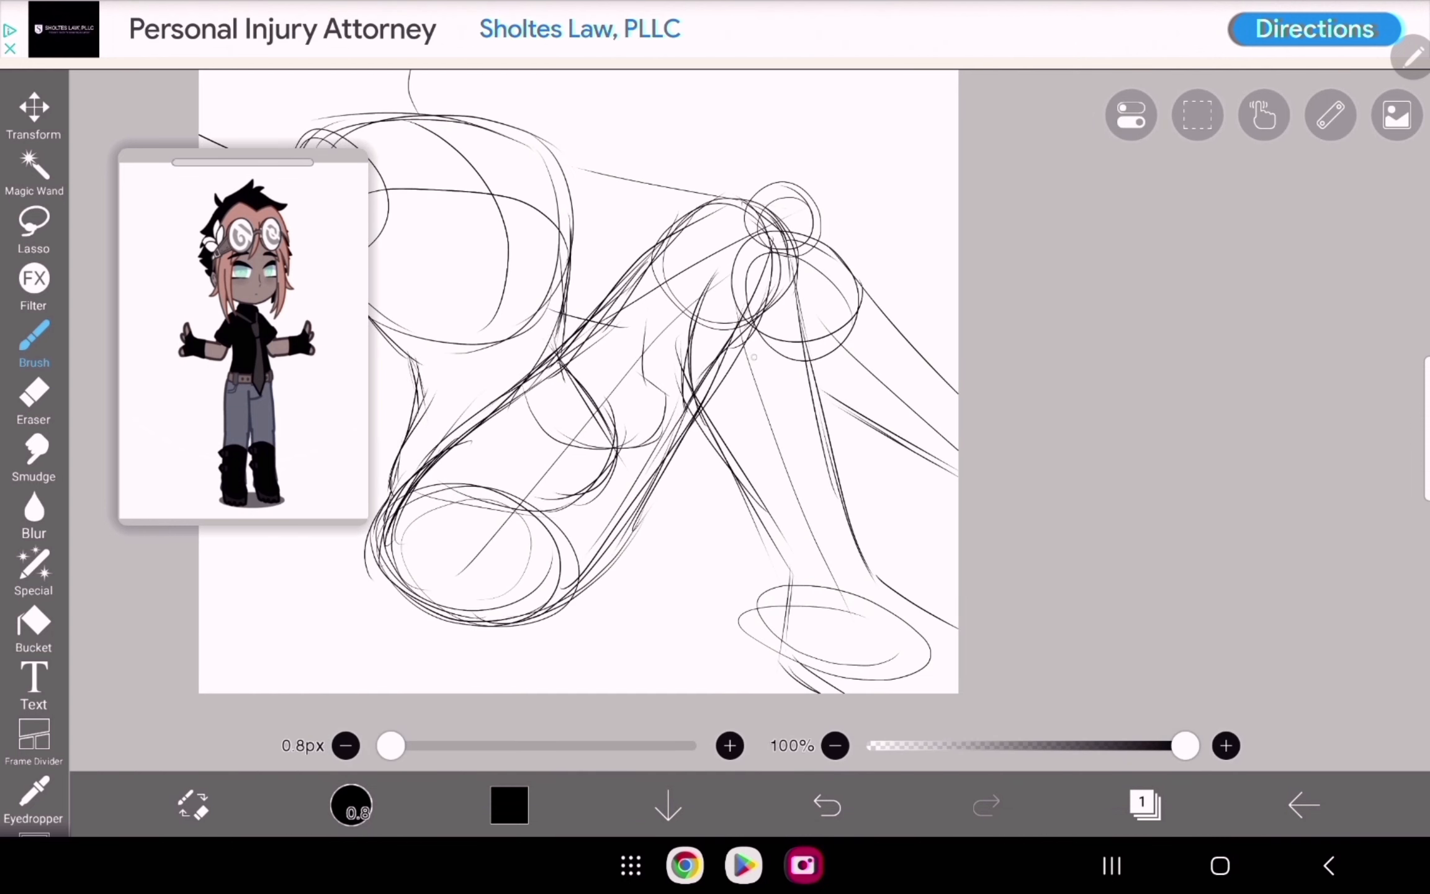
# Step: Refine the pose sketch with a 0.8px brush and ink bold black eye outlines on a new layer
pyautogui.click(826, 805)
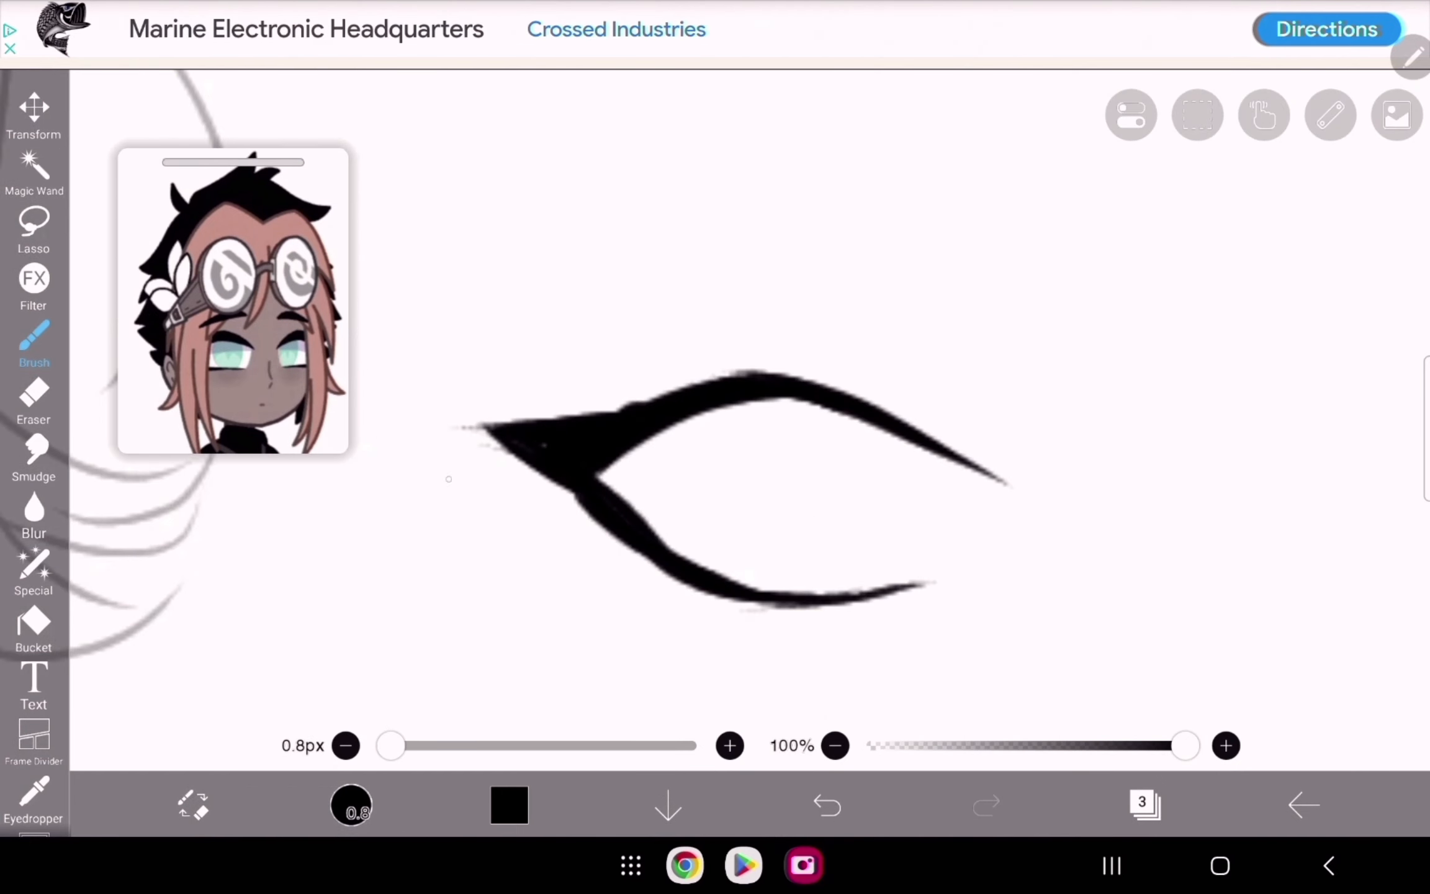
# Step: Move the eyes and goggle strokes, sketch a hair accessory, and ink a larger pointed eye
pyautogui.click(34, 107)
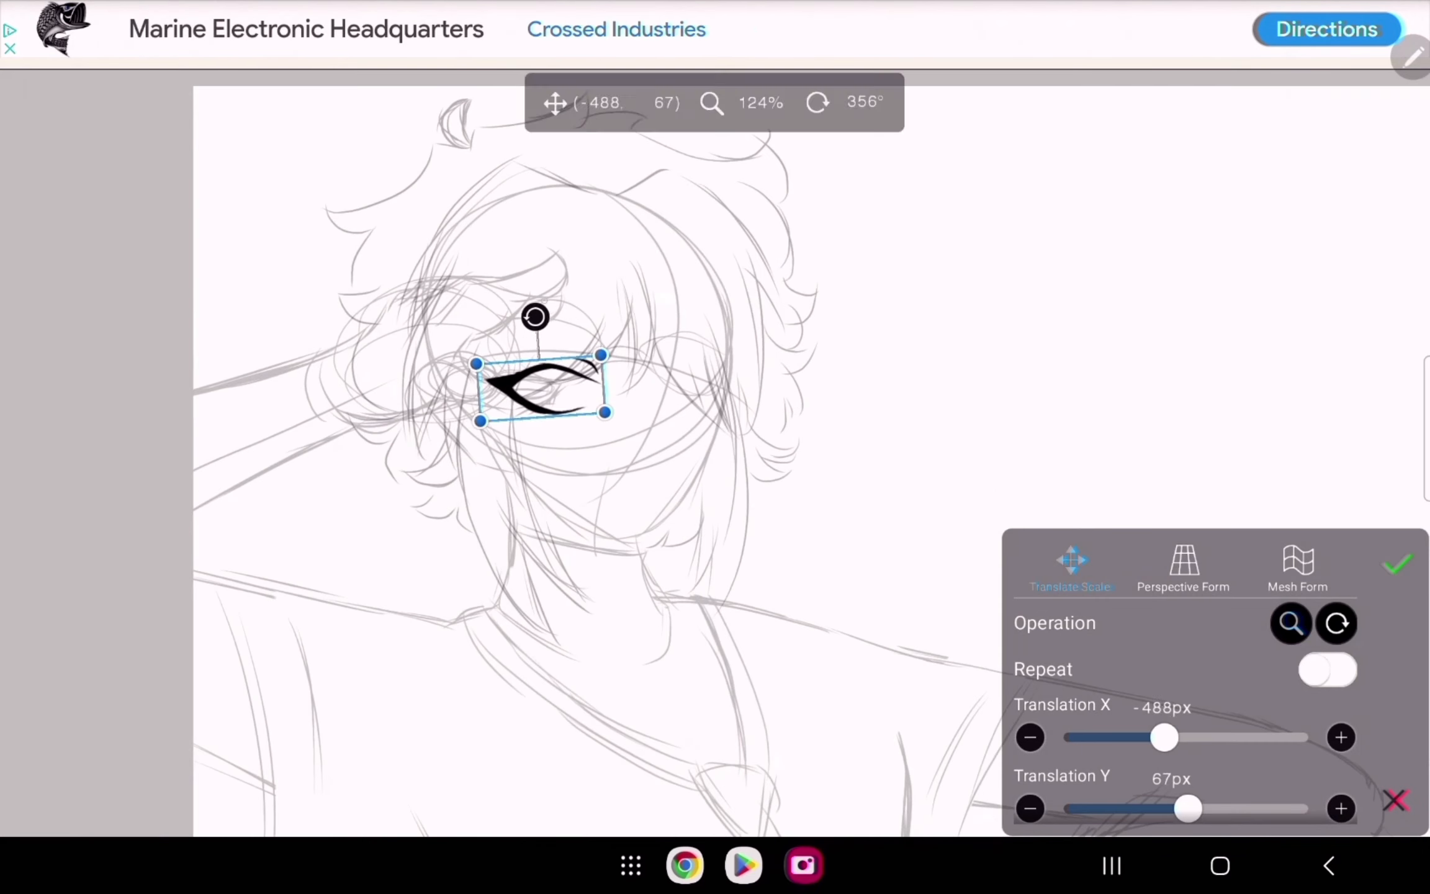
pyautogui.click(1397, 564)
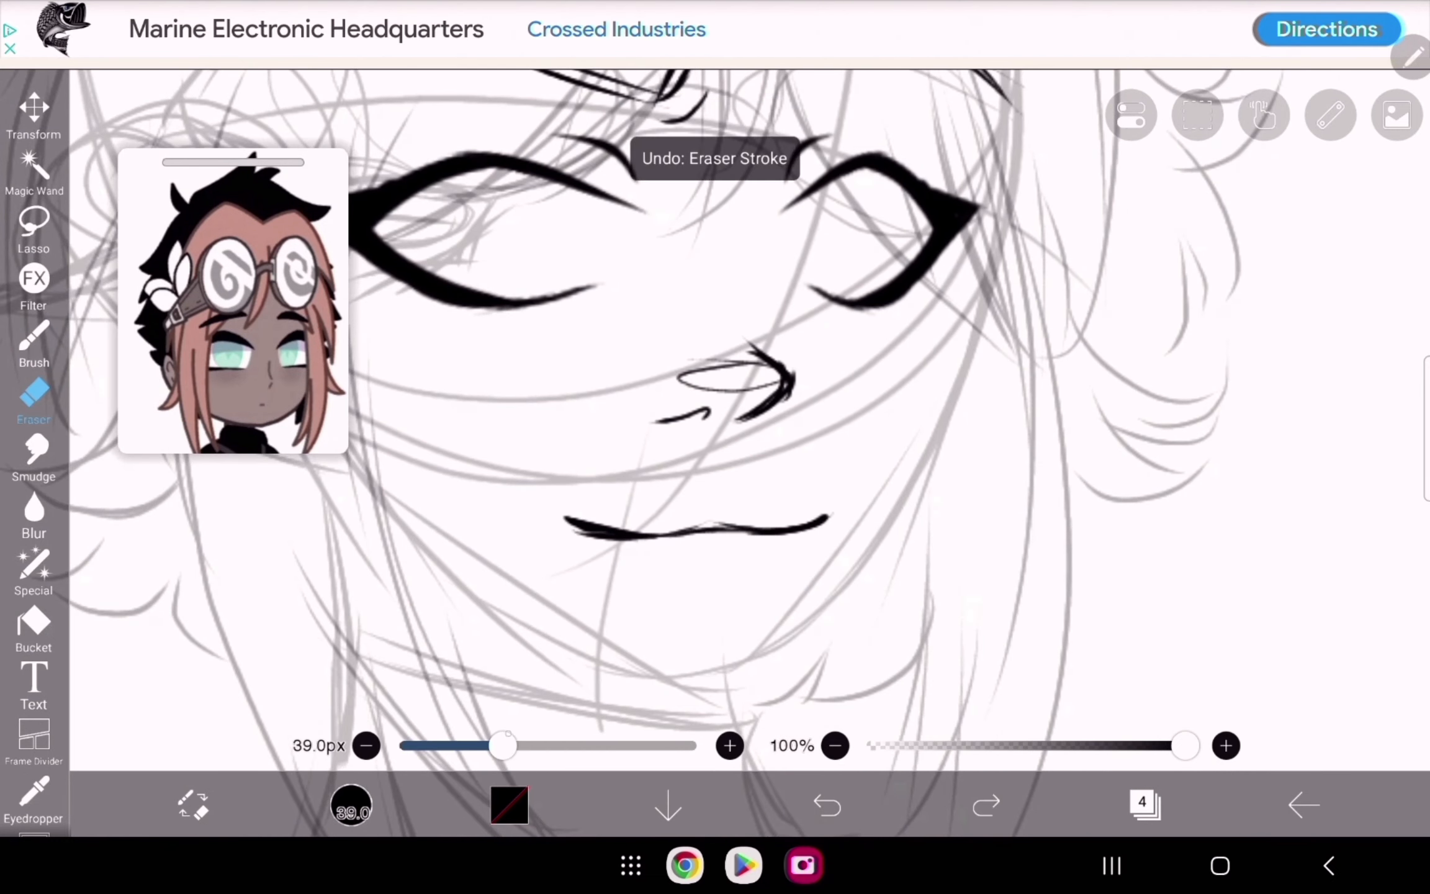
pyautogui.click(33, 342)
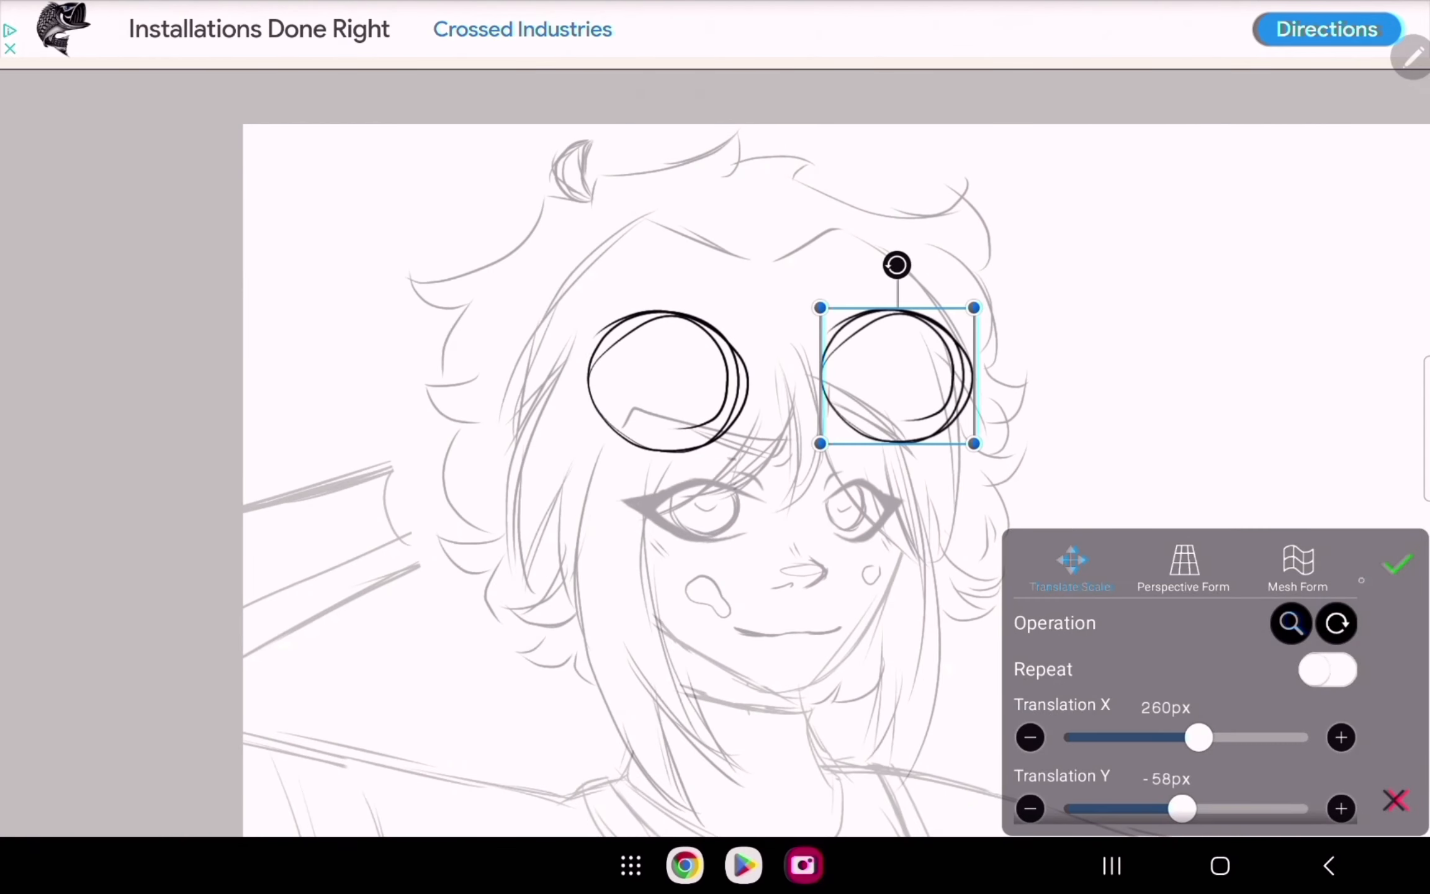
pyautogui.click(1397, 563)
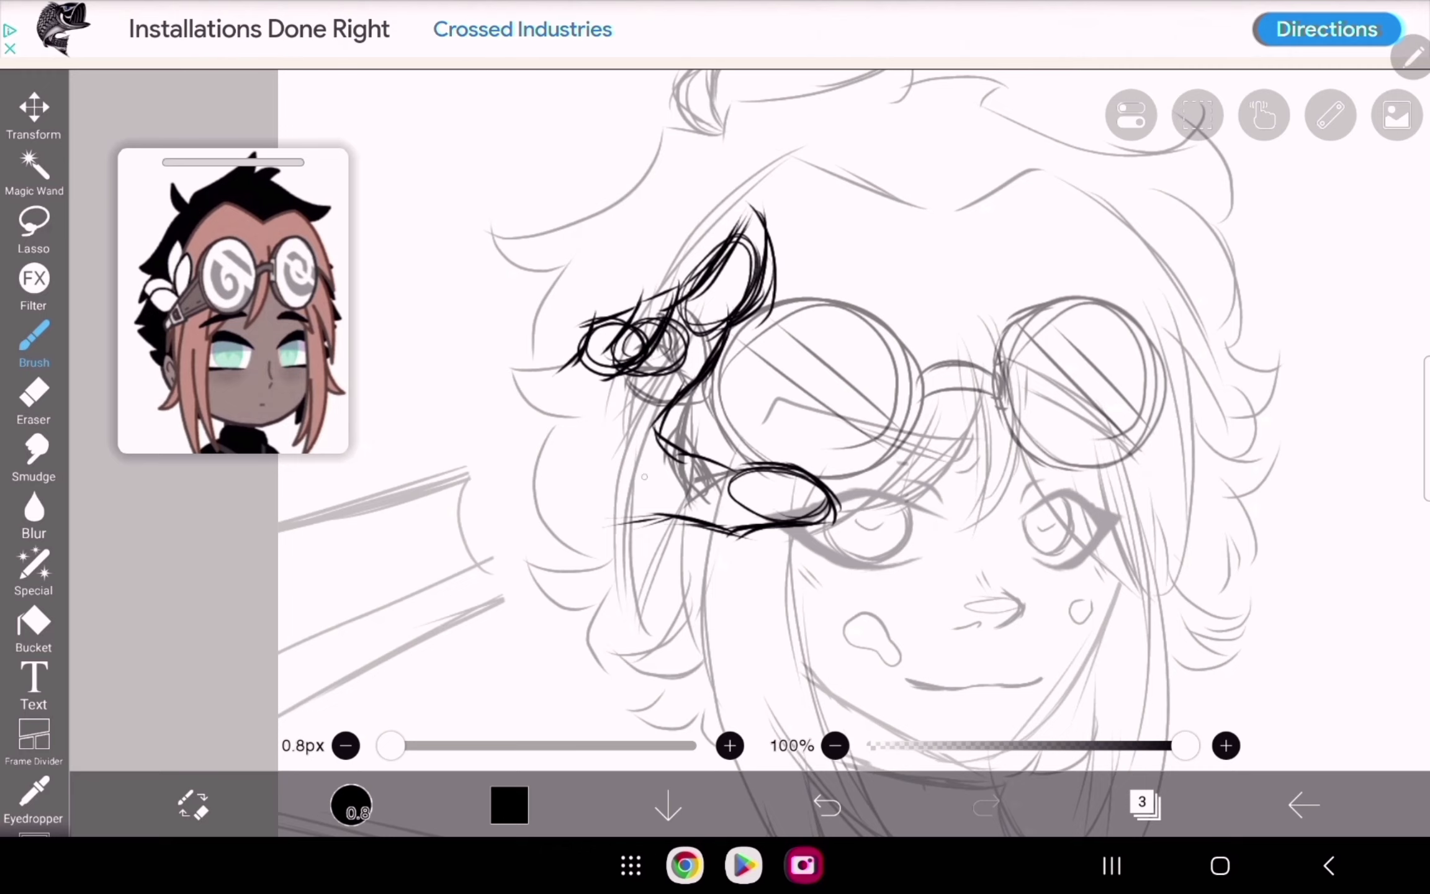
pyautogui.click(34, 114)
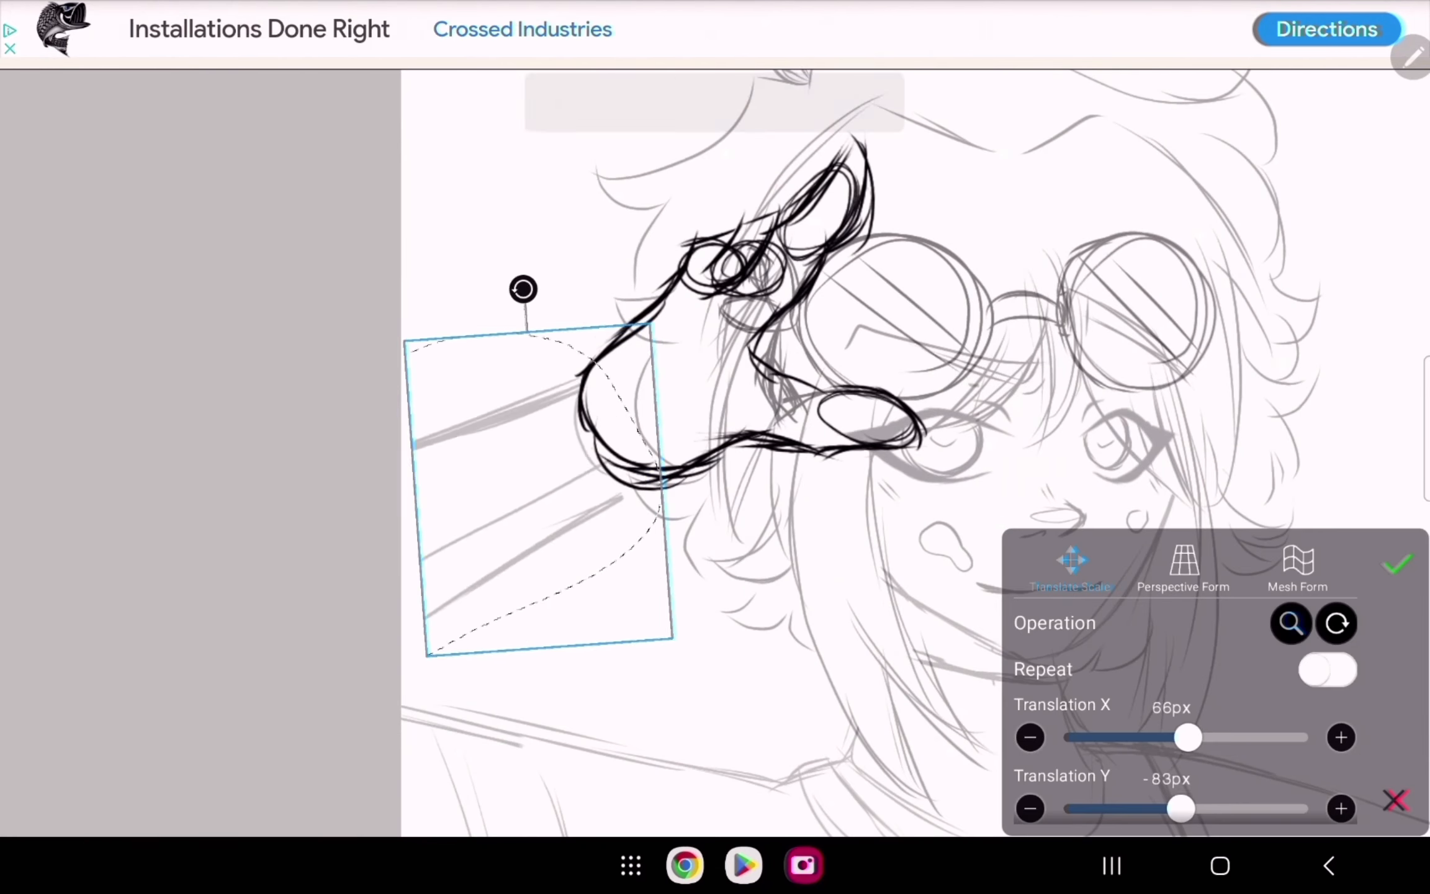
pyautogui.click(1397, 564)
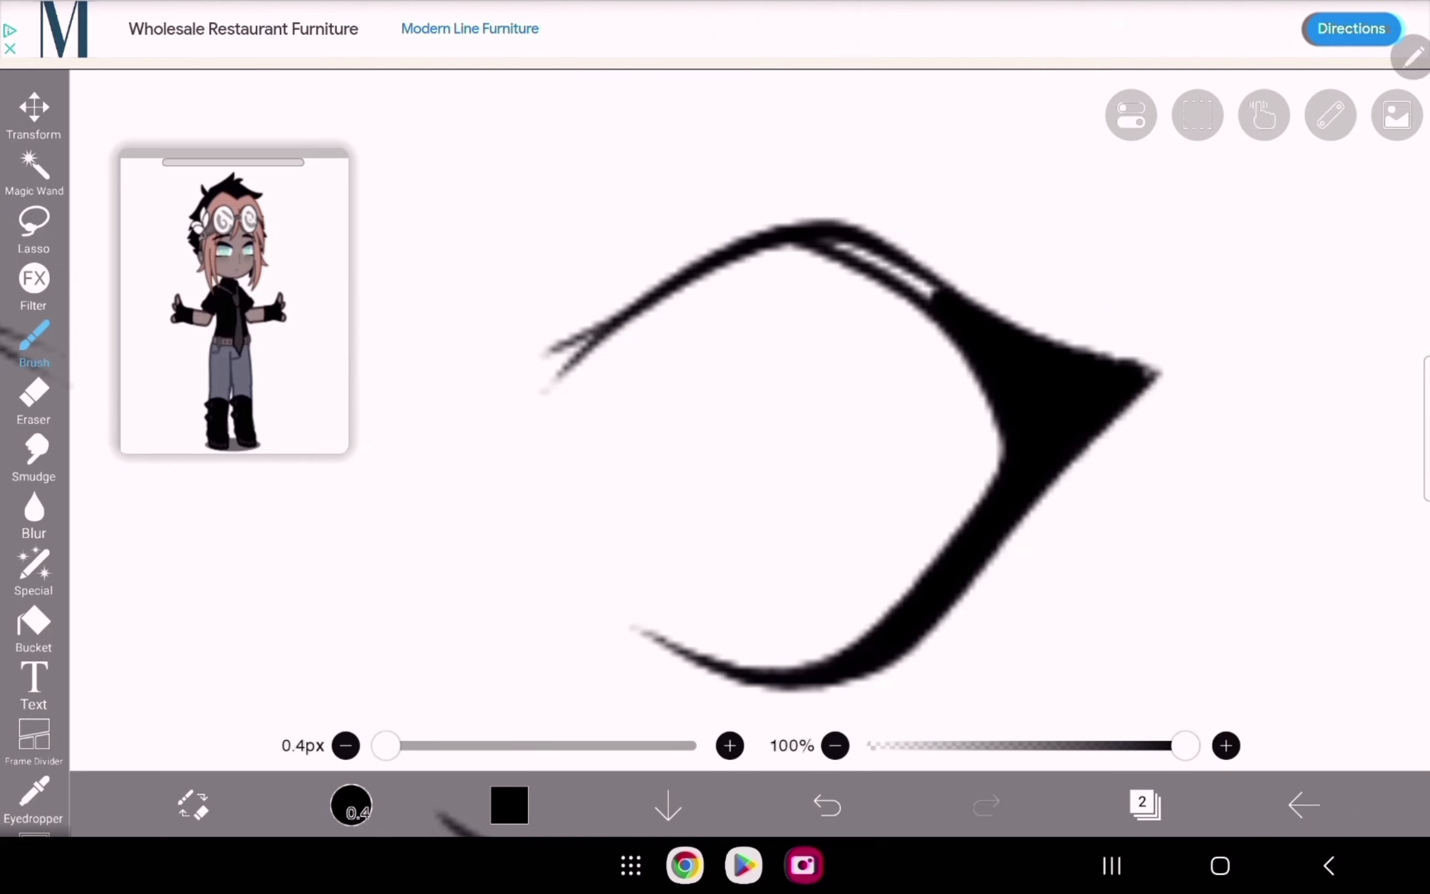
# Step: Trace the face, raised hand, bangs and goggle lenses in clean 0.4px black lines
pyautogui.click(826, 804)
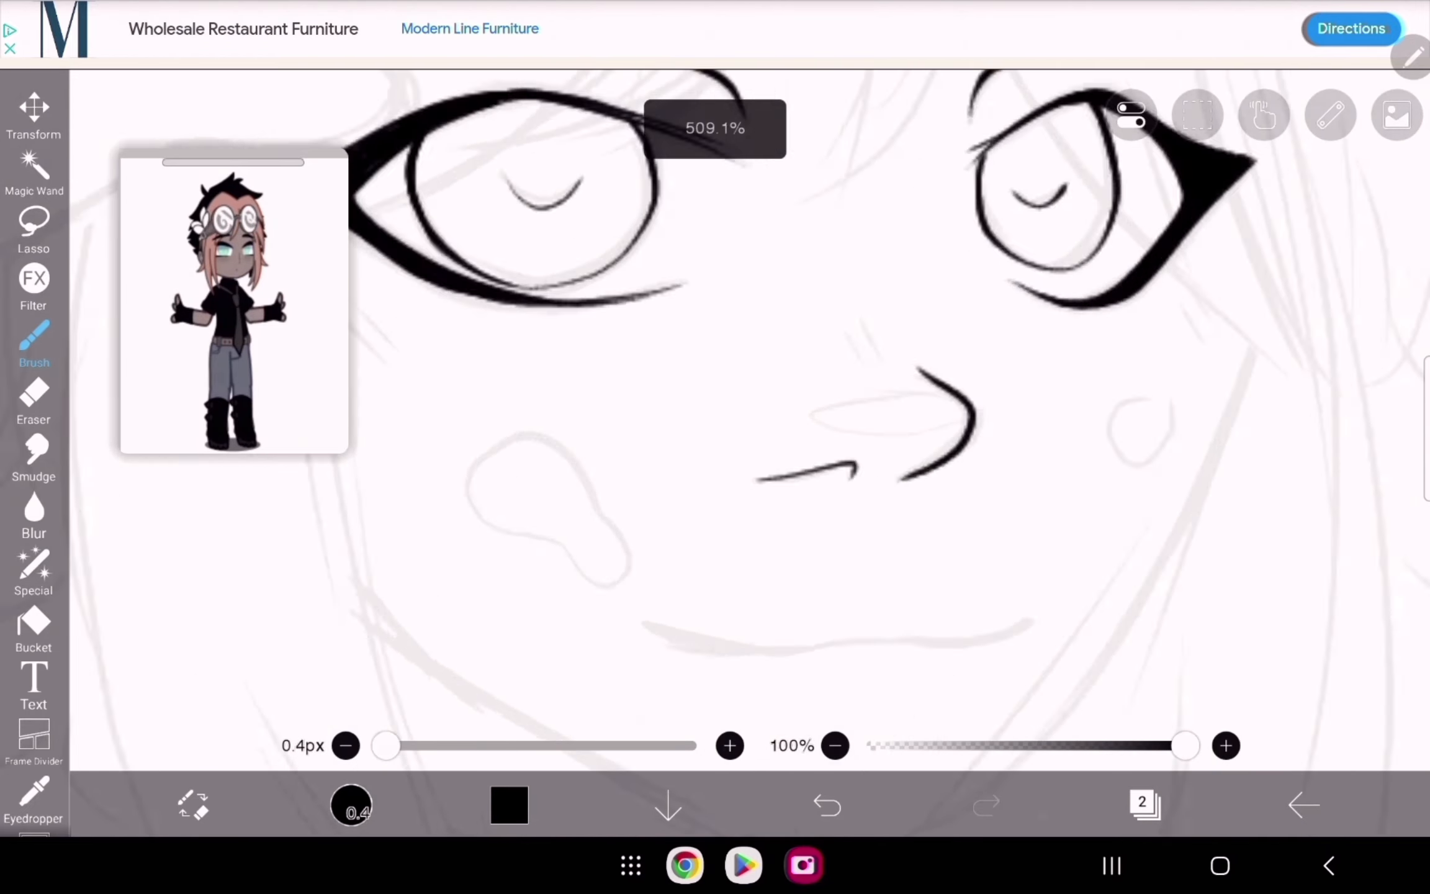
pyautogui.click(826, 805)
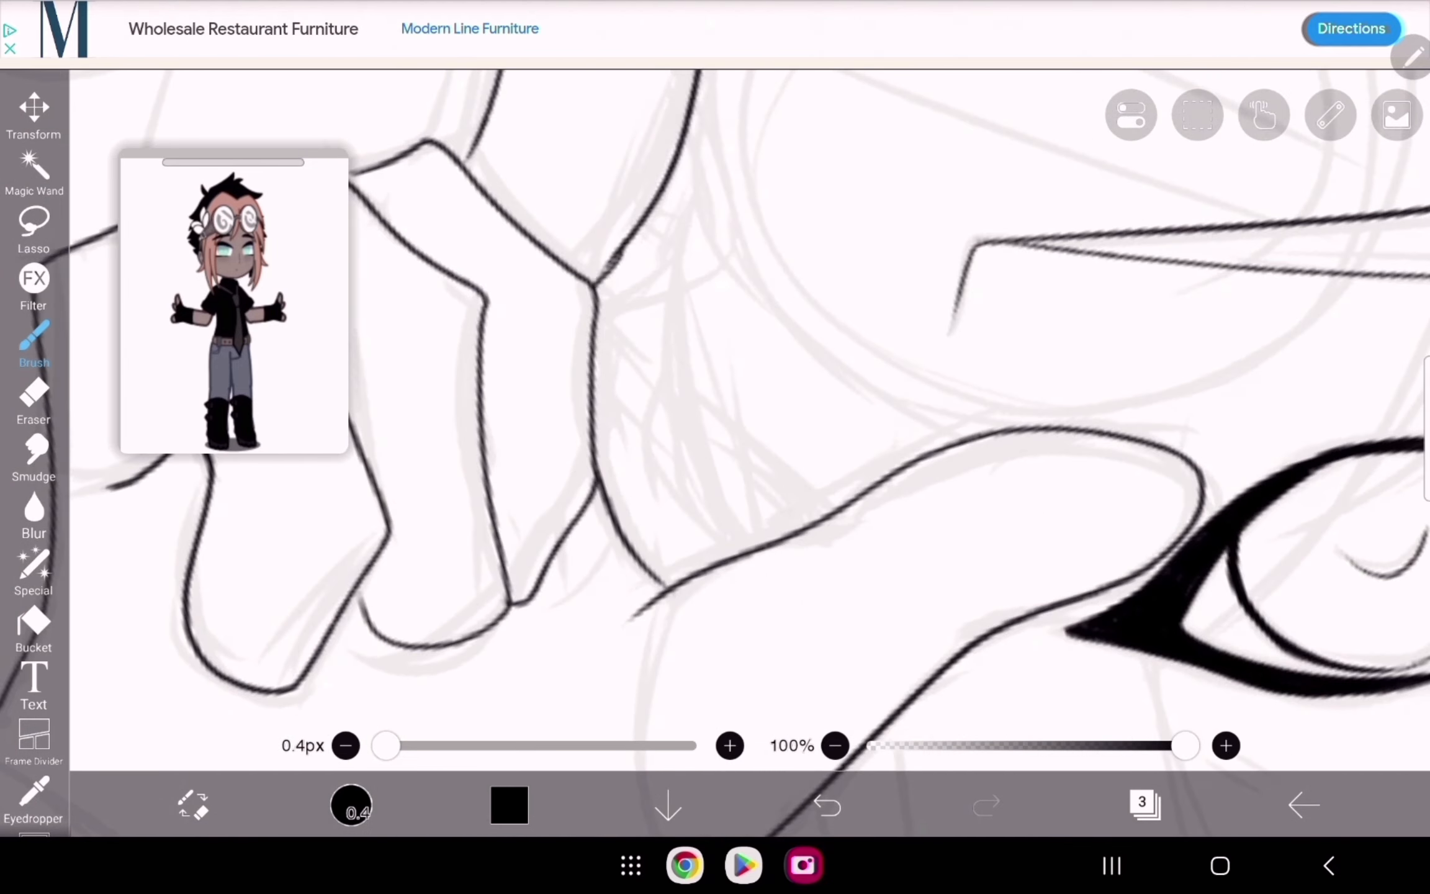
pyautogui.click(826, 805)
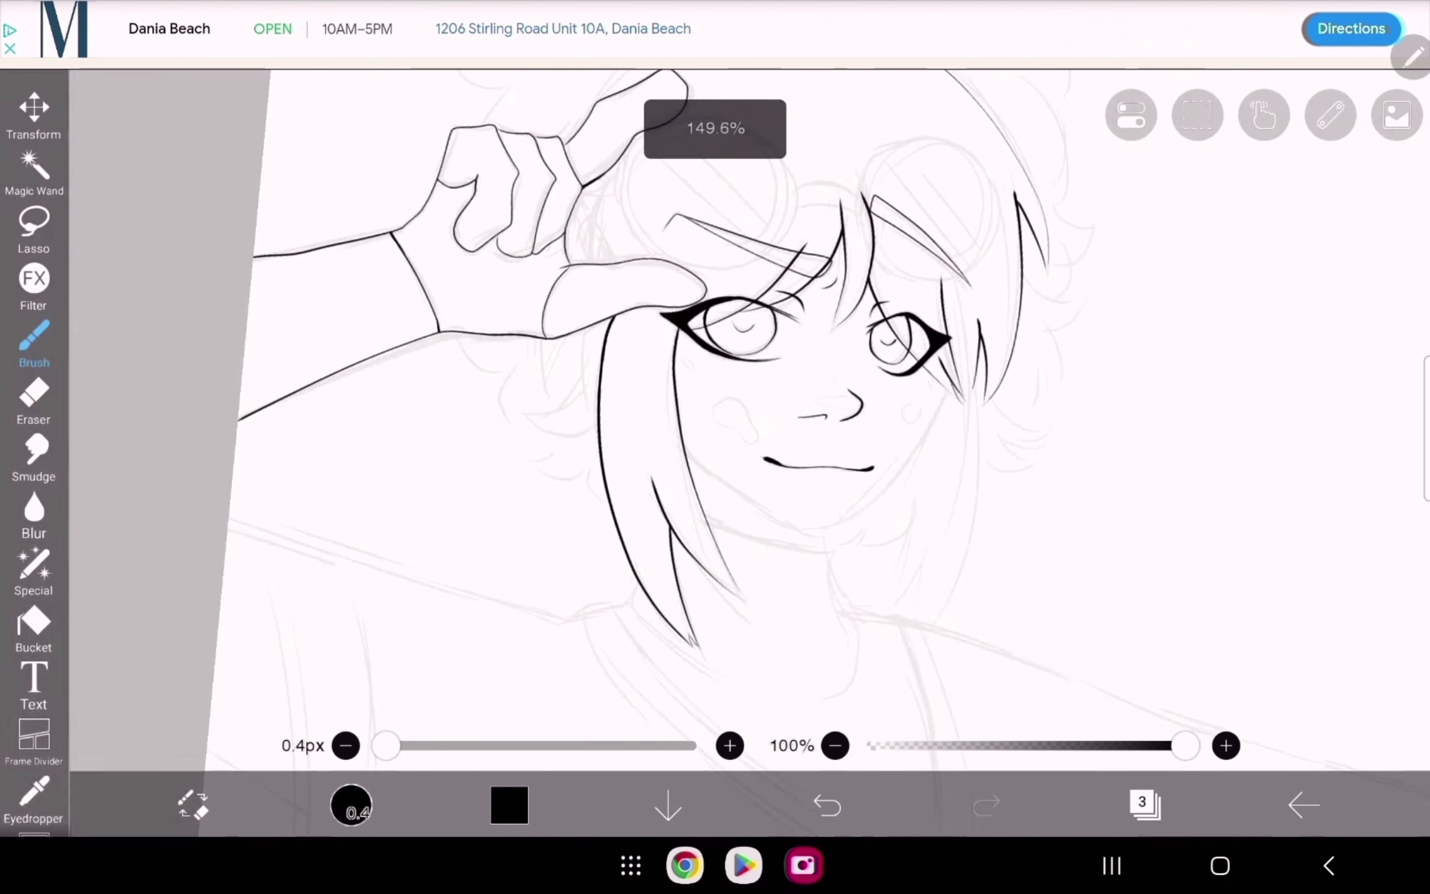
pyautogui.click(825, 804)
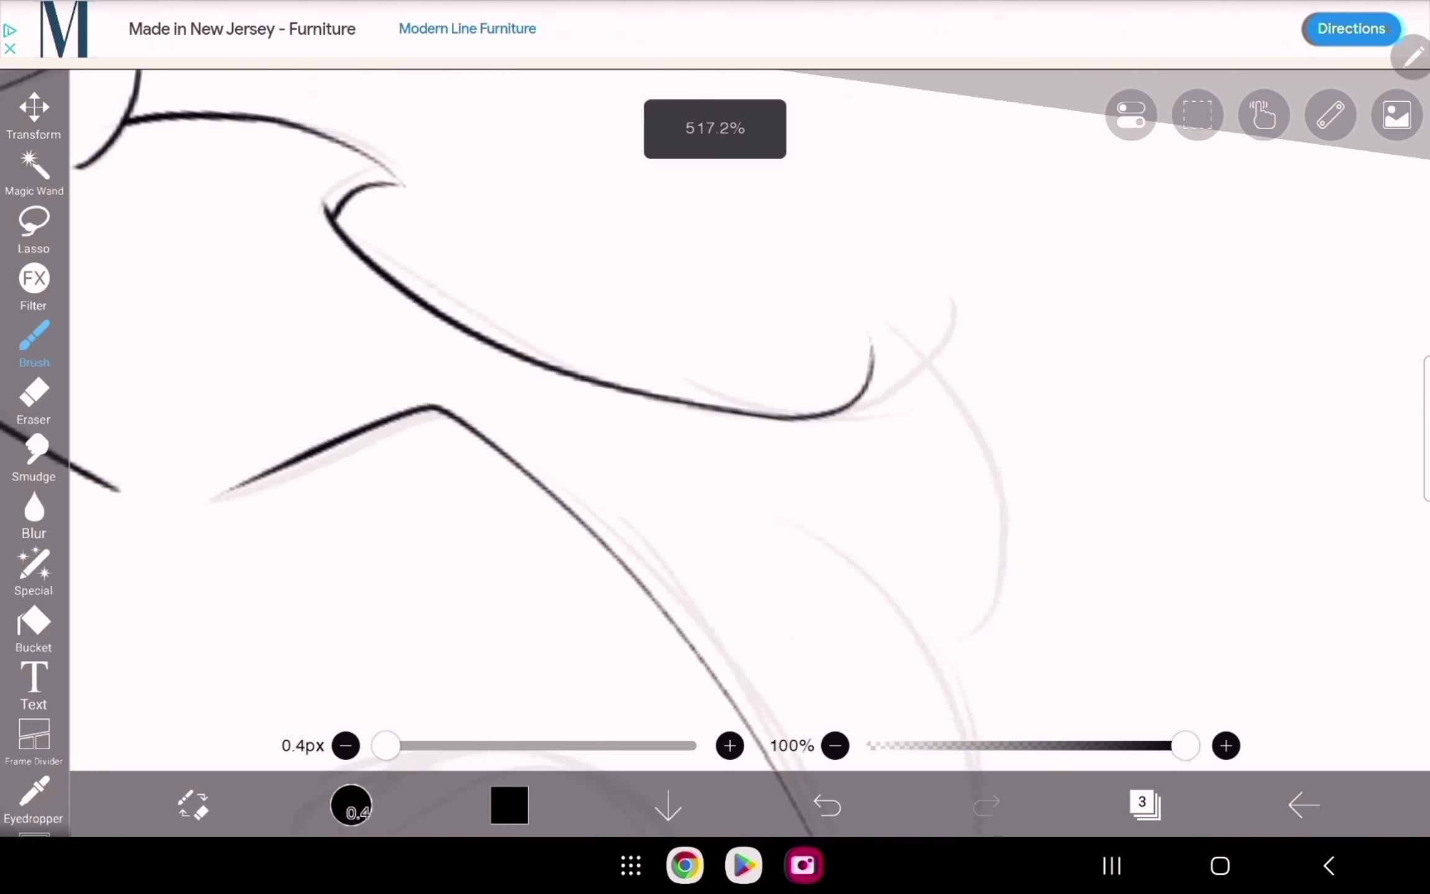
pyautogui.click(826, 804)
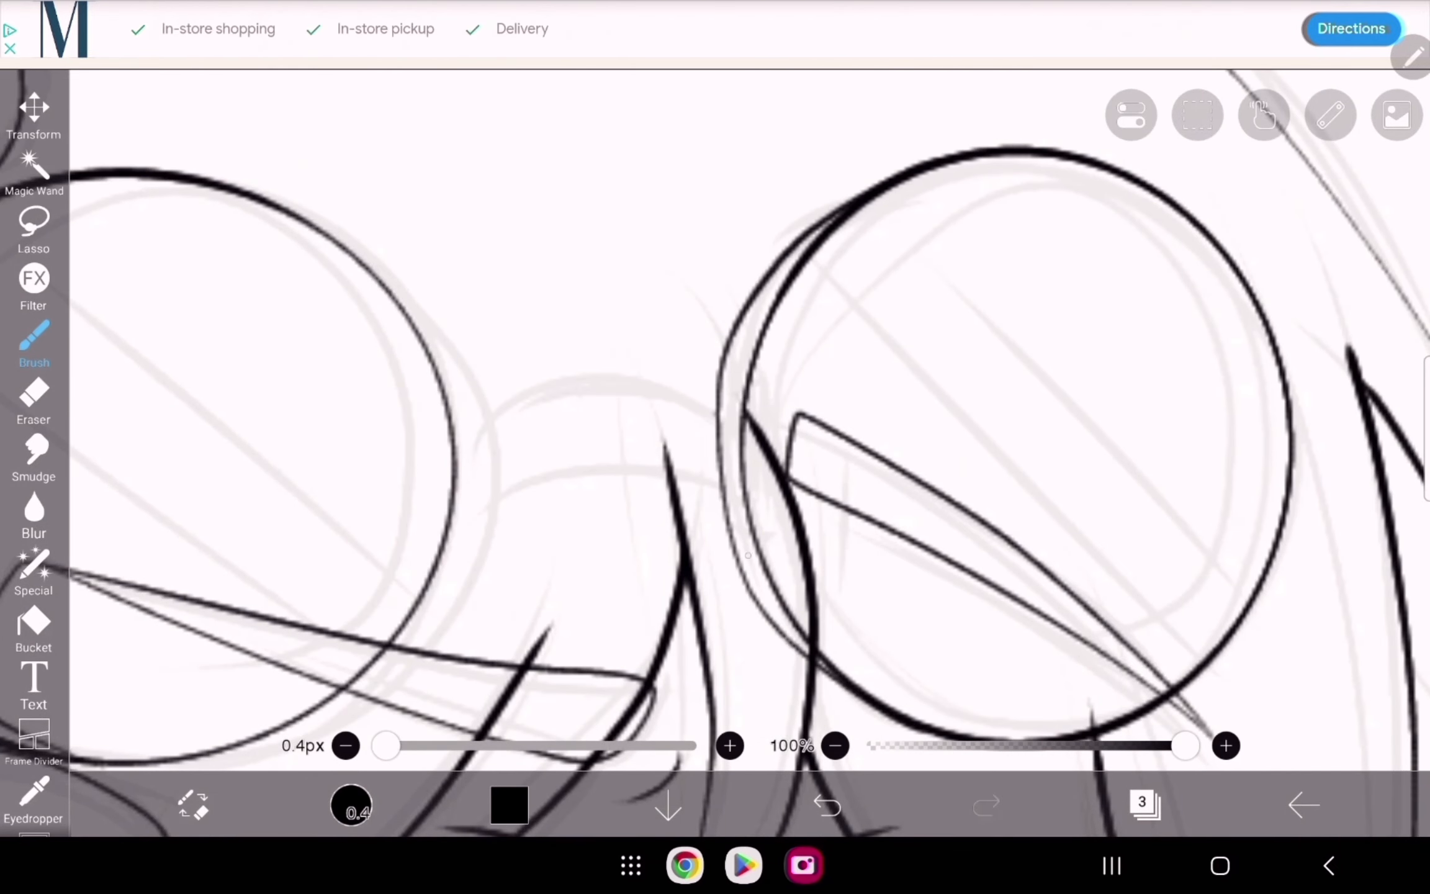
# Step: Ink the chin, neck, hair ends and jacket collar across the shoulders with the 0.4px brush
pyautogui.click(33, 401)
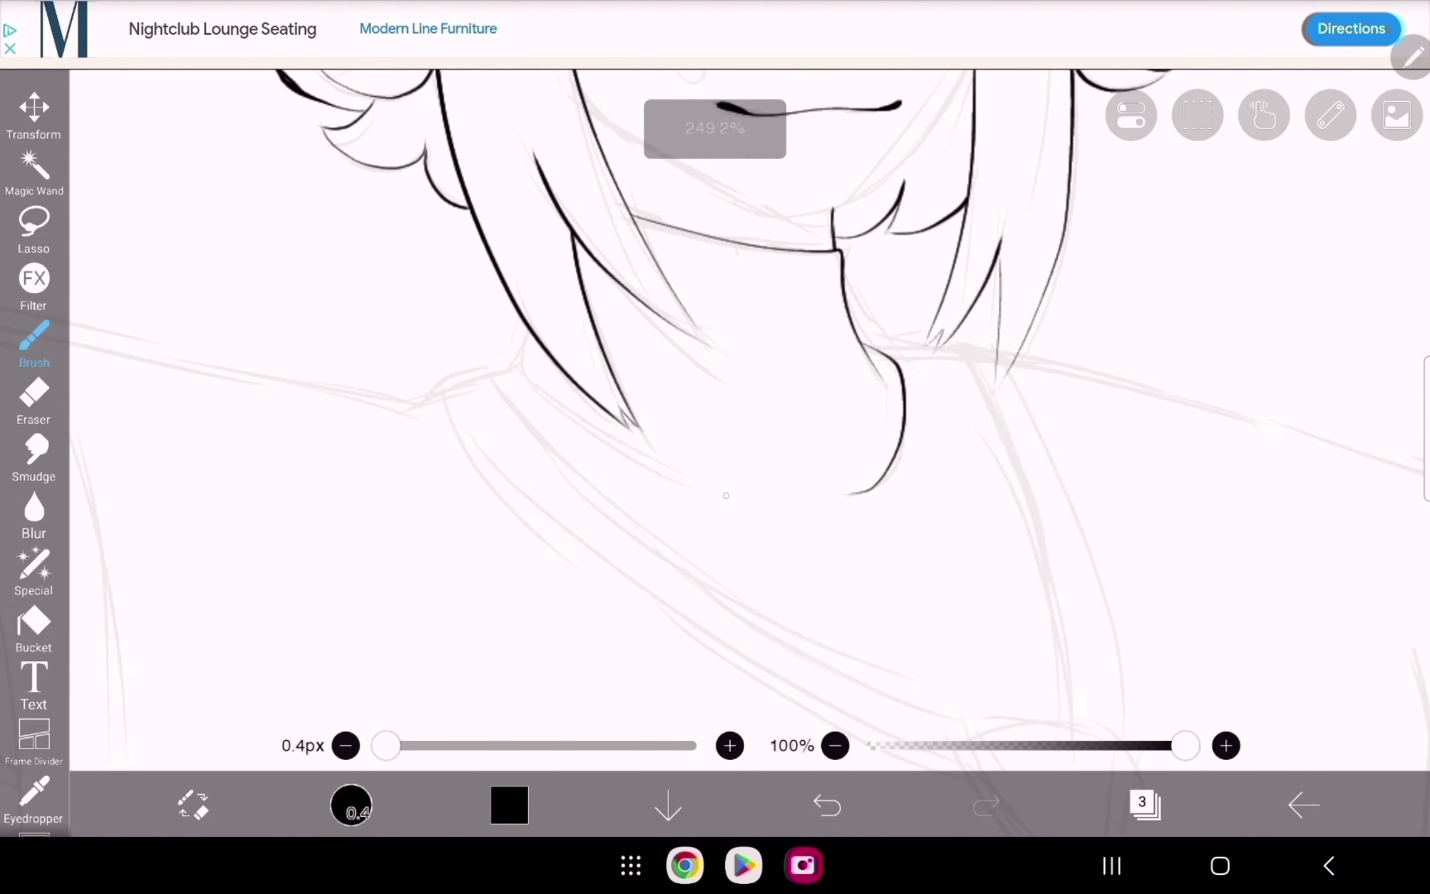
pyautogui.click(826, 805)
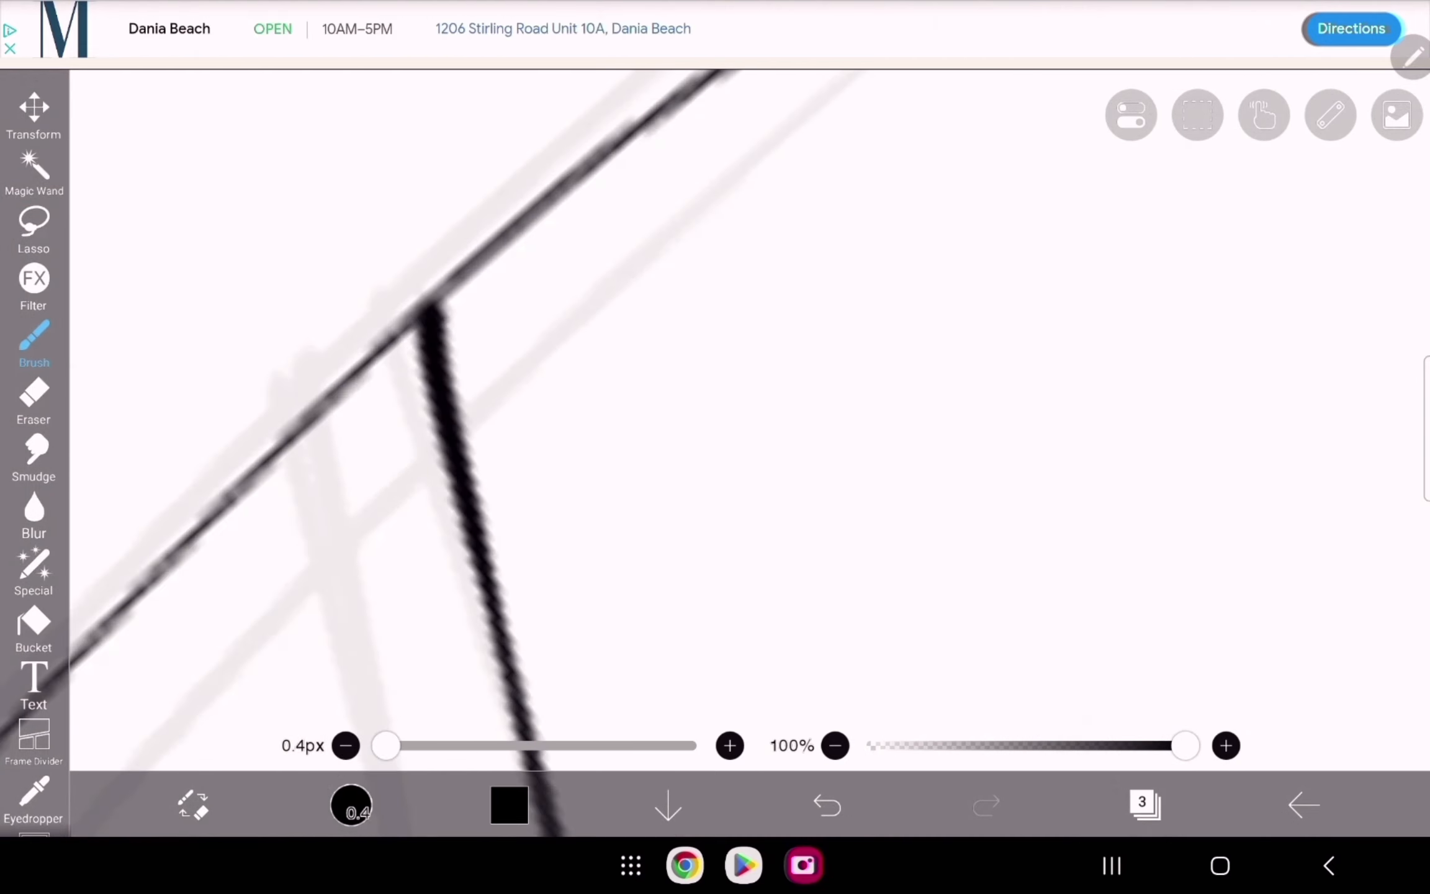
pyautogui.click(825, 804)
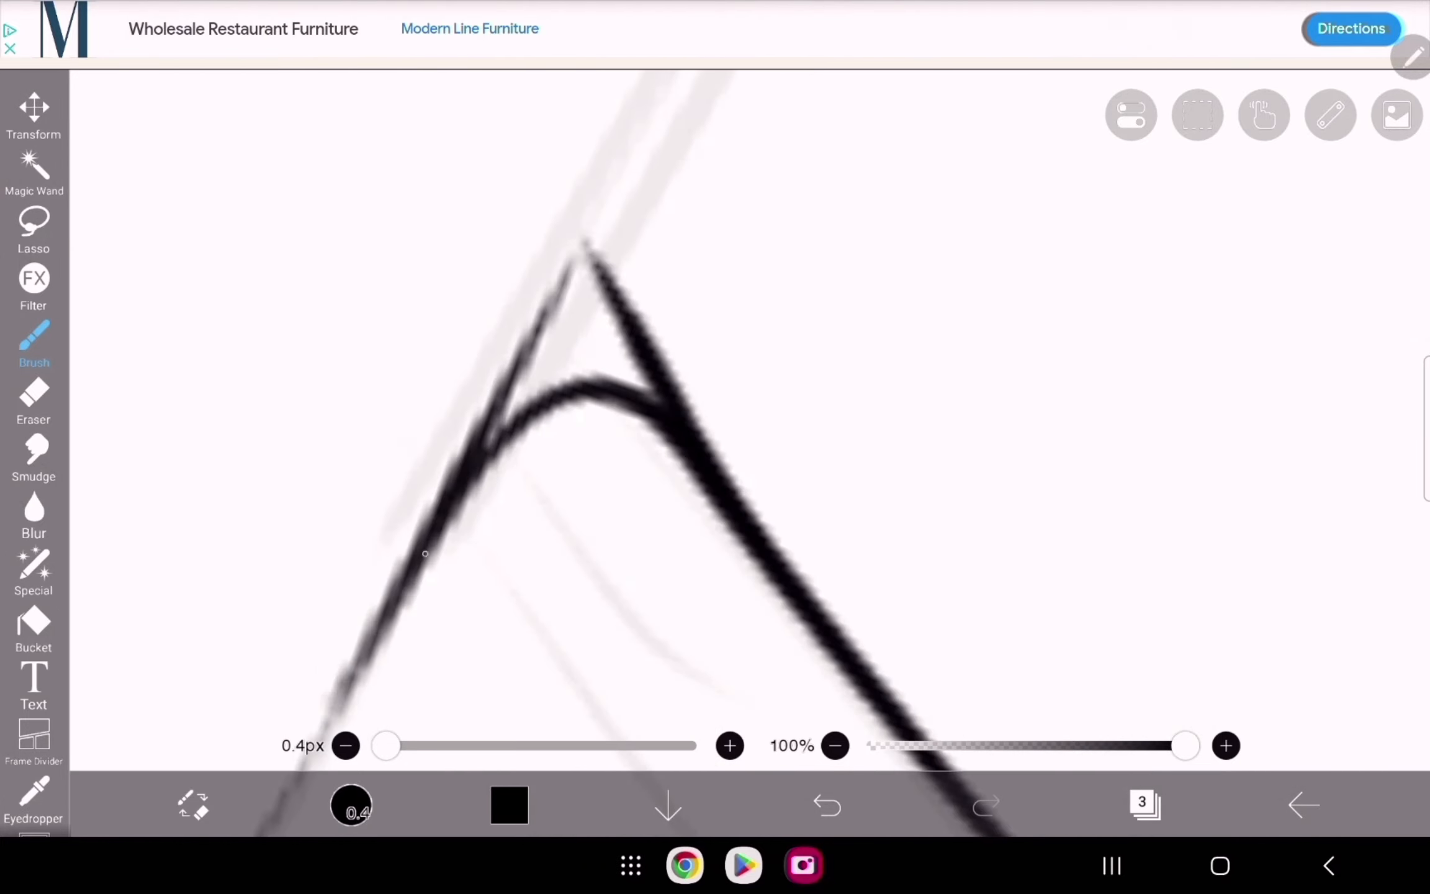
pyautogui.click(1142, 804)
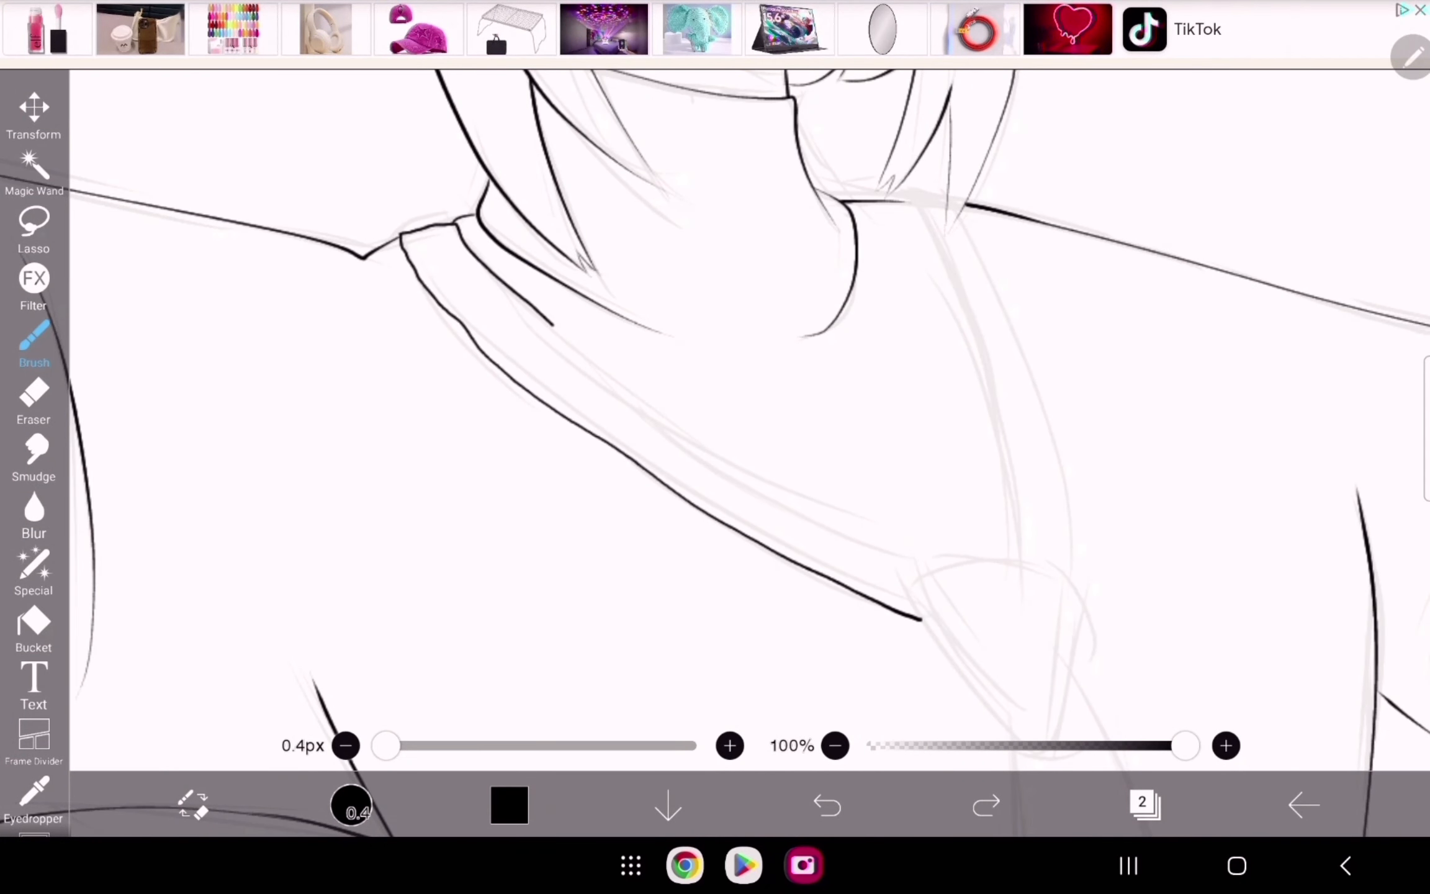
# Step: Open the reference portrait, start pink hair flats, and warp the face lineart with Liquify Pen
pyautogui.click(34, 570)
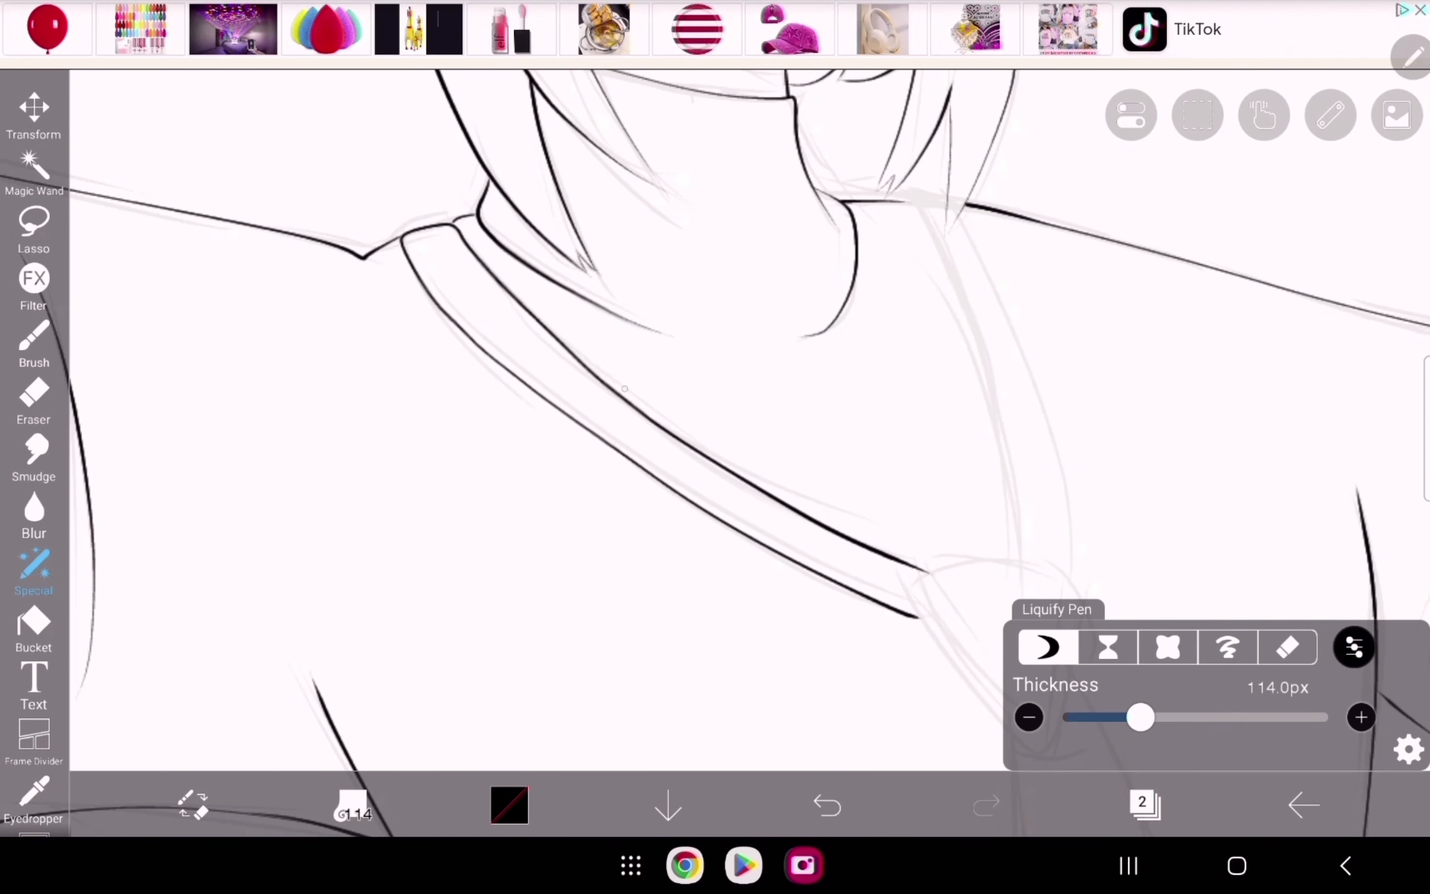
pyautogui.click(34, 342)
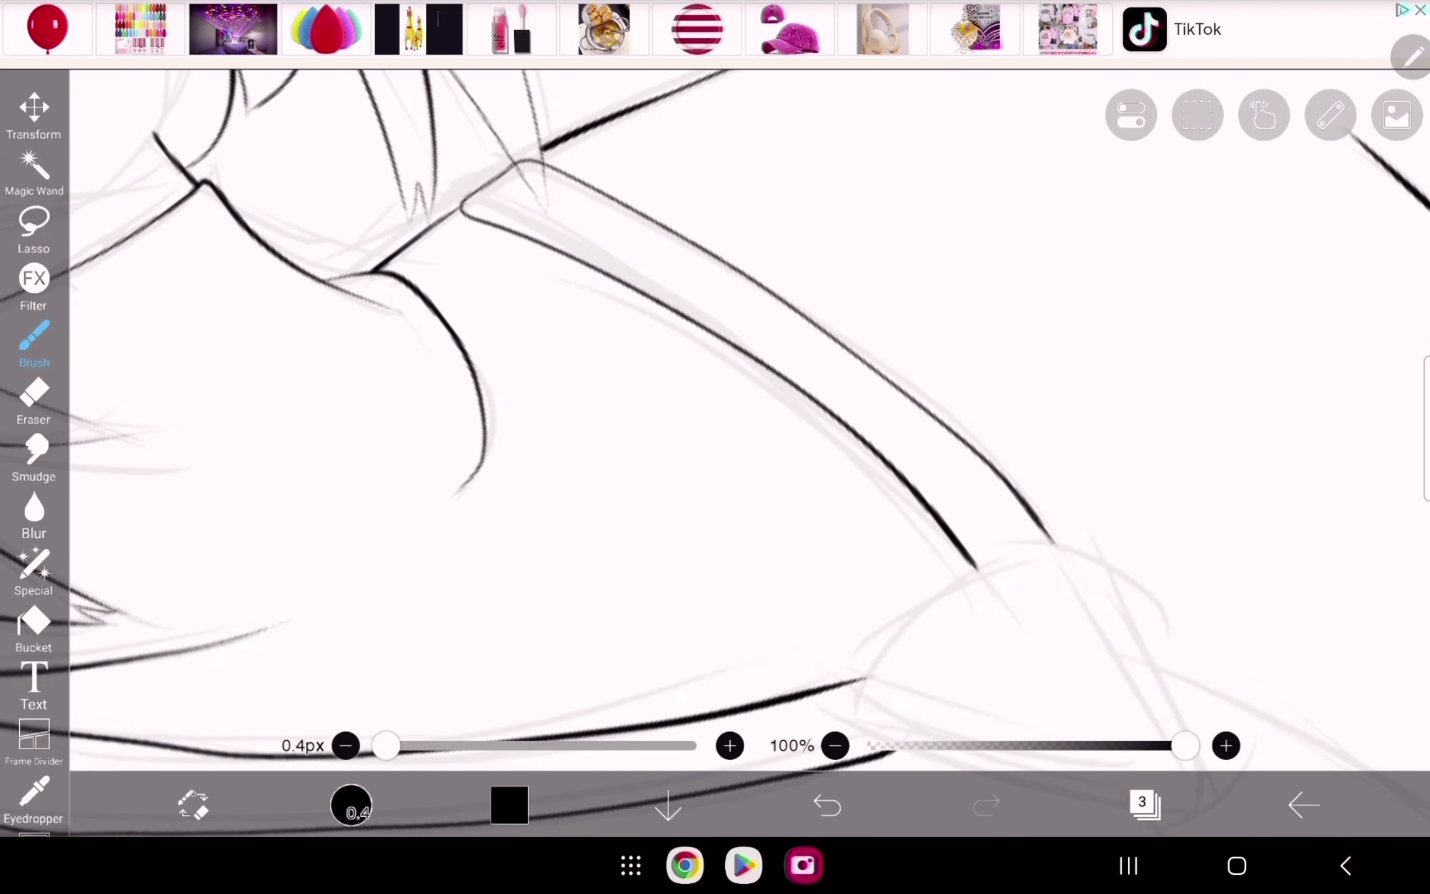
pyautogui.click(33, 401)
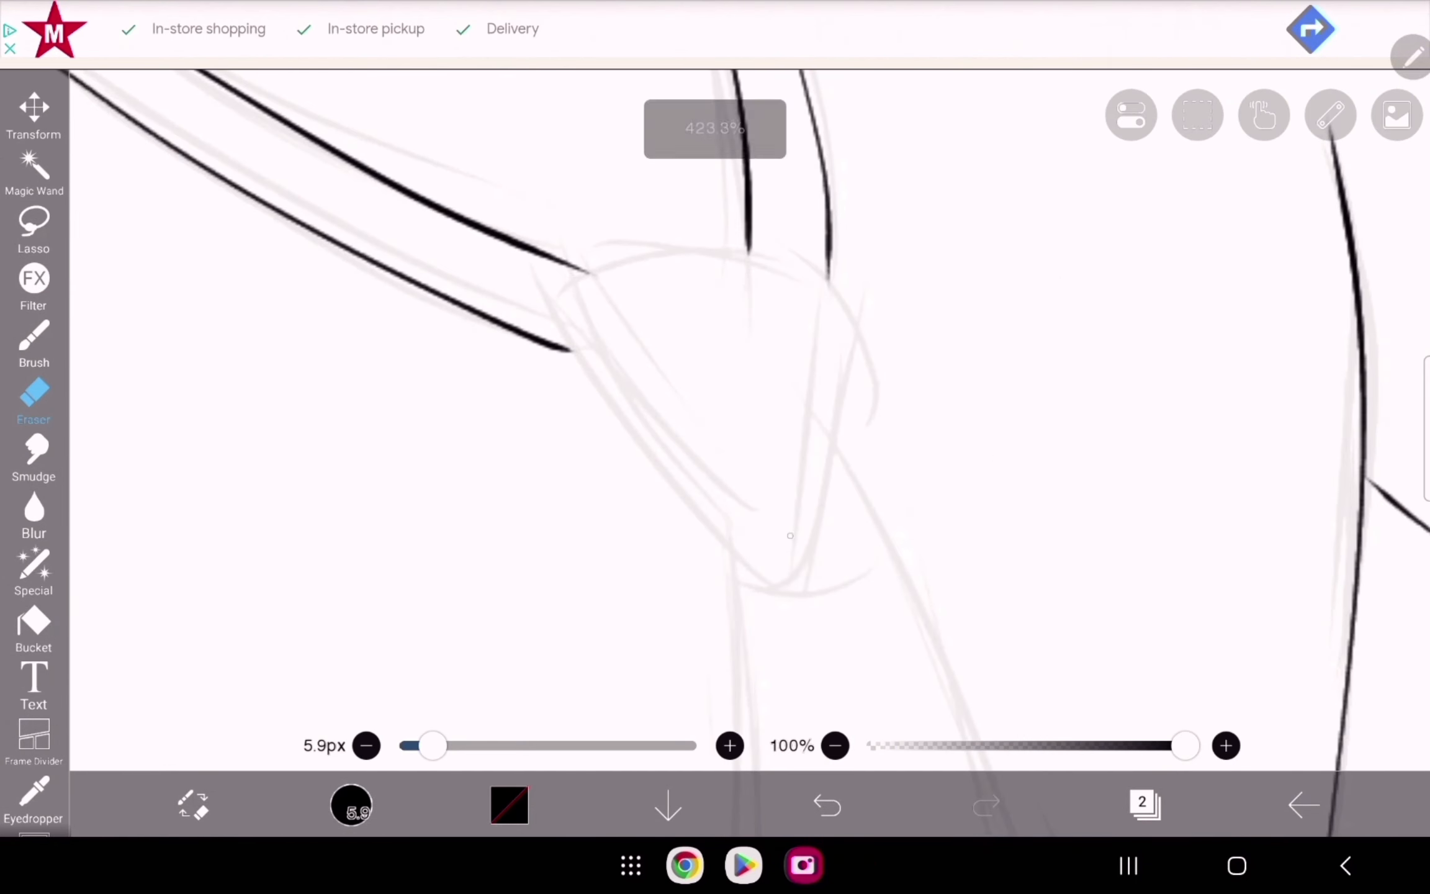
pyautogui.click(34, 342)
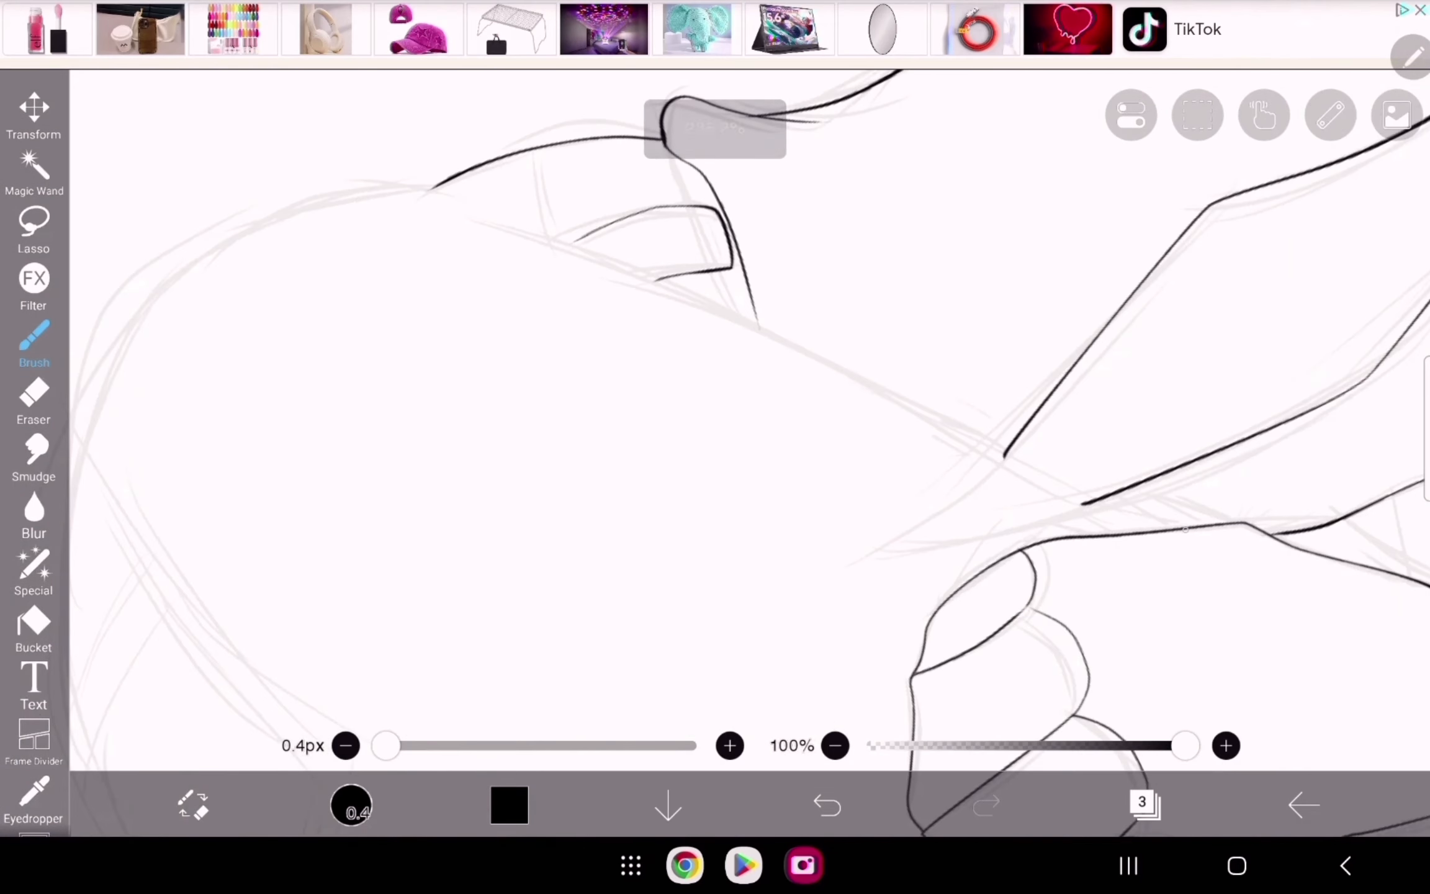
pyautogui.click(33, 570)
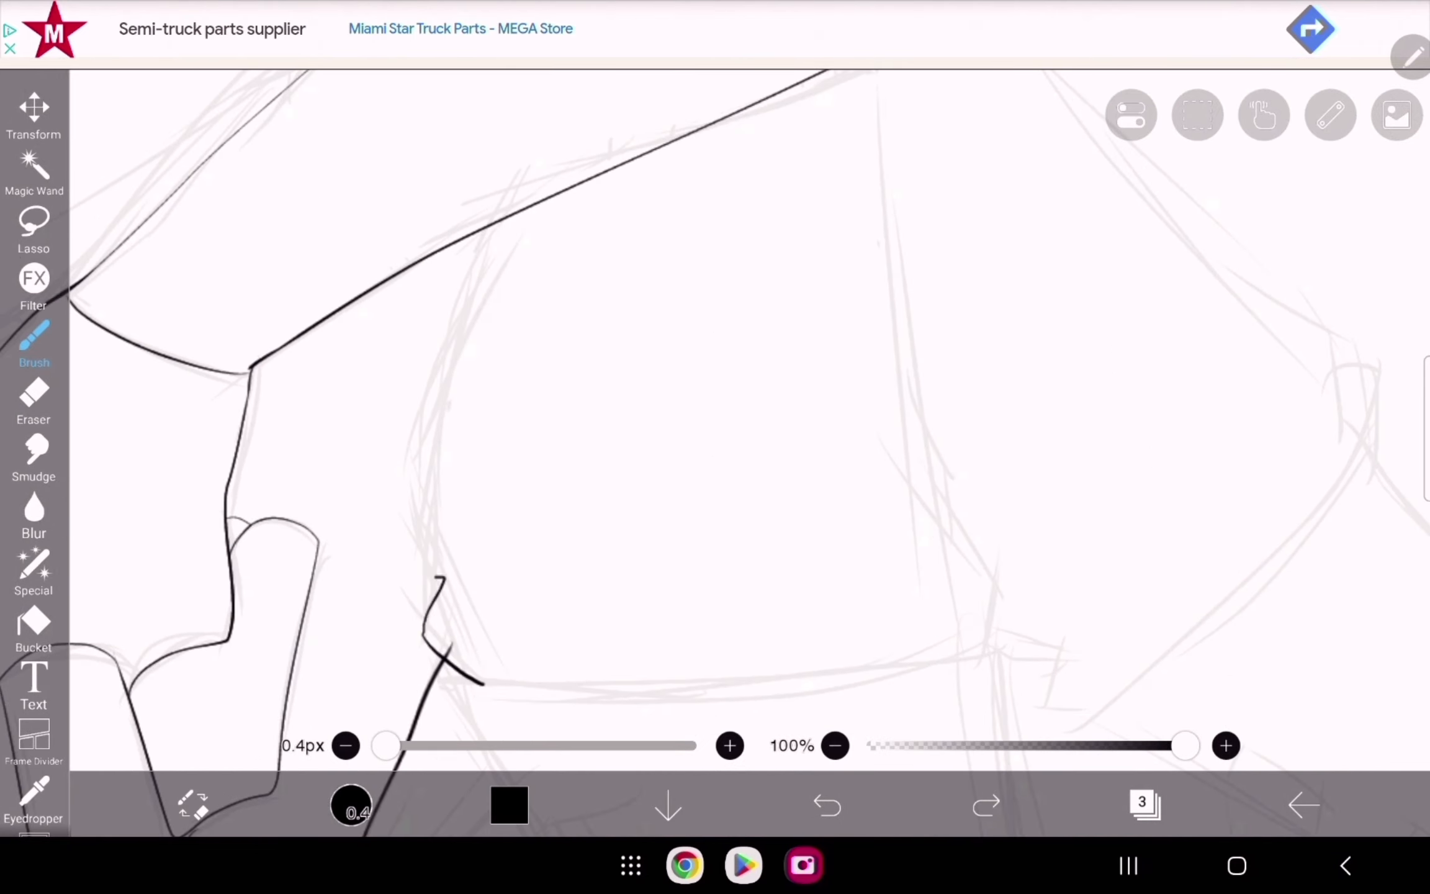
pyautogui.click(34, 401)
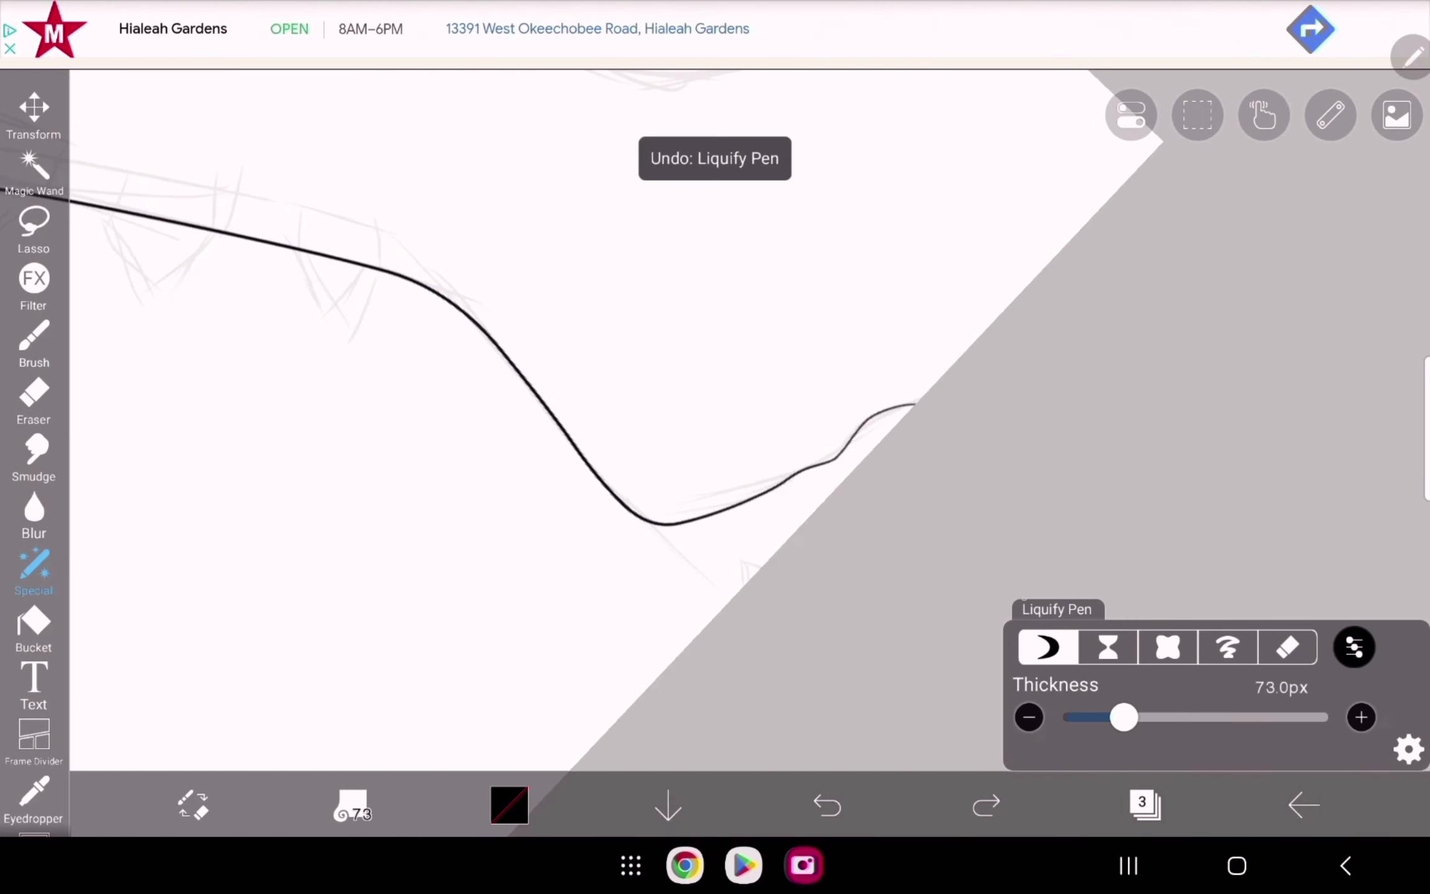
pyautogui.click(34, 342)
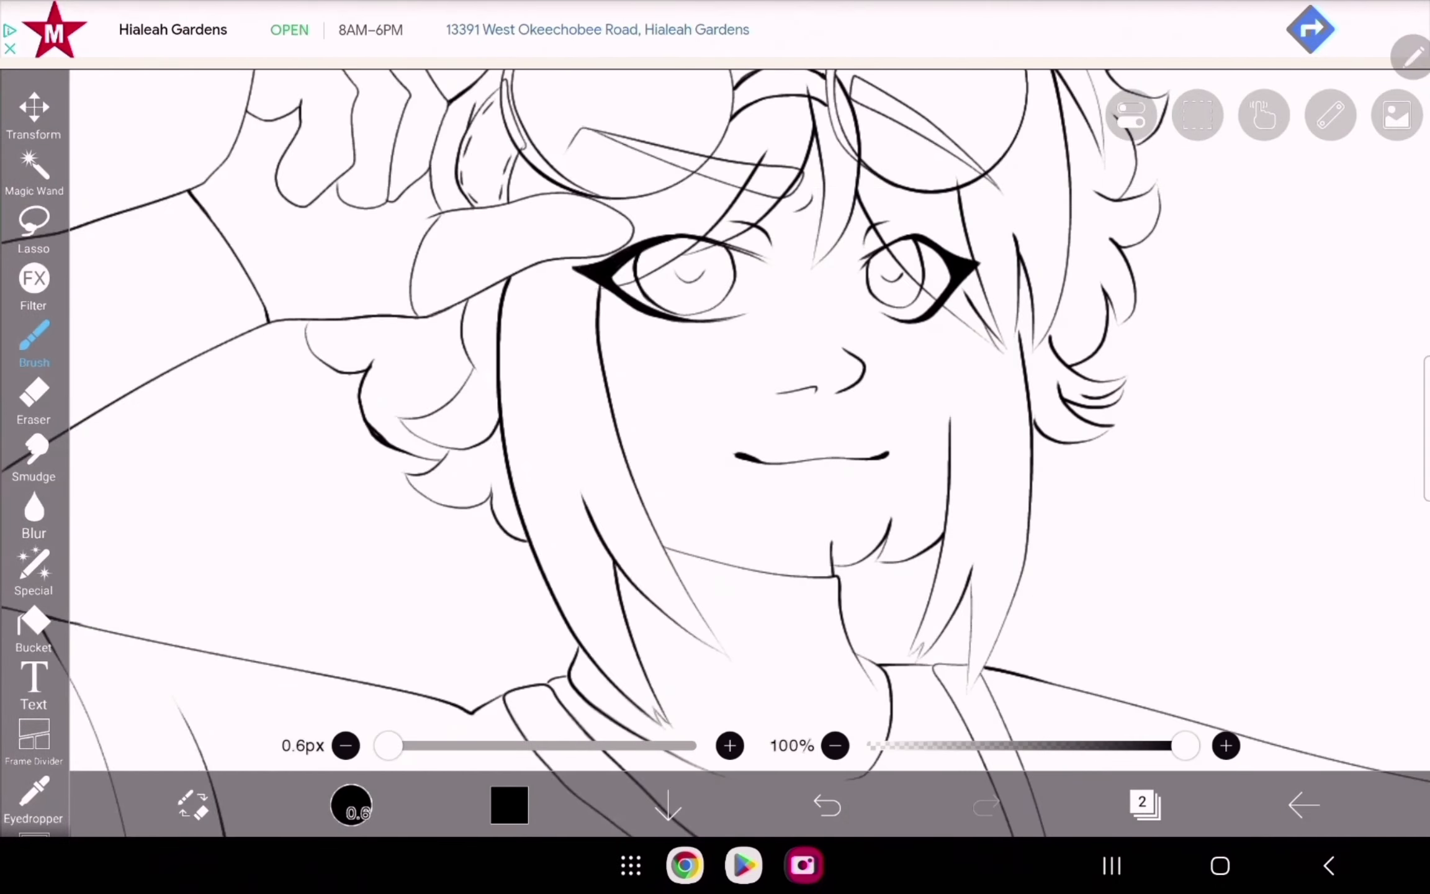
pyautogui.click(33, 570)
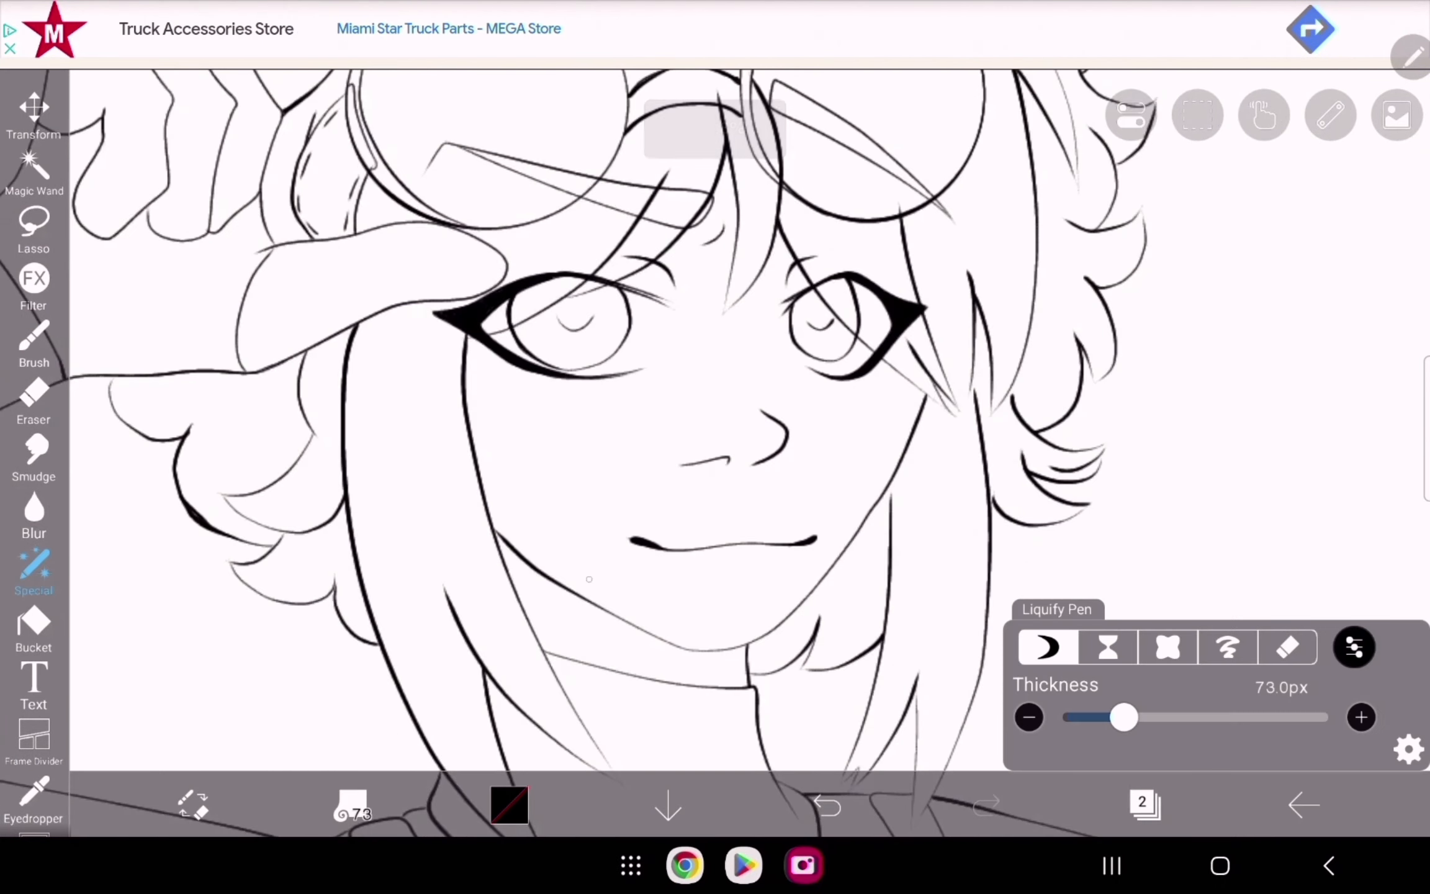
pyautogui.click(34, 346)
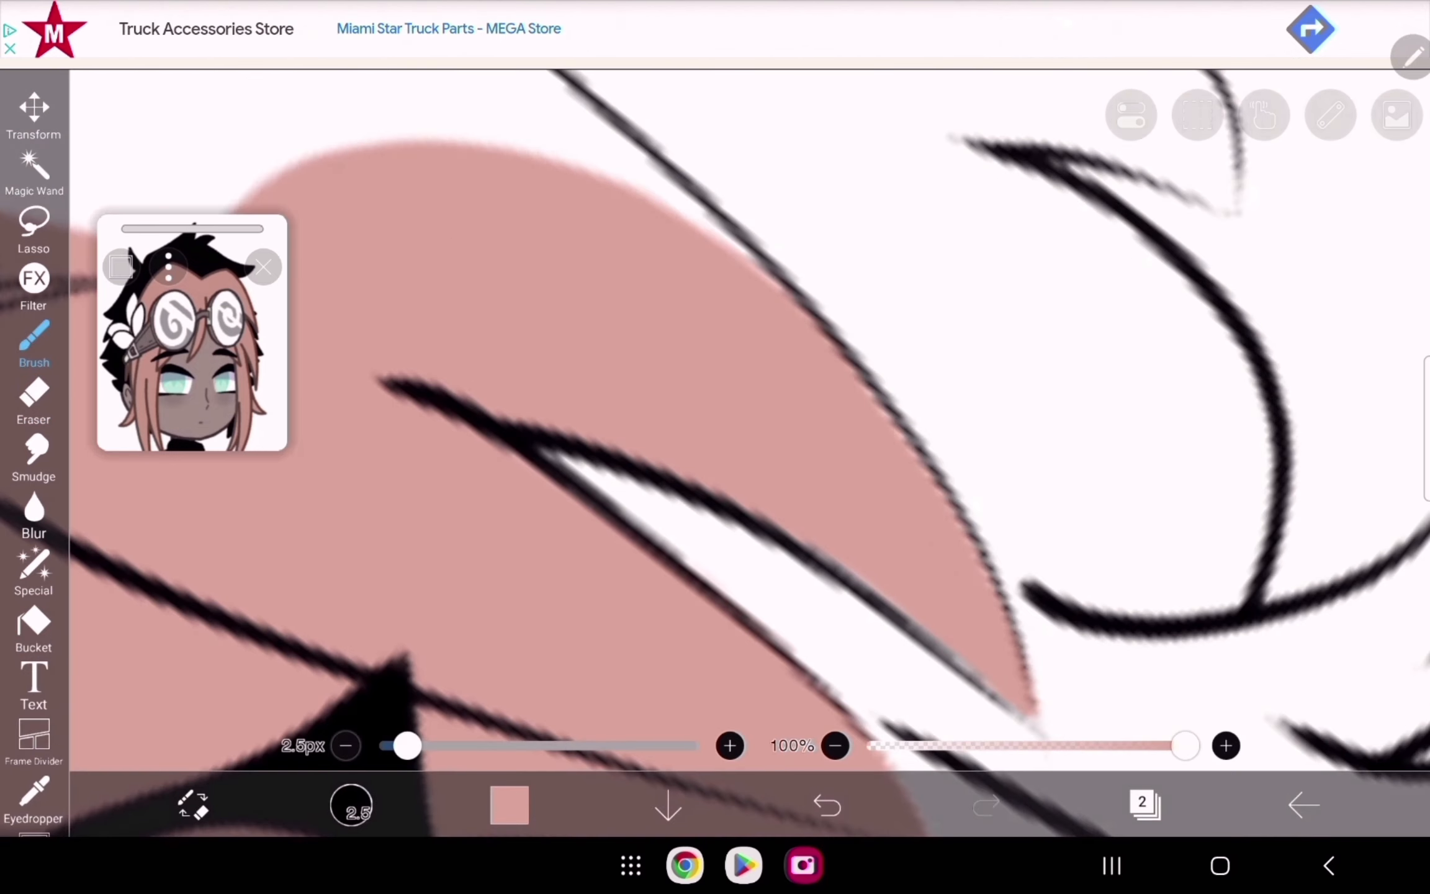
# Step: Paint flat pink into the hair beside the goggles, at the top and around the neck
pyautogui.click(33, 402)
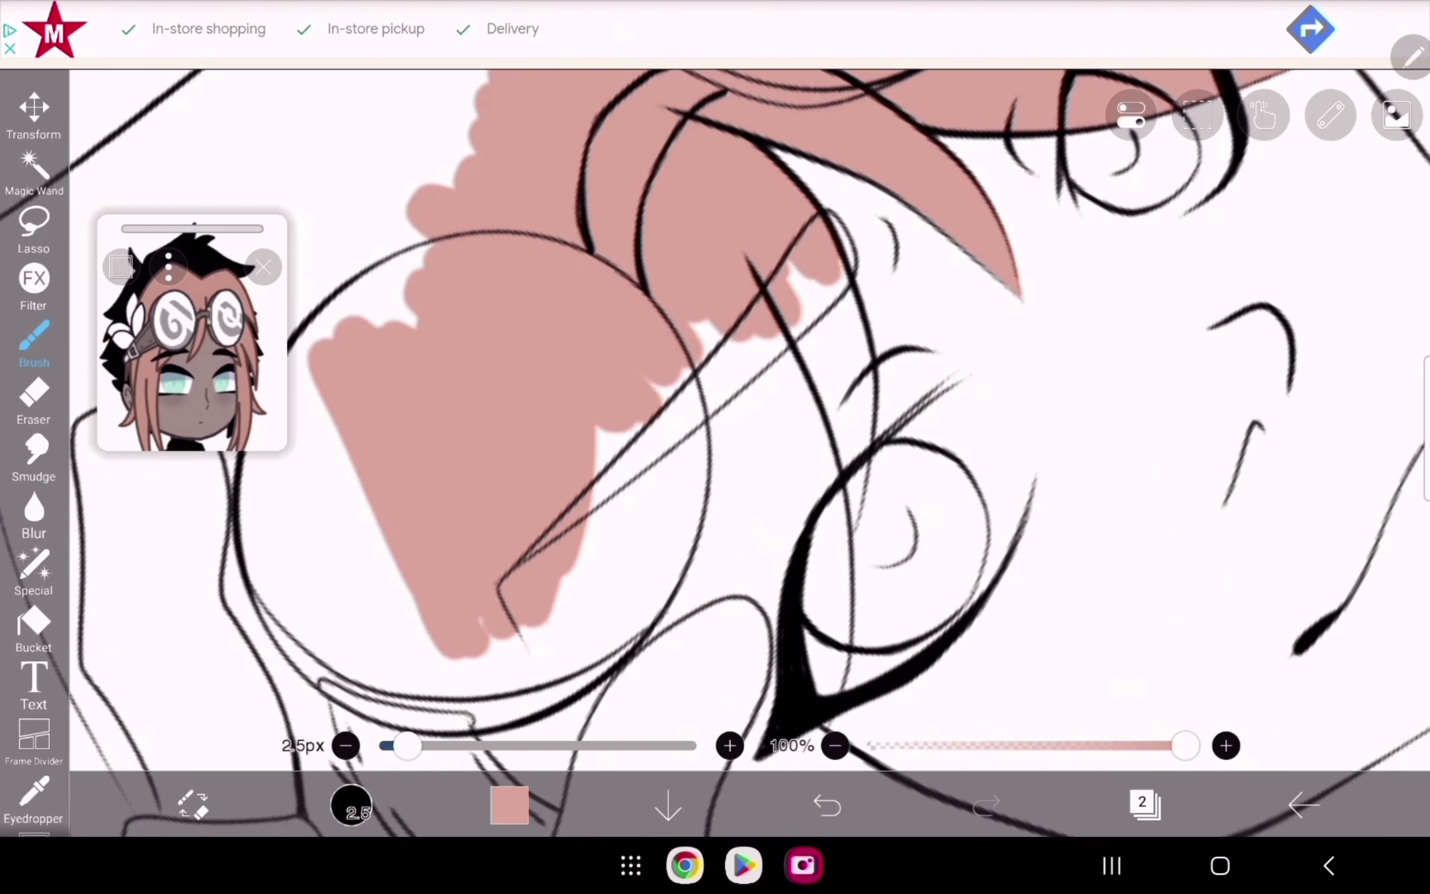
pyautogui.click(34, 401)
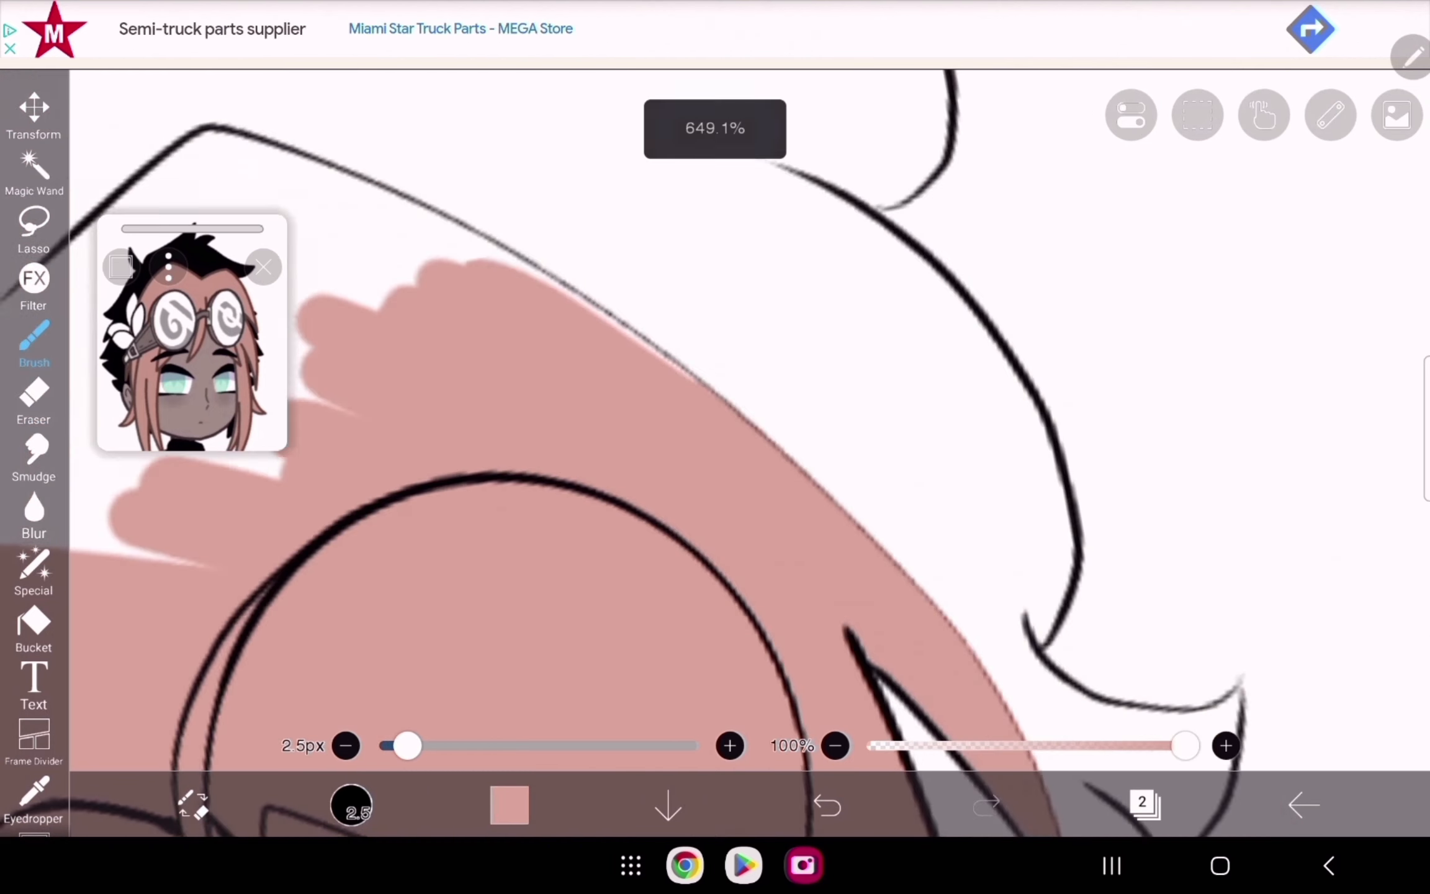
pyautogui.click(34, 402)
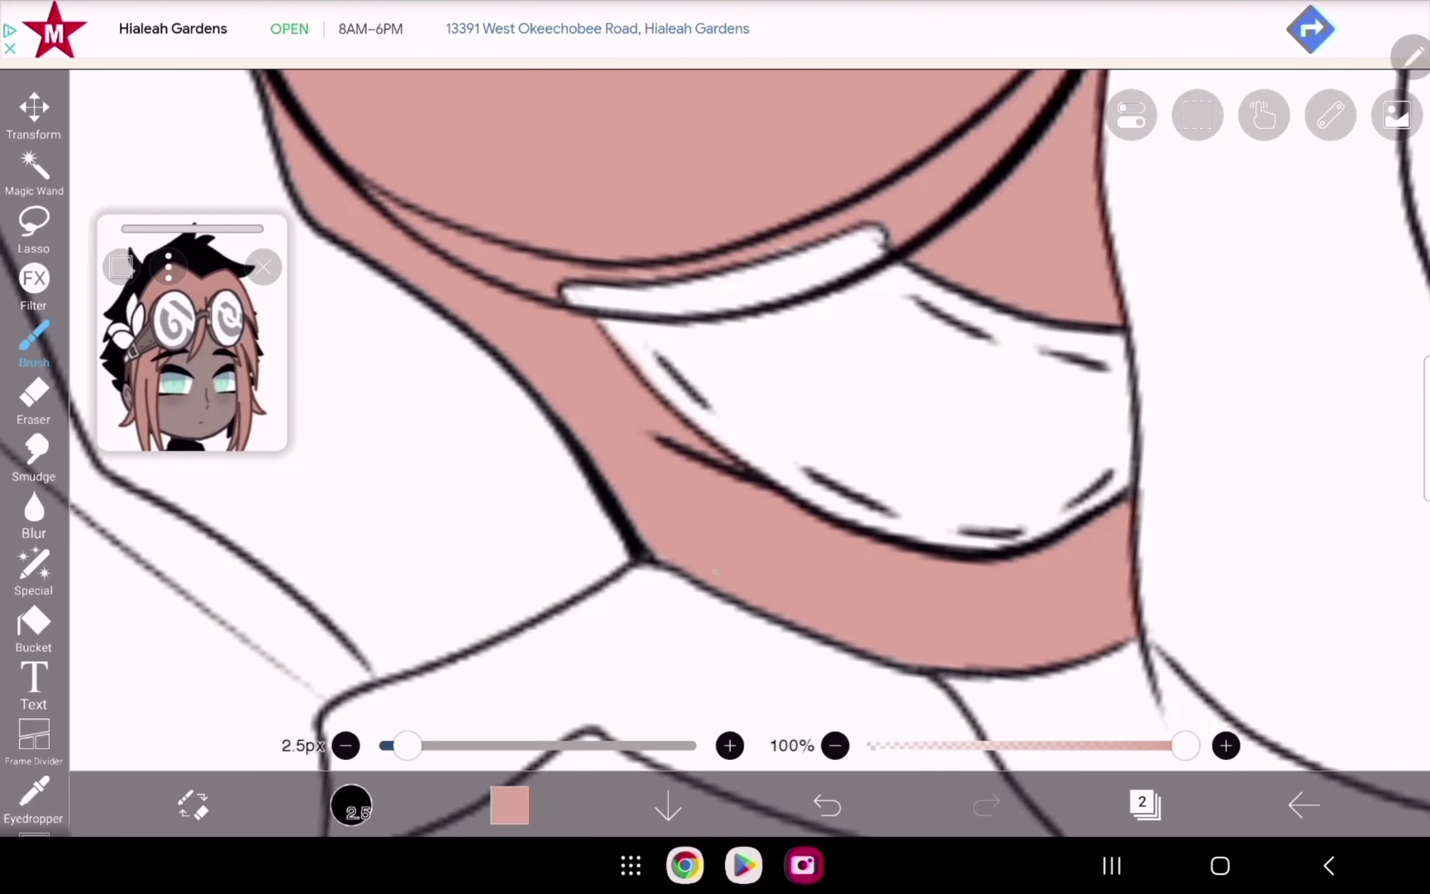
pyautogui.click(826, 805)
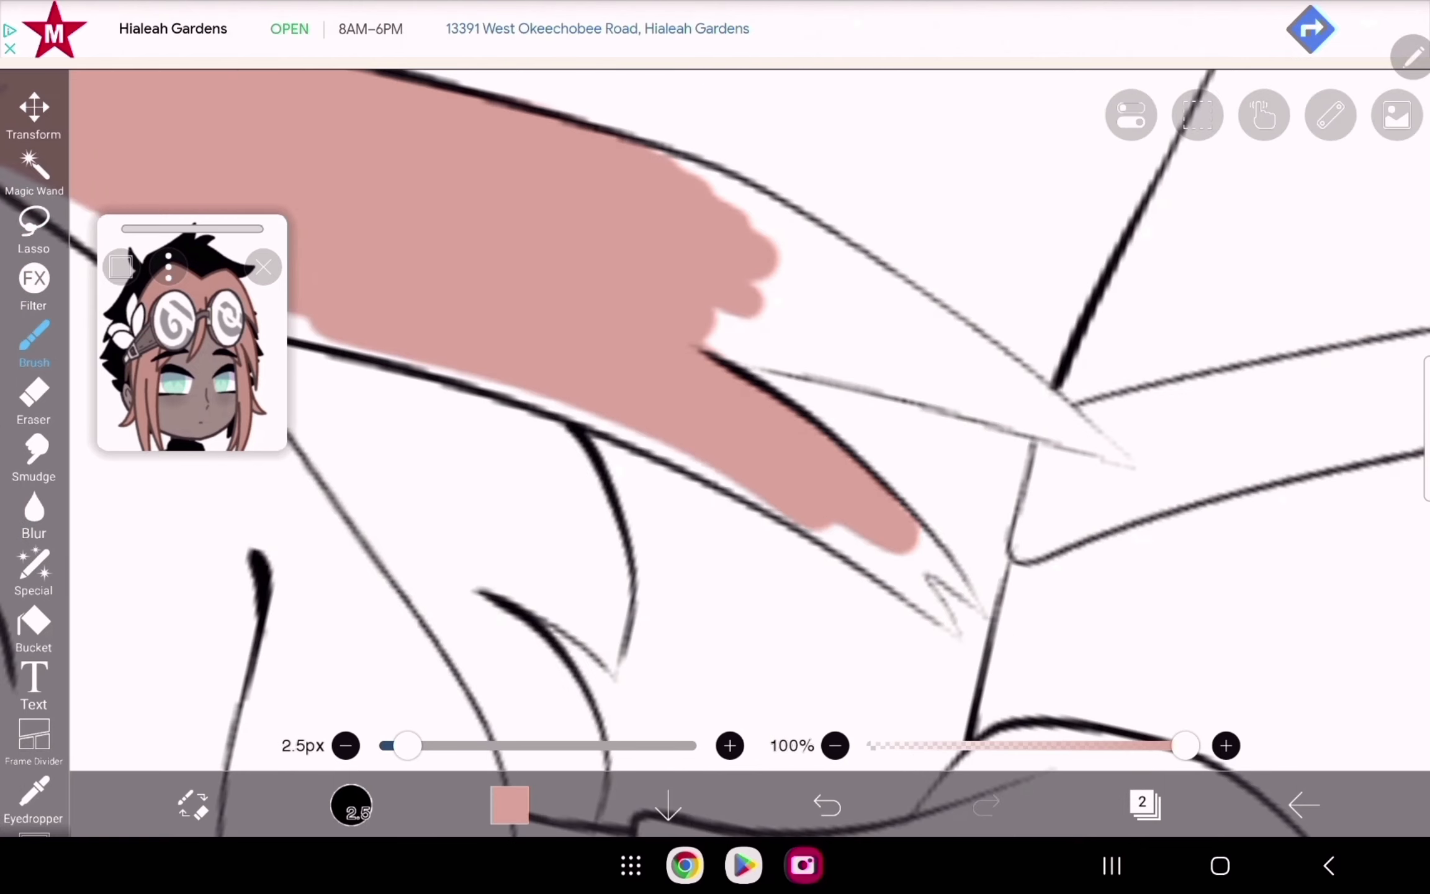
# Step: Erase colour overspill and fill the narrow strands and hair around the eye with pink
pyautogui.click(34, 401)
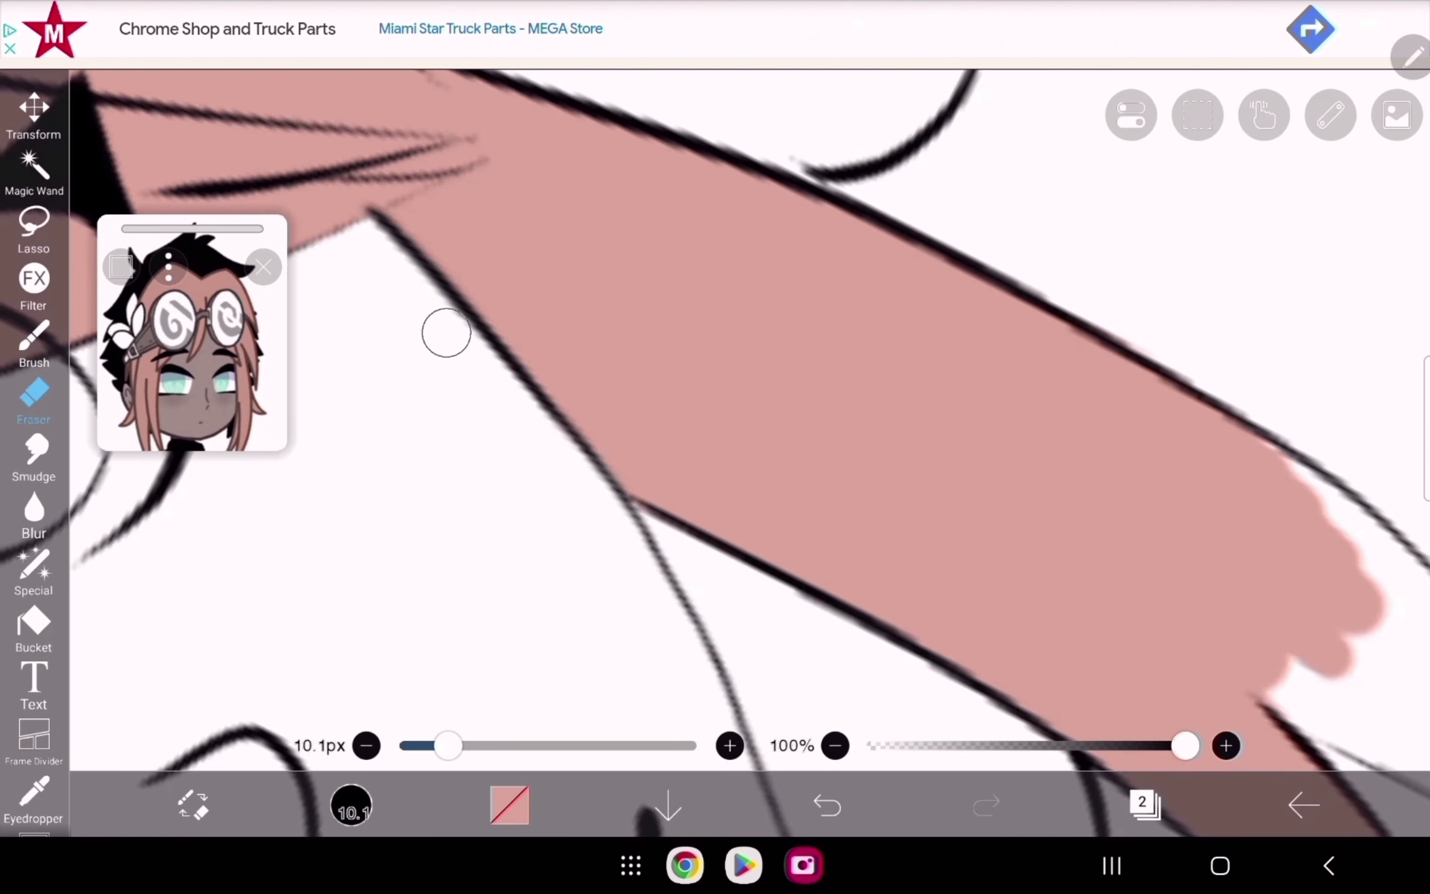
pyautogui.click(33, 346)
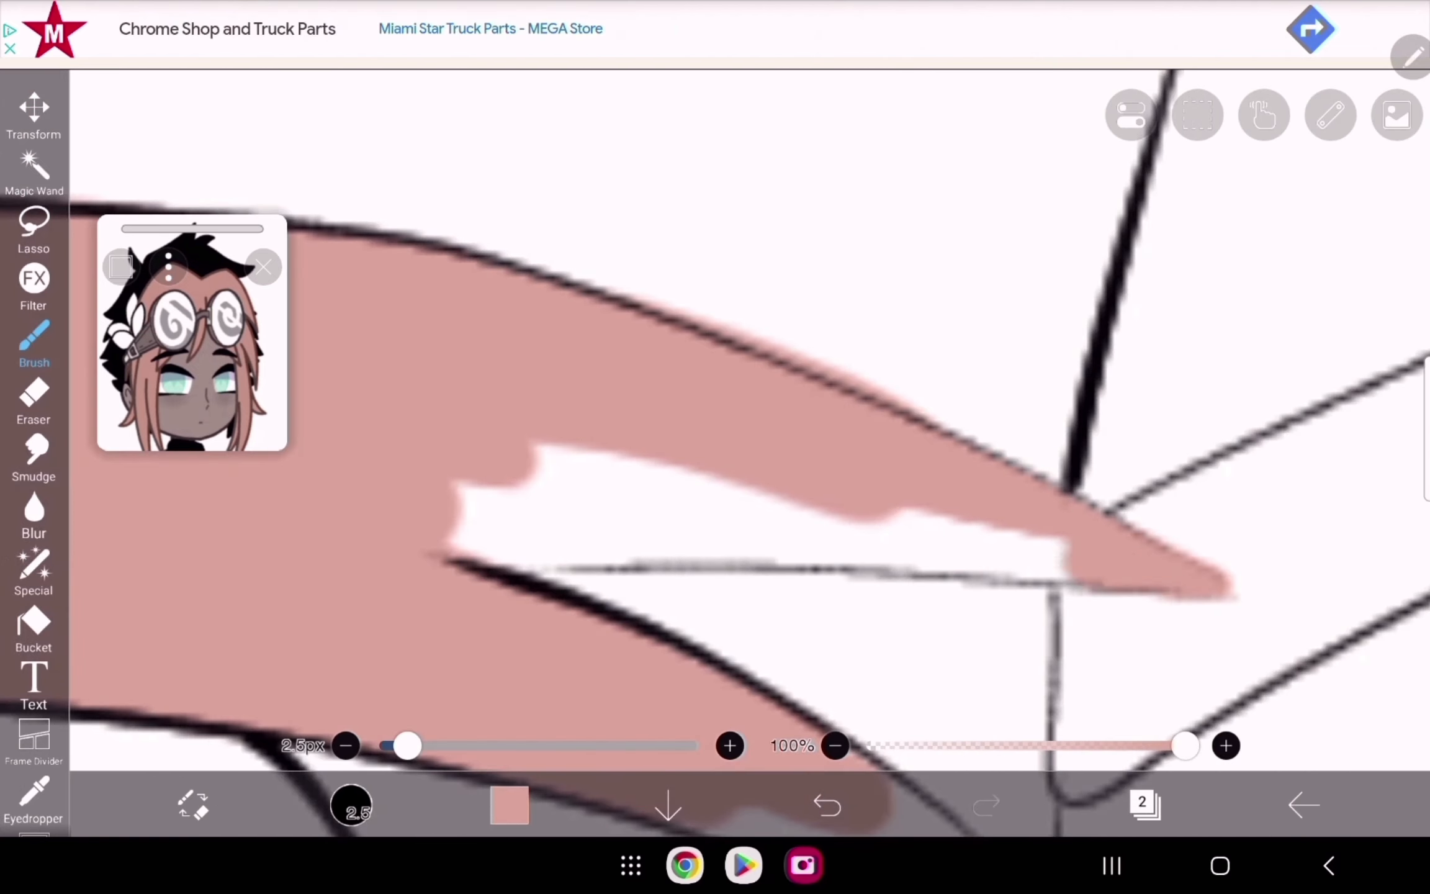
pyautogui.click(33, 402)
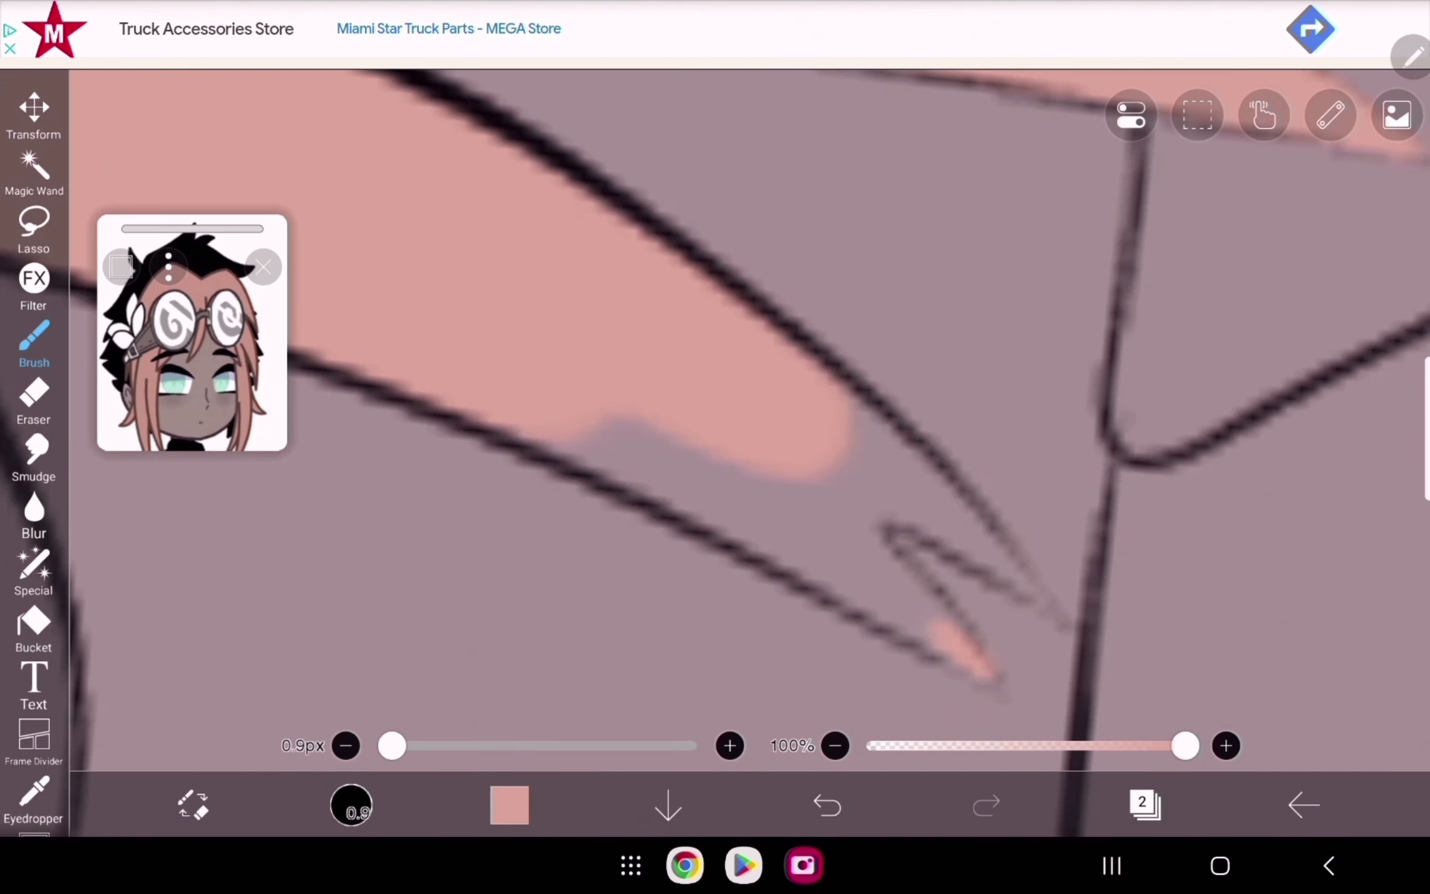
pyautogui.click(825, 804)
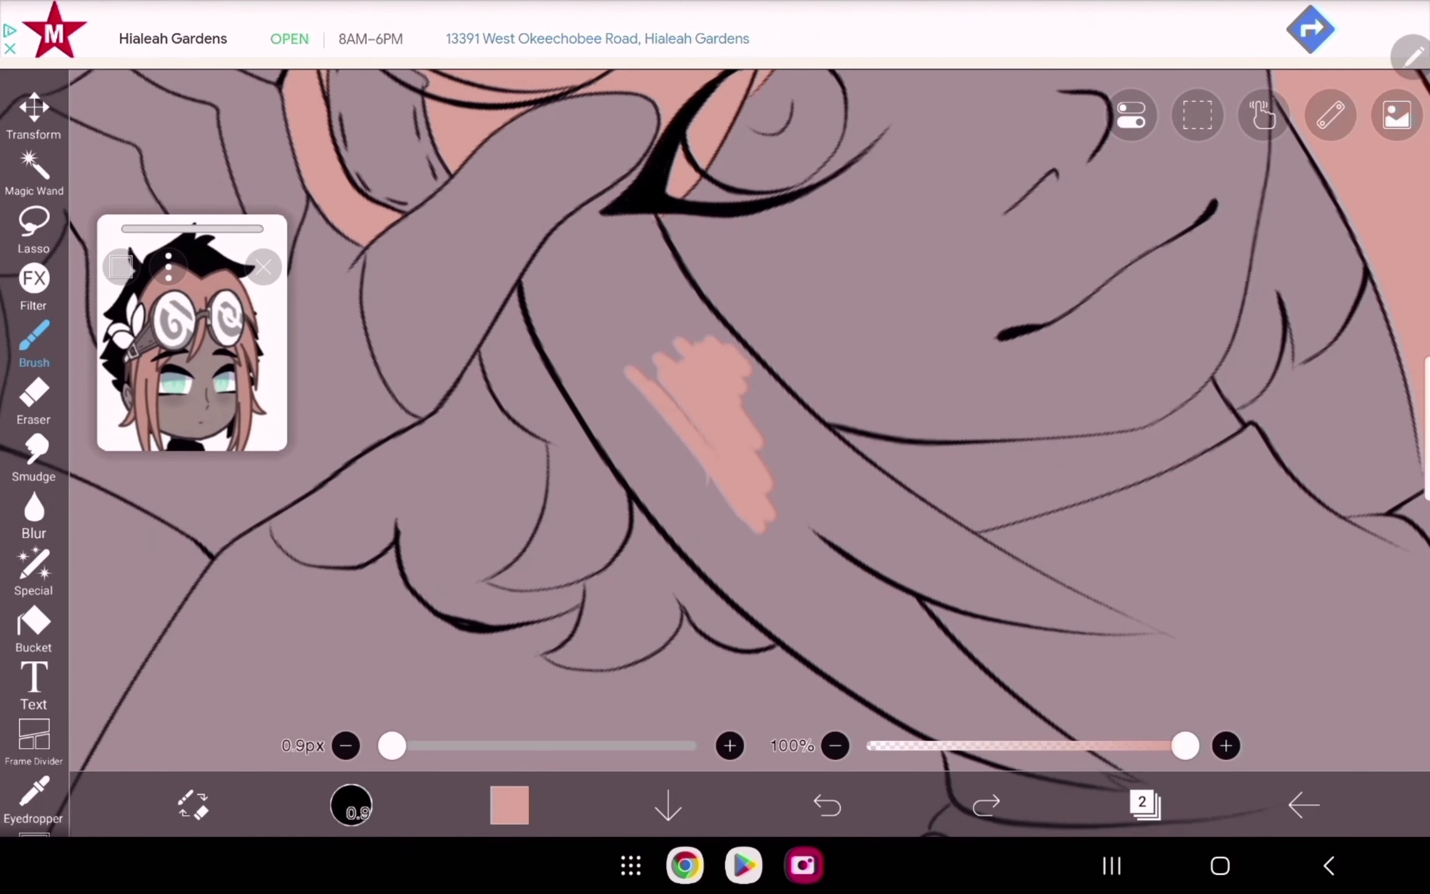
pyautogui.click(34, 401)
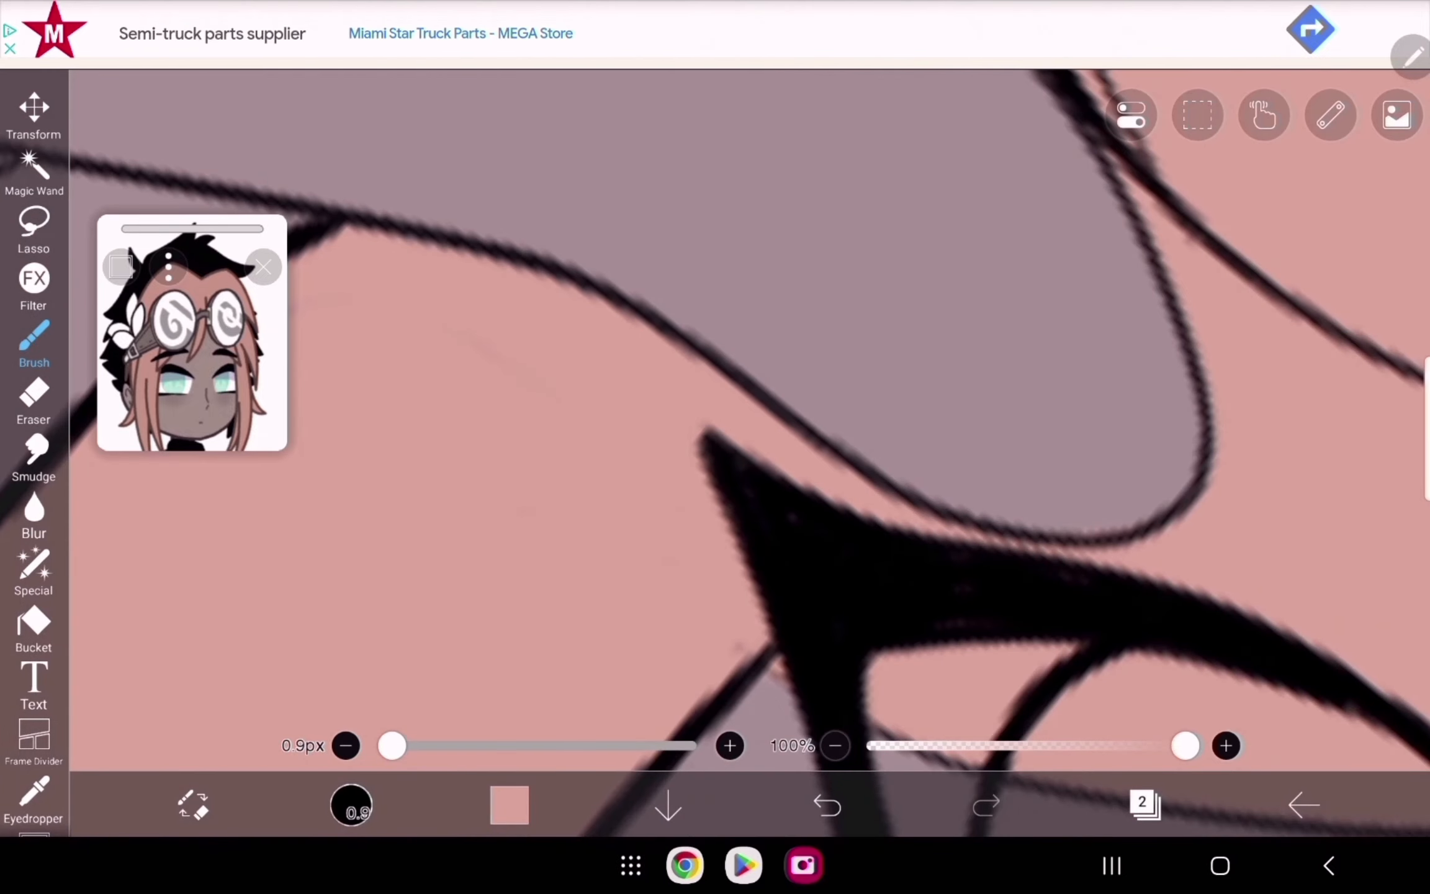
pyautogui.click(33, 401)
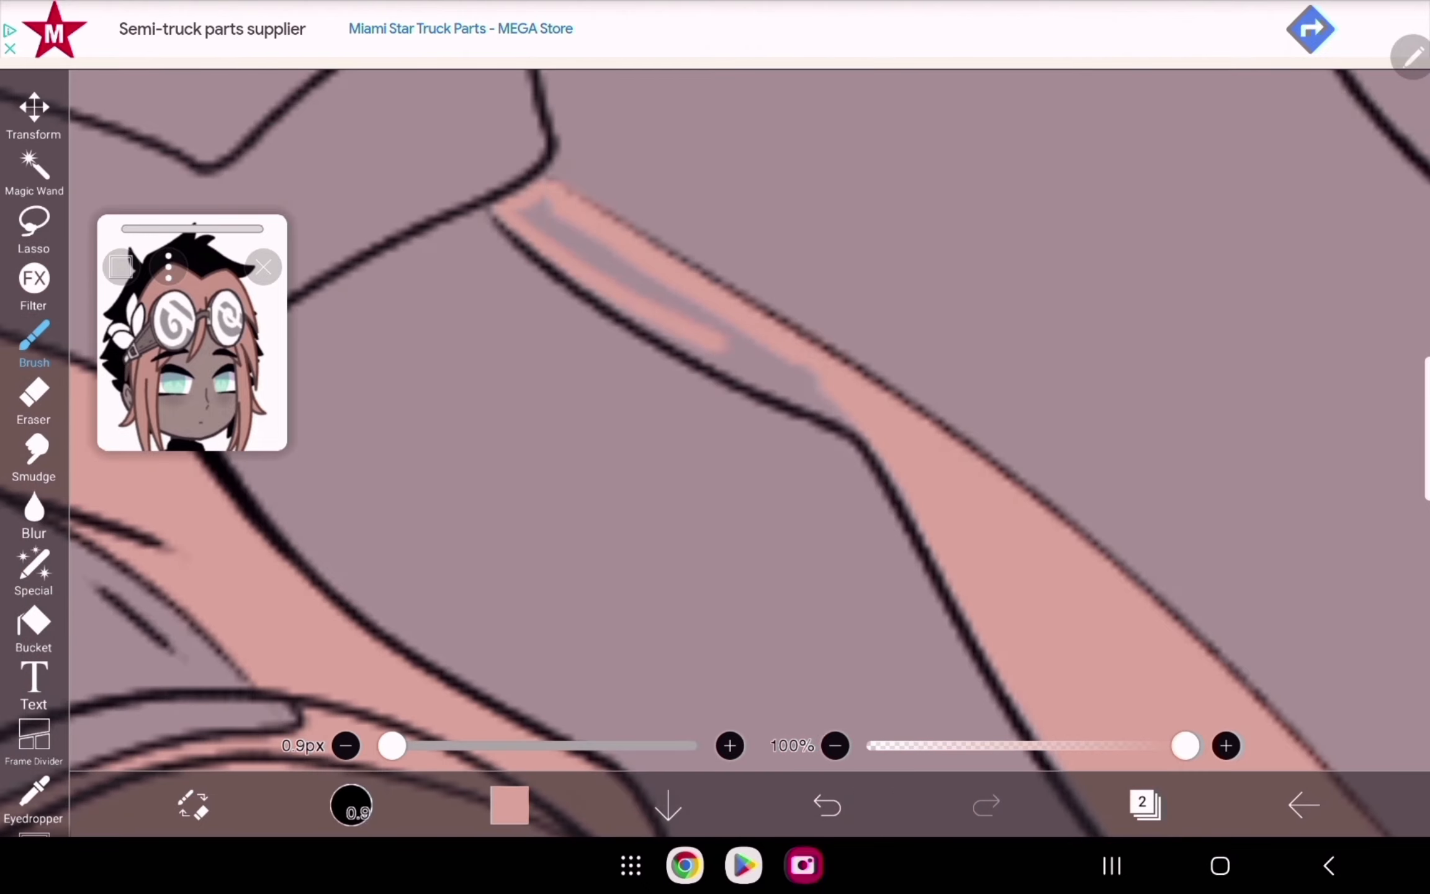
pyautogui.click(1144, 805)
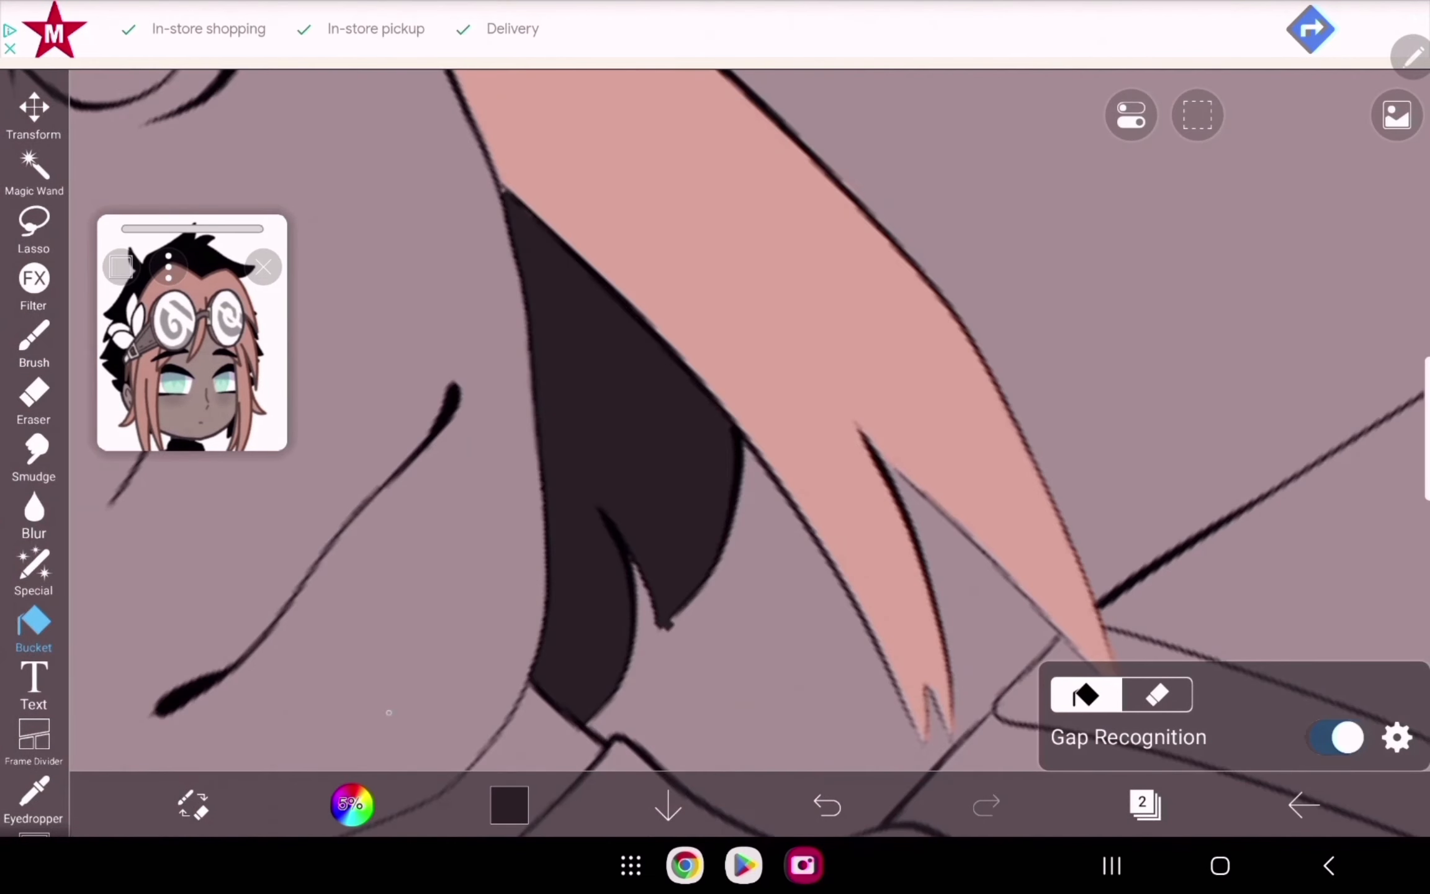
# Step: Paint near-black flat colour into the dark hair sections and the gaps at strand tips
pyautogui.click(33, 342)
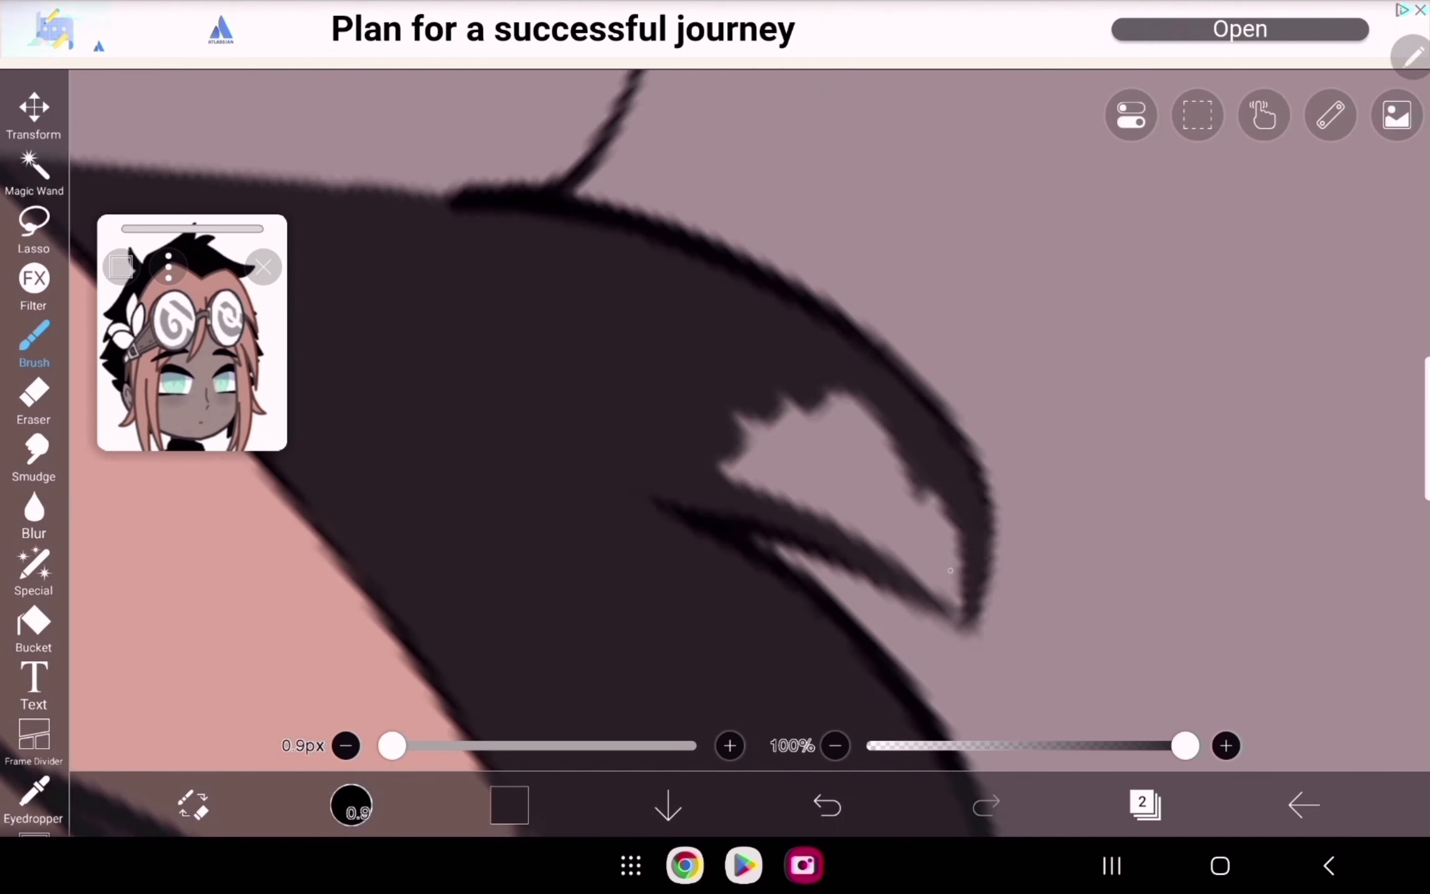
pyautogui.click(826, 804)
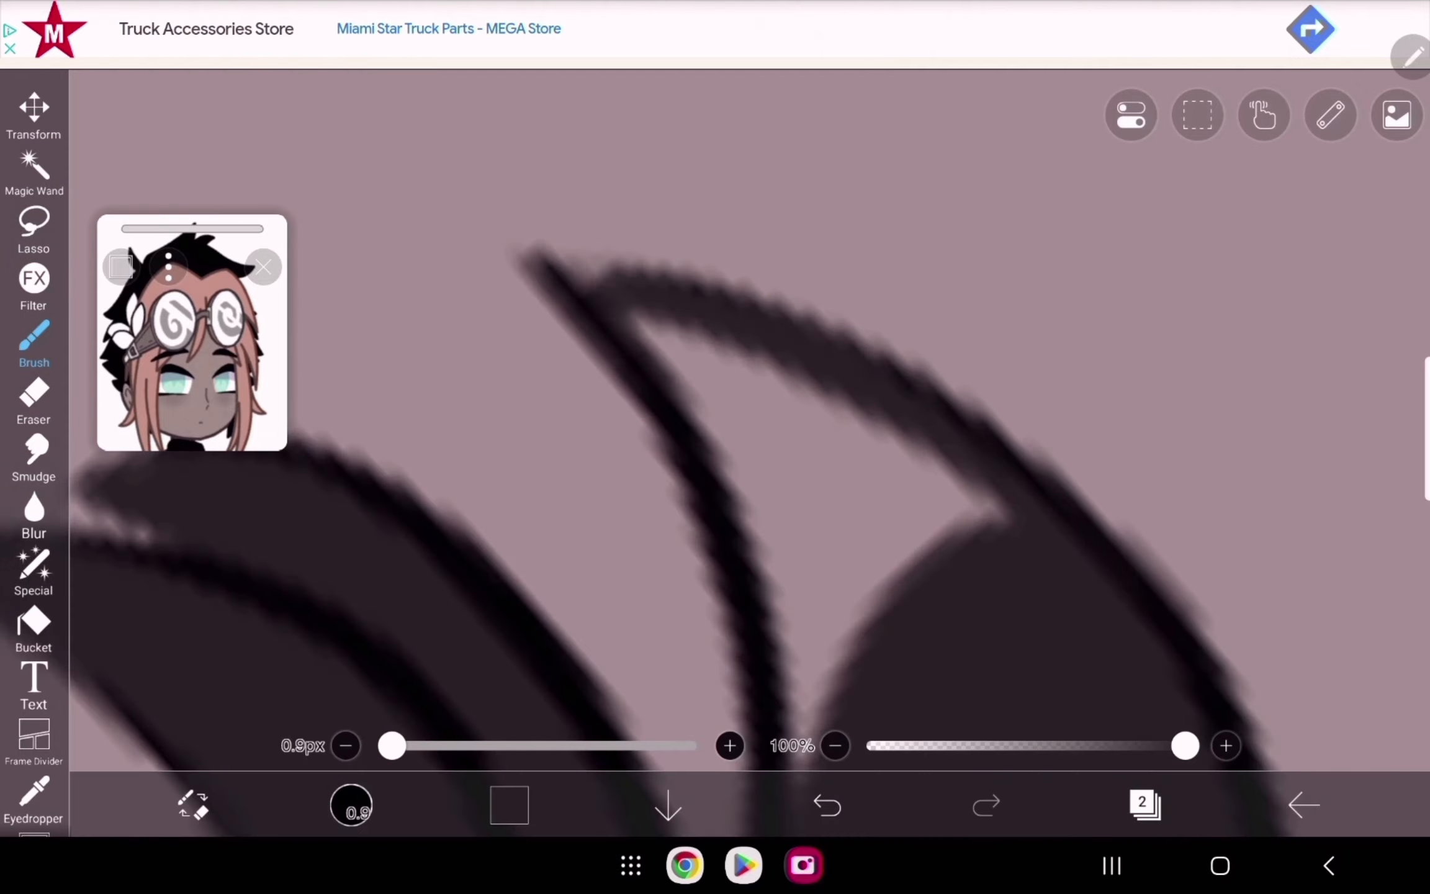
# Step: Brush skin colour onto the face and neck, and bucket-fill the hand and arm
pyautogui.click(826, 805)
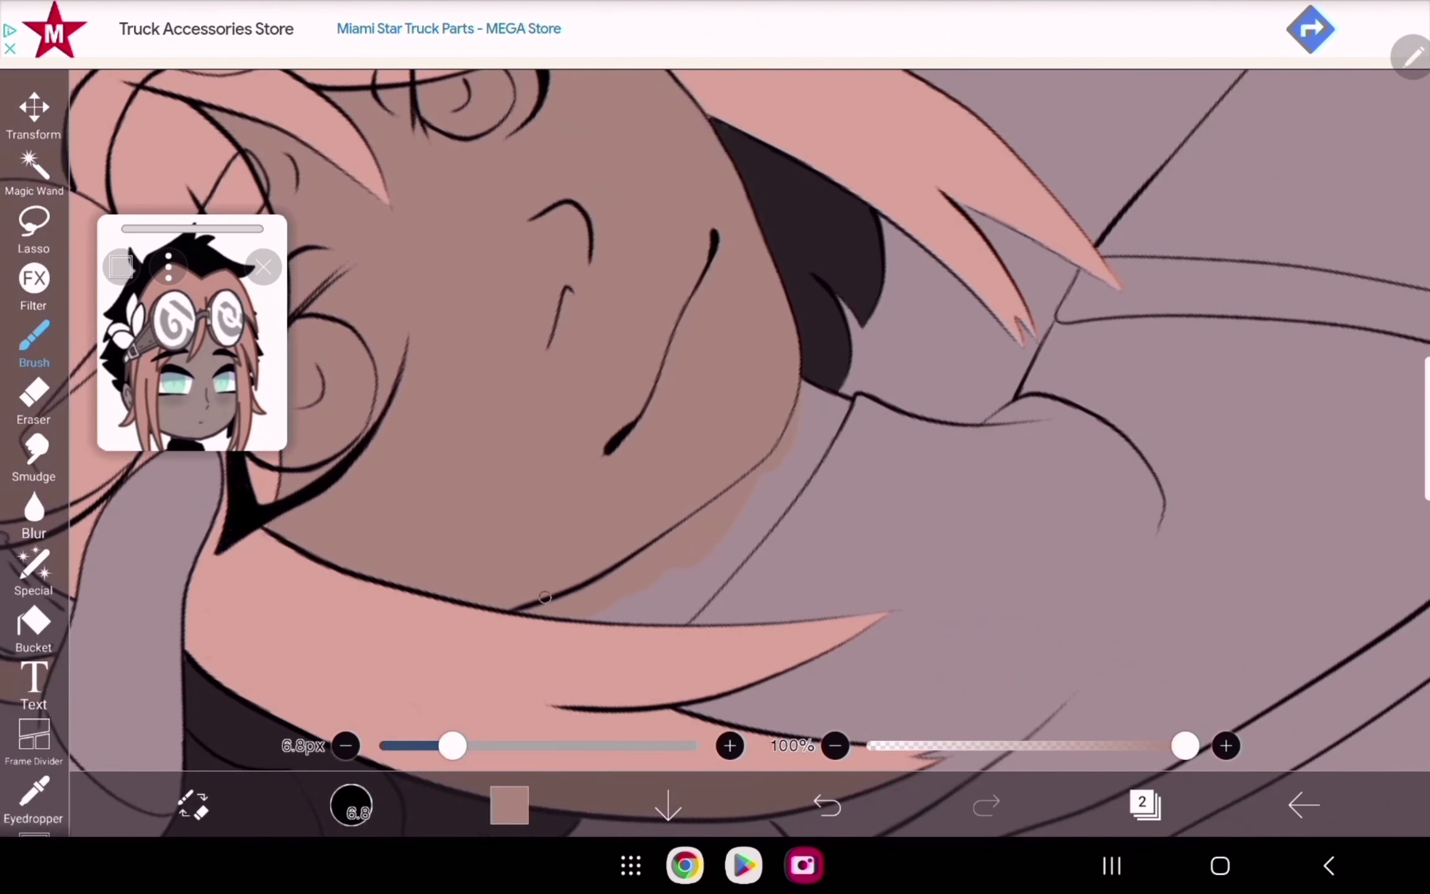
pyautogui.click(33, 402)
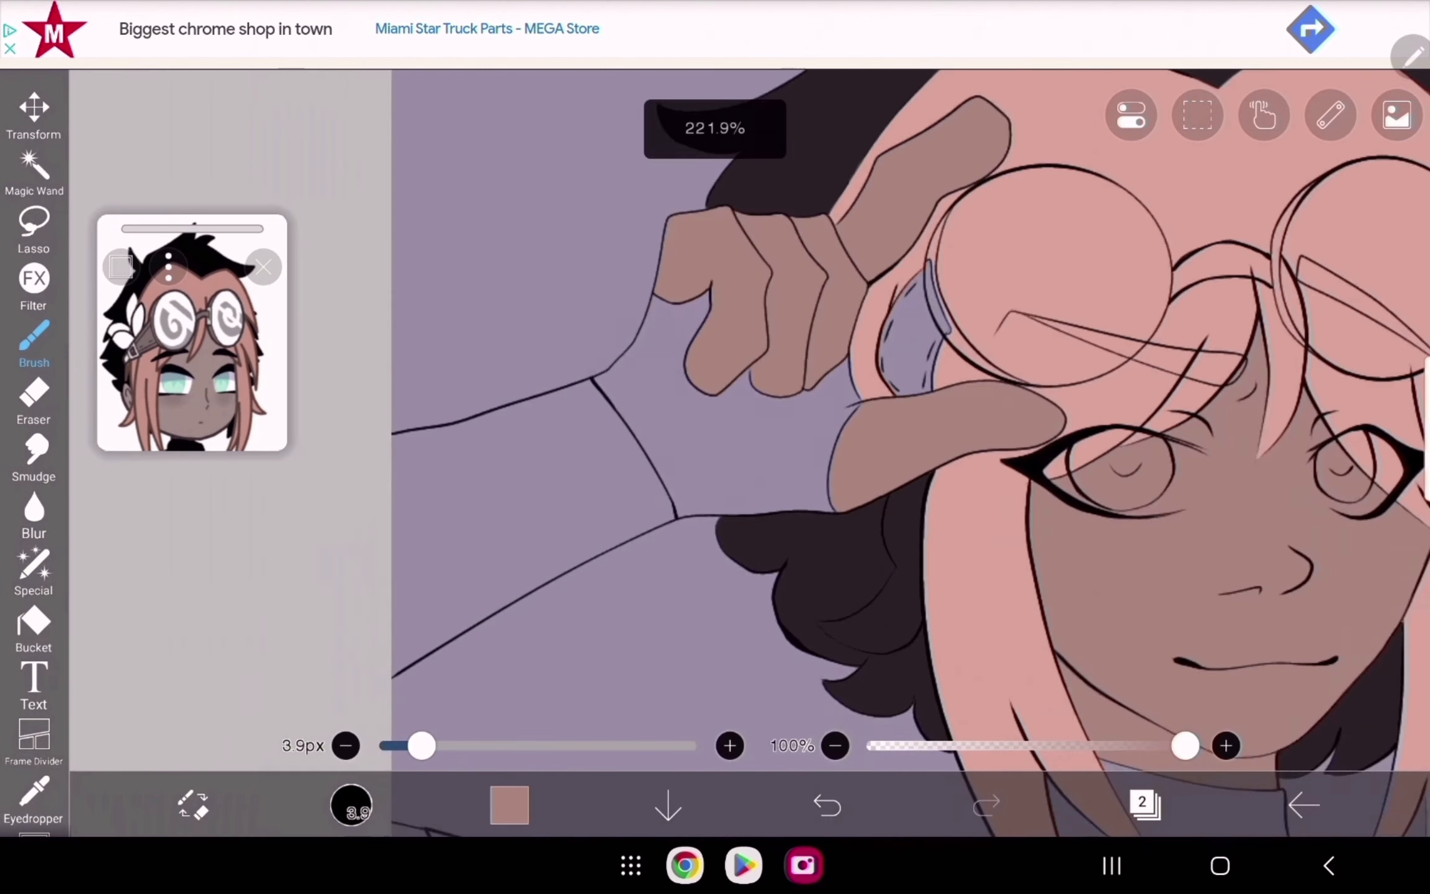
pyautogui.click(34, 630)
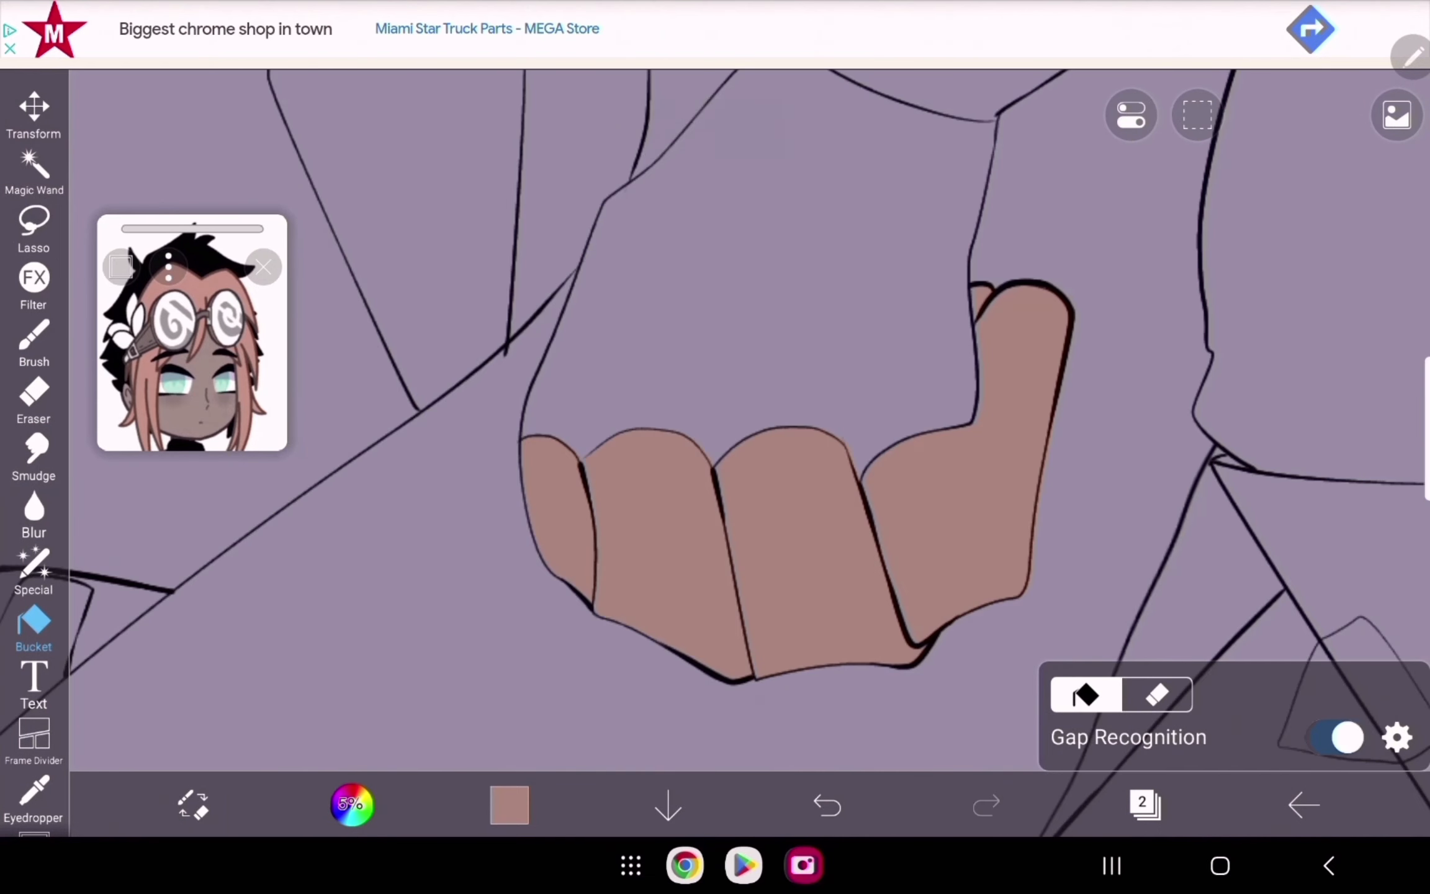
pyautogui.click(33, 342)
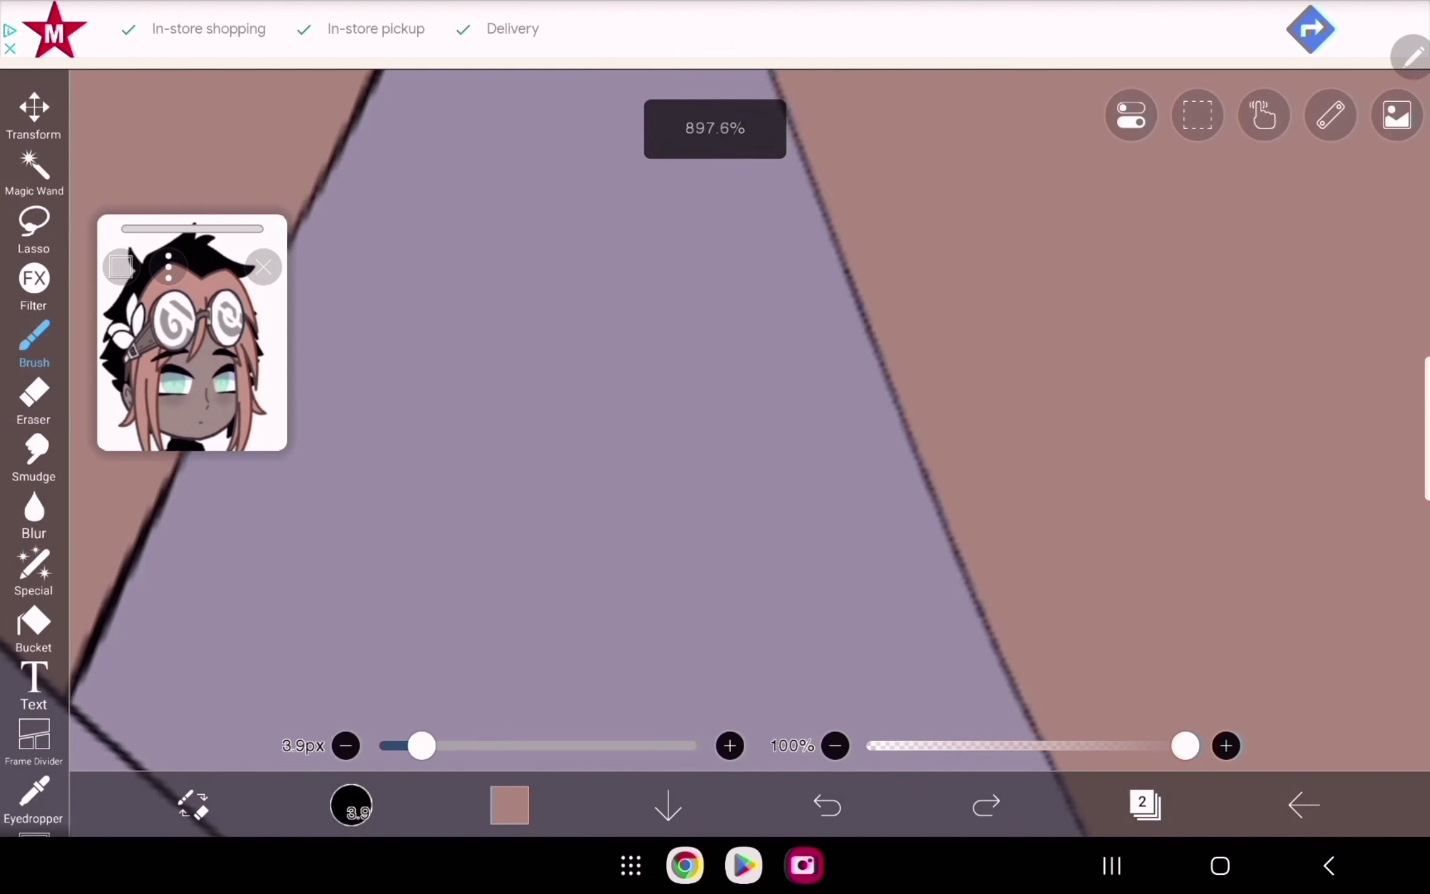
pyautogui.click(33, 401)
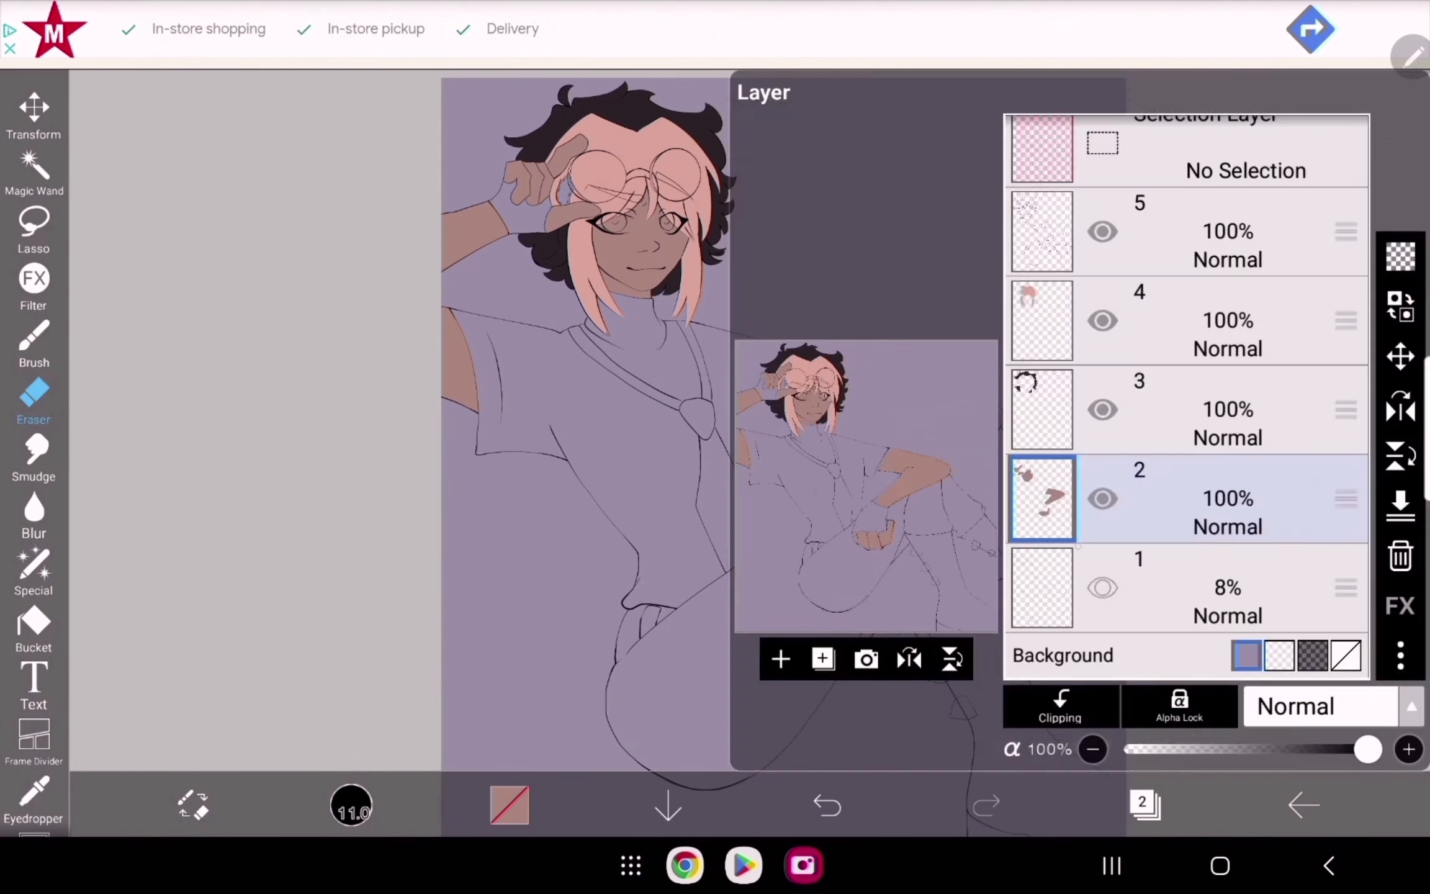
pyautogui.click(33, 630)
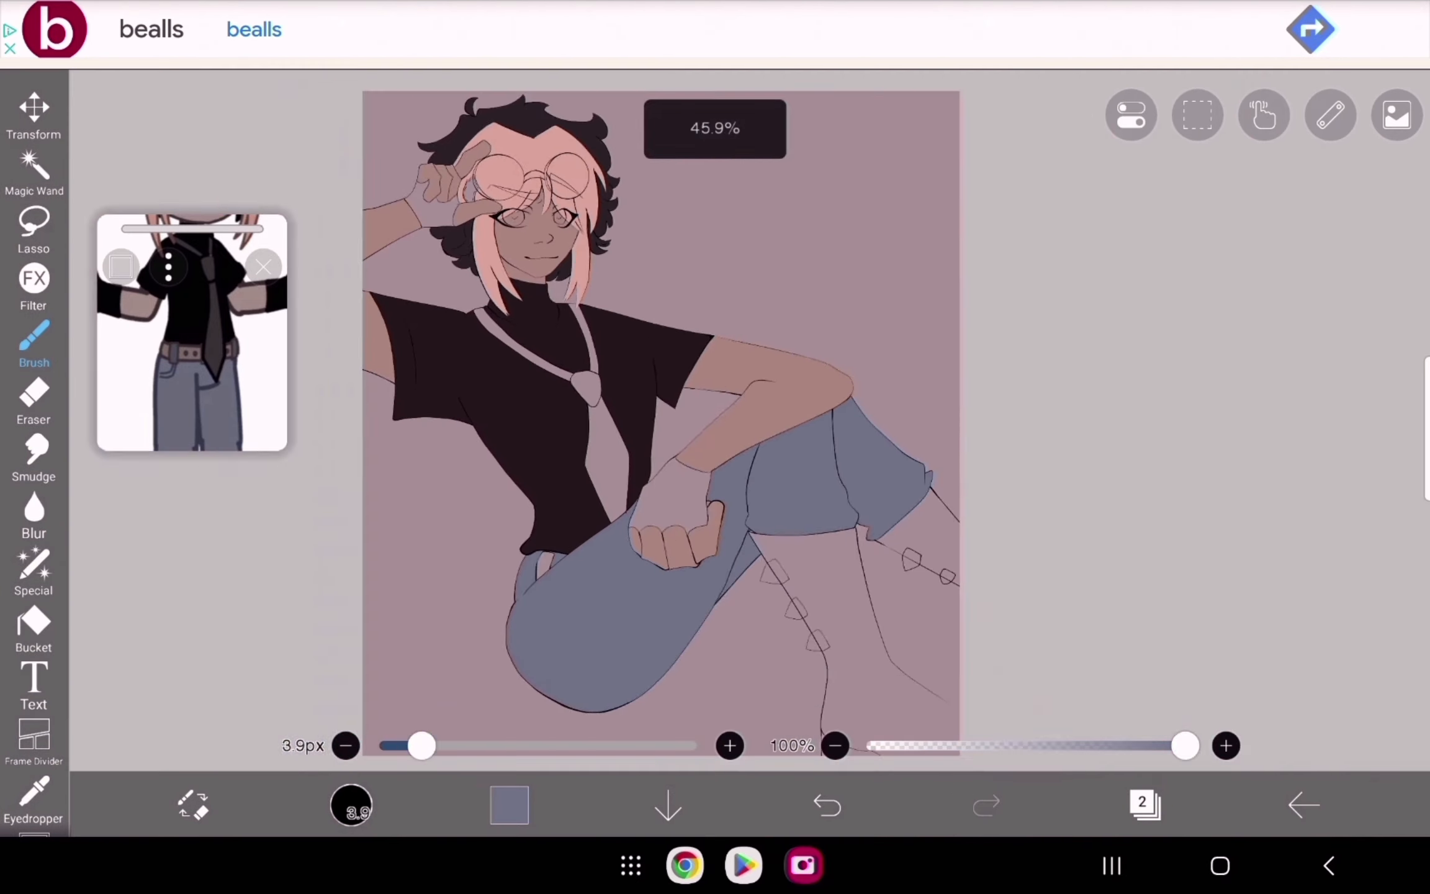
# Step: Undo a stray stroke and paint the boots and fingerless gloves dark on new layers
pyautogui.click(34, 625)
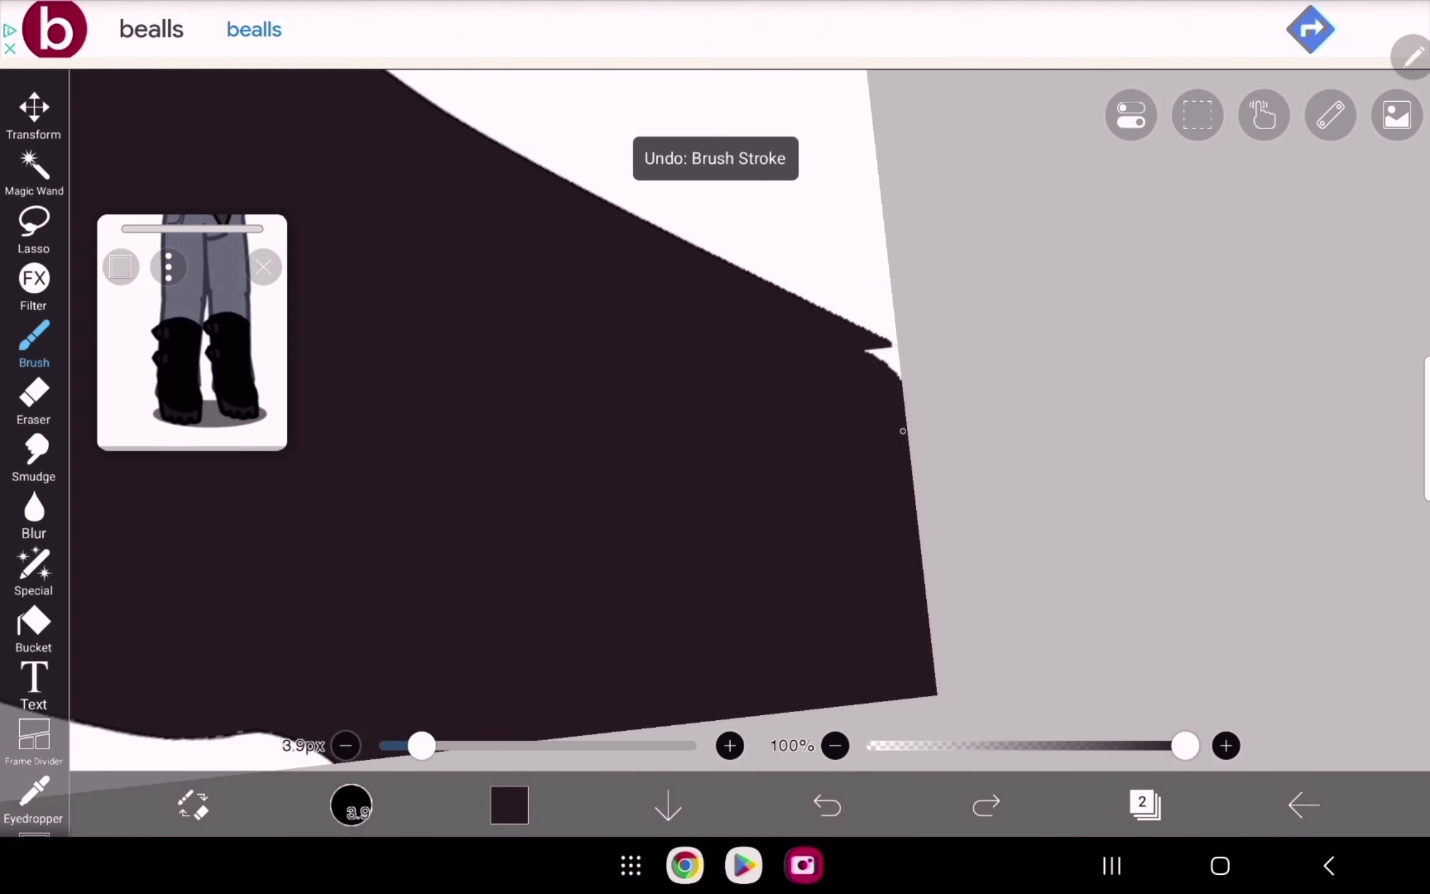
pyautogui.click(826, 805)
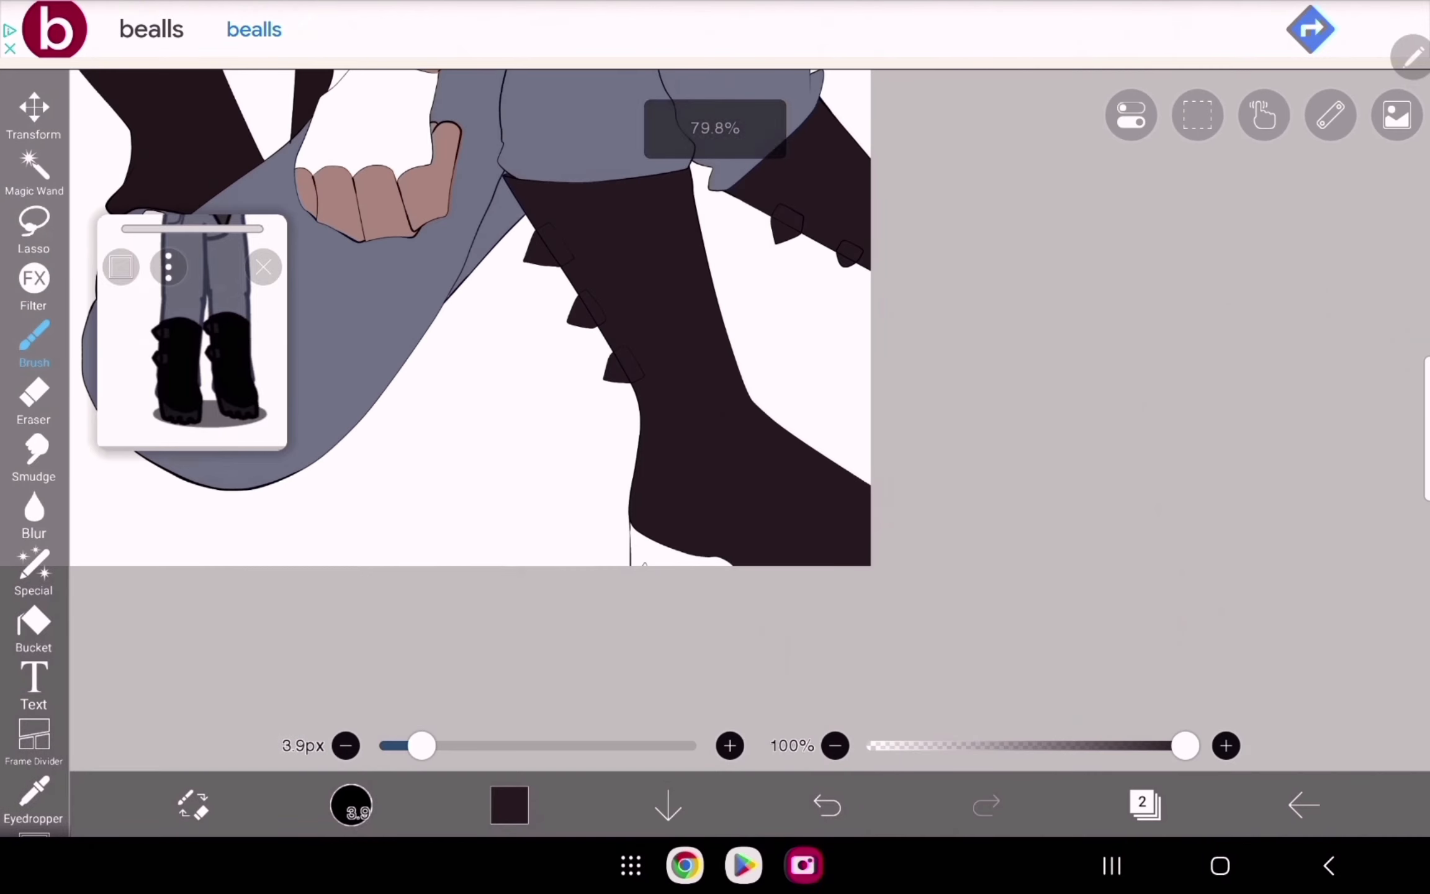
pyautogui.click(33, 628)
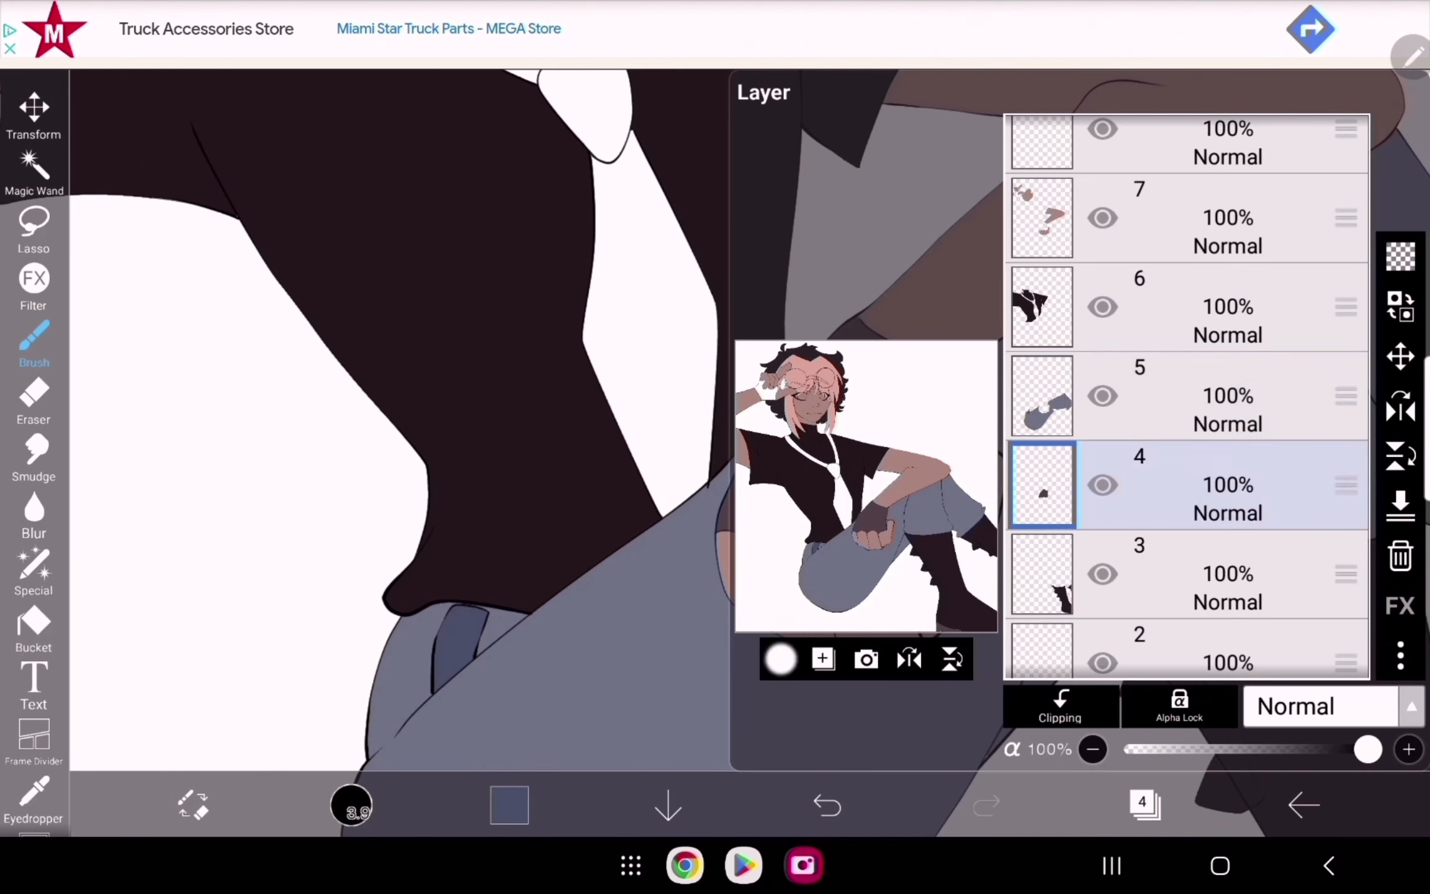
pyautogui.click(33, 629)
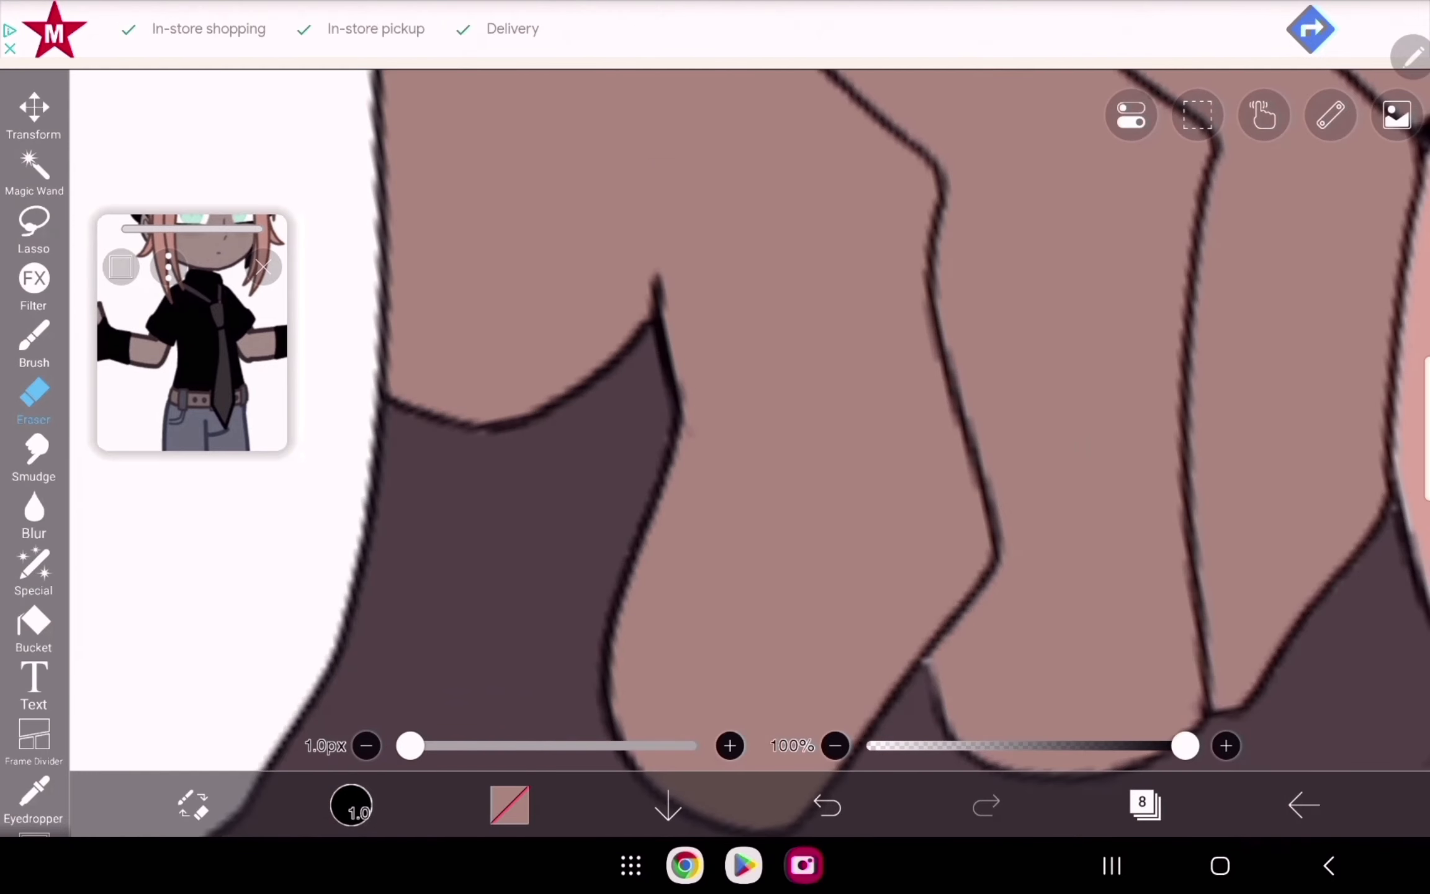
pyautogui.click(825, 804)
pyautogui.write('leather part of gl')
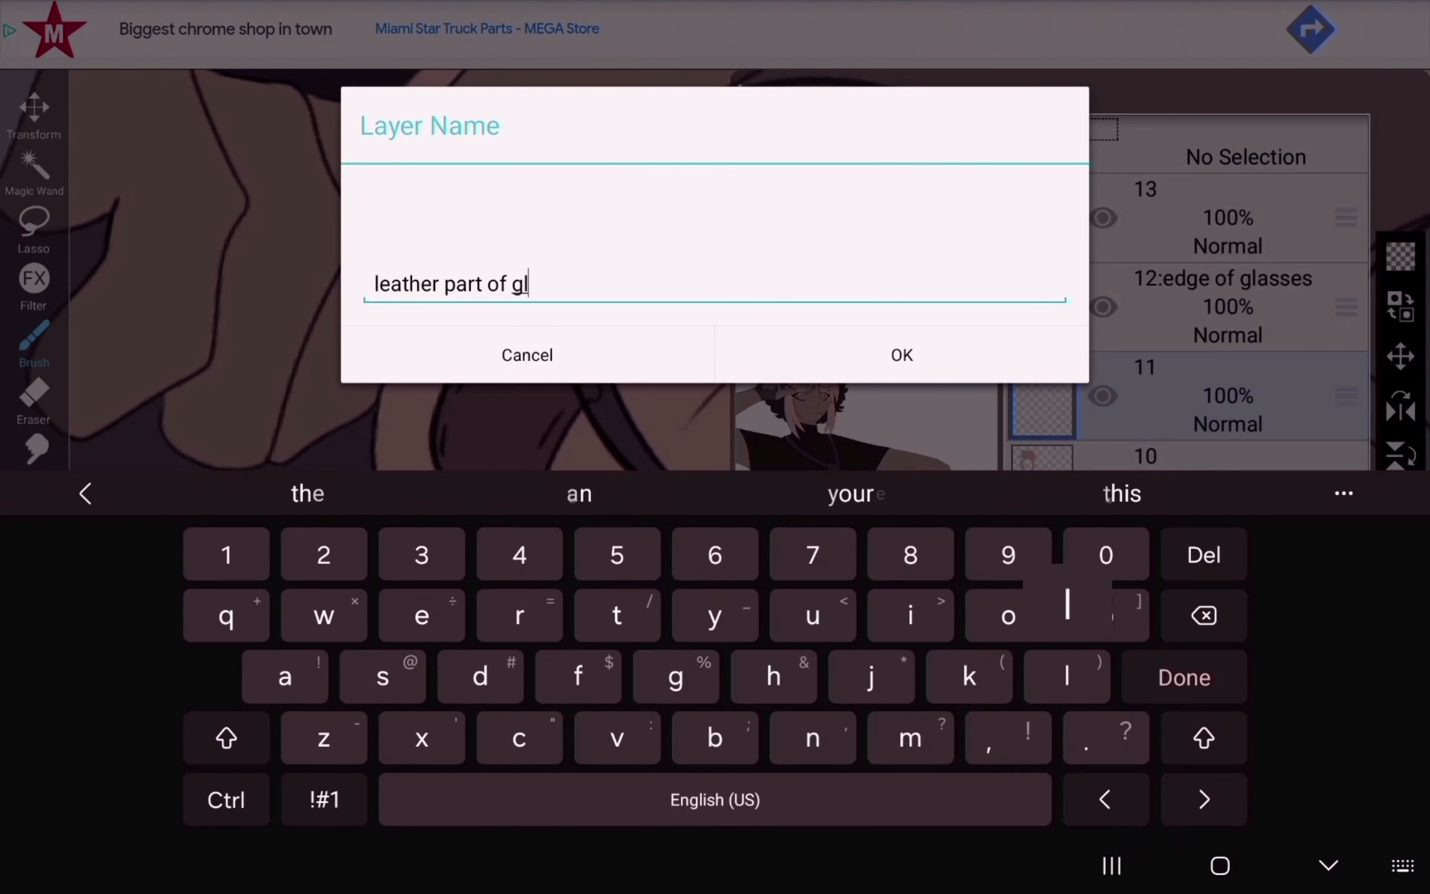
# Step: Name layers 'leather part of glasses' and 'lens', then colour the lenses, strap and eye whites
pyautogui.click(901, 355)
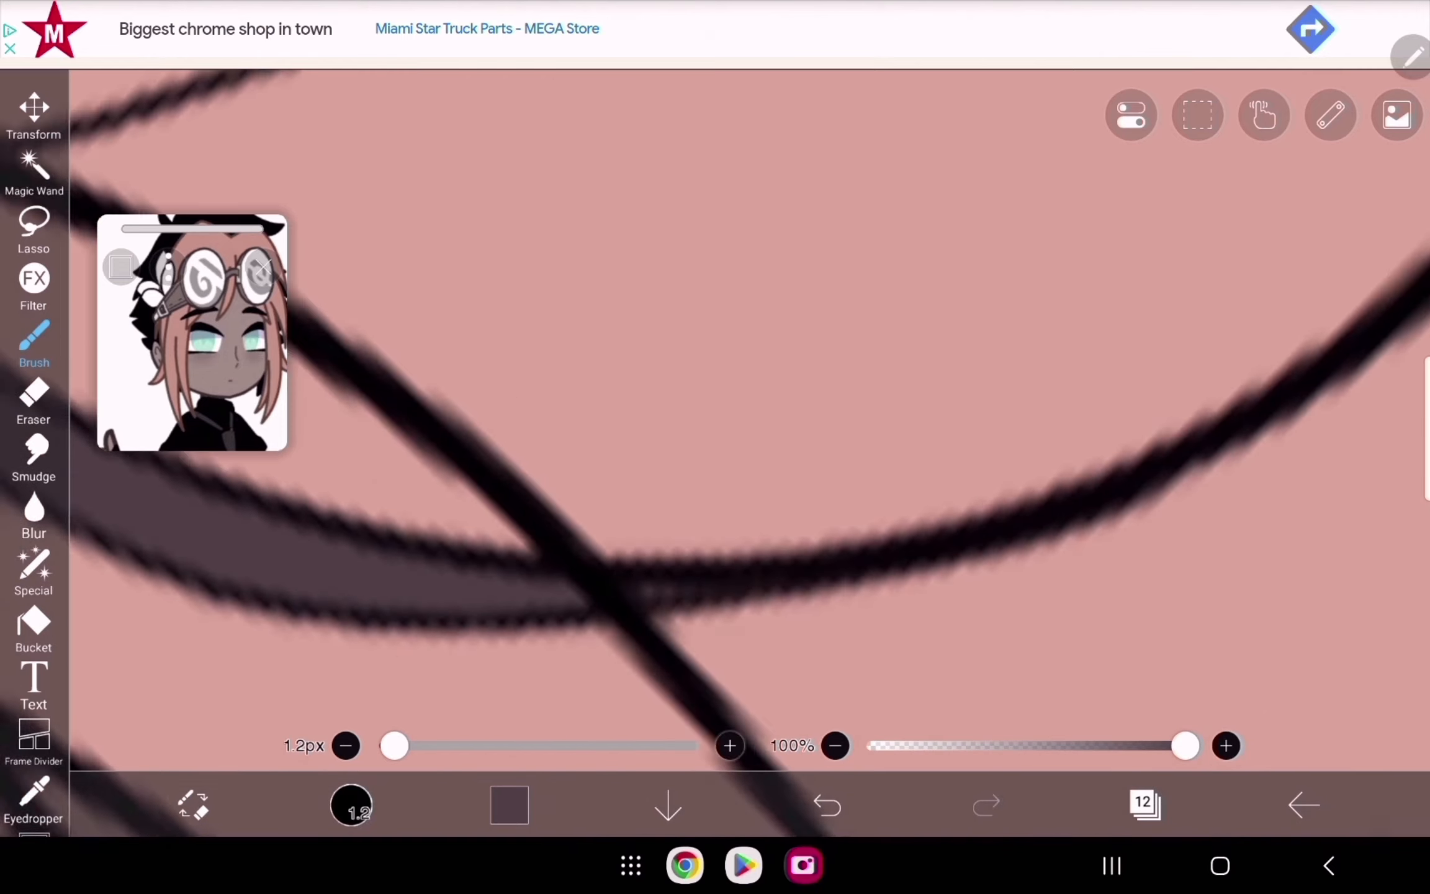
pyautogui.write('lens')
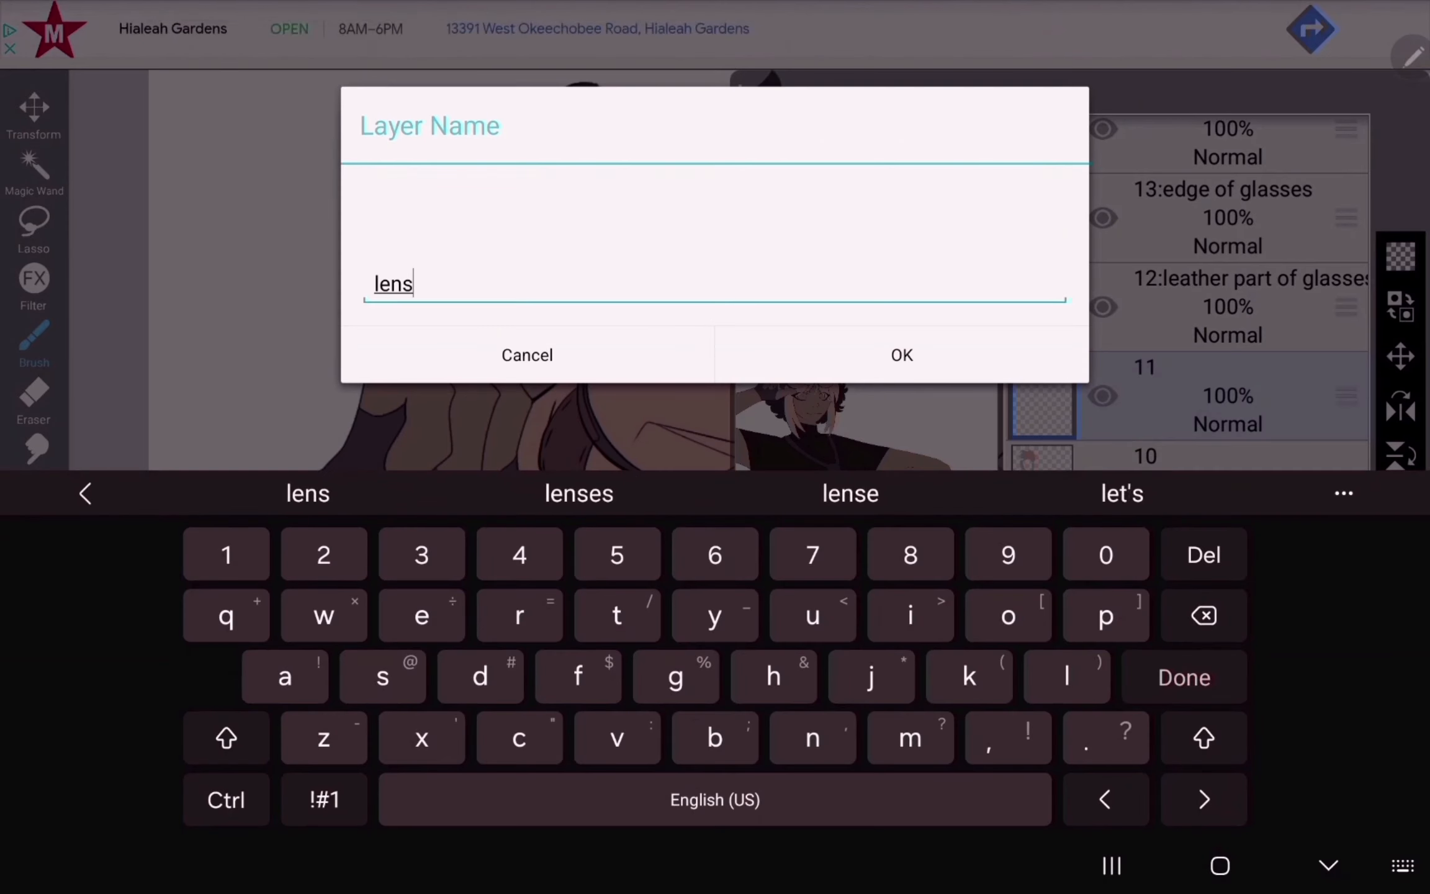
pyautogui.click(900, 355)
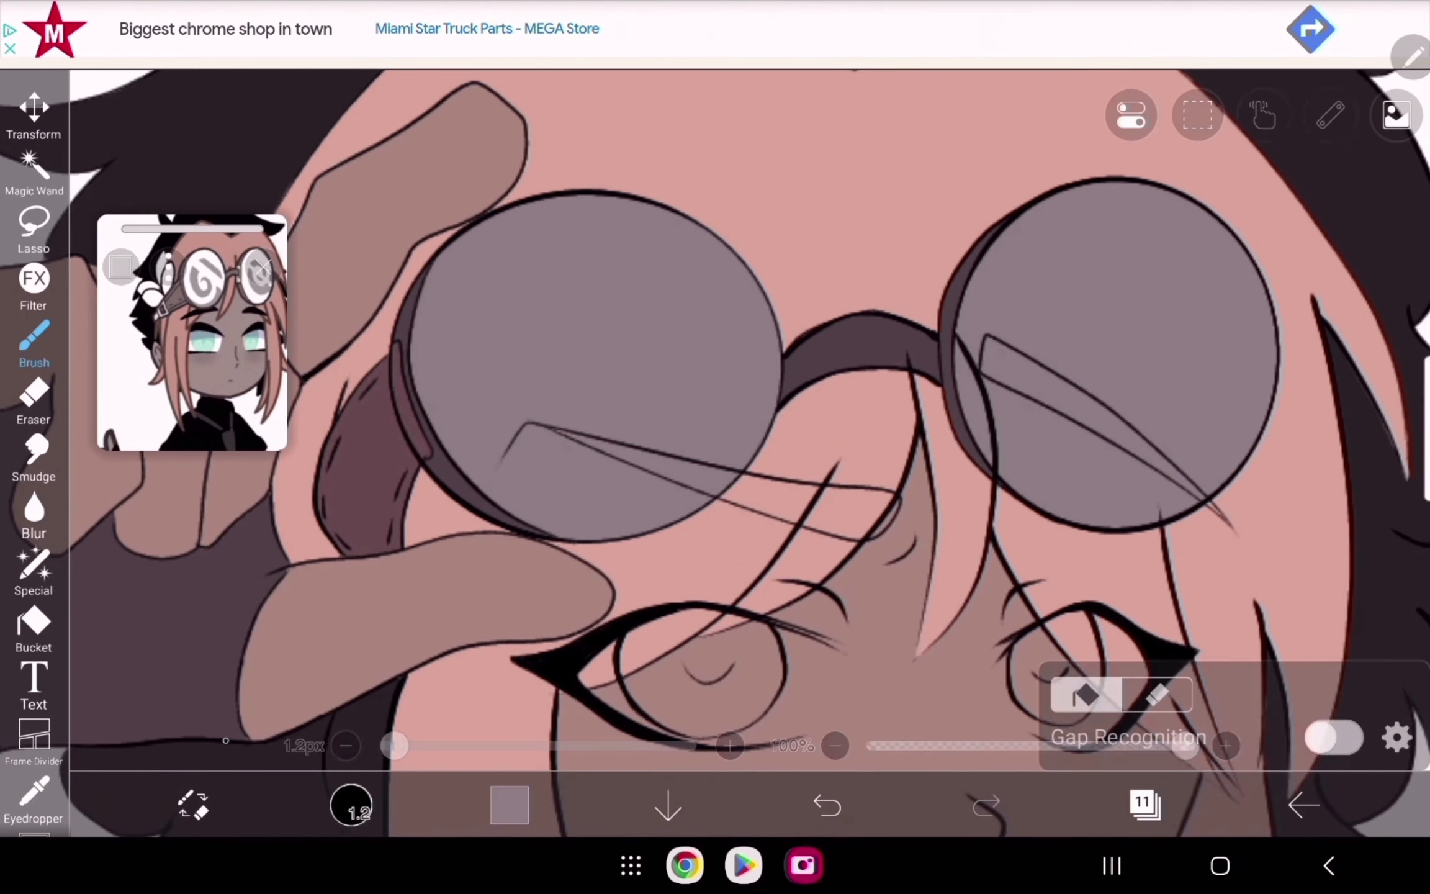
pyautogui.click(826, 805)
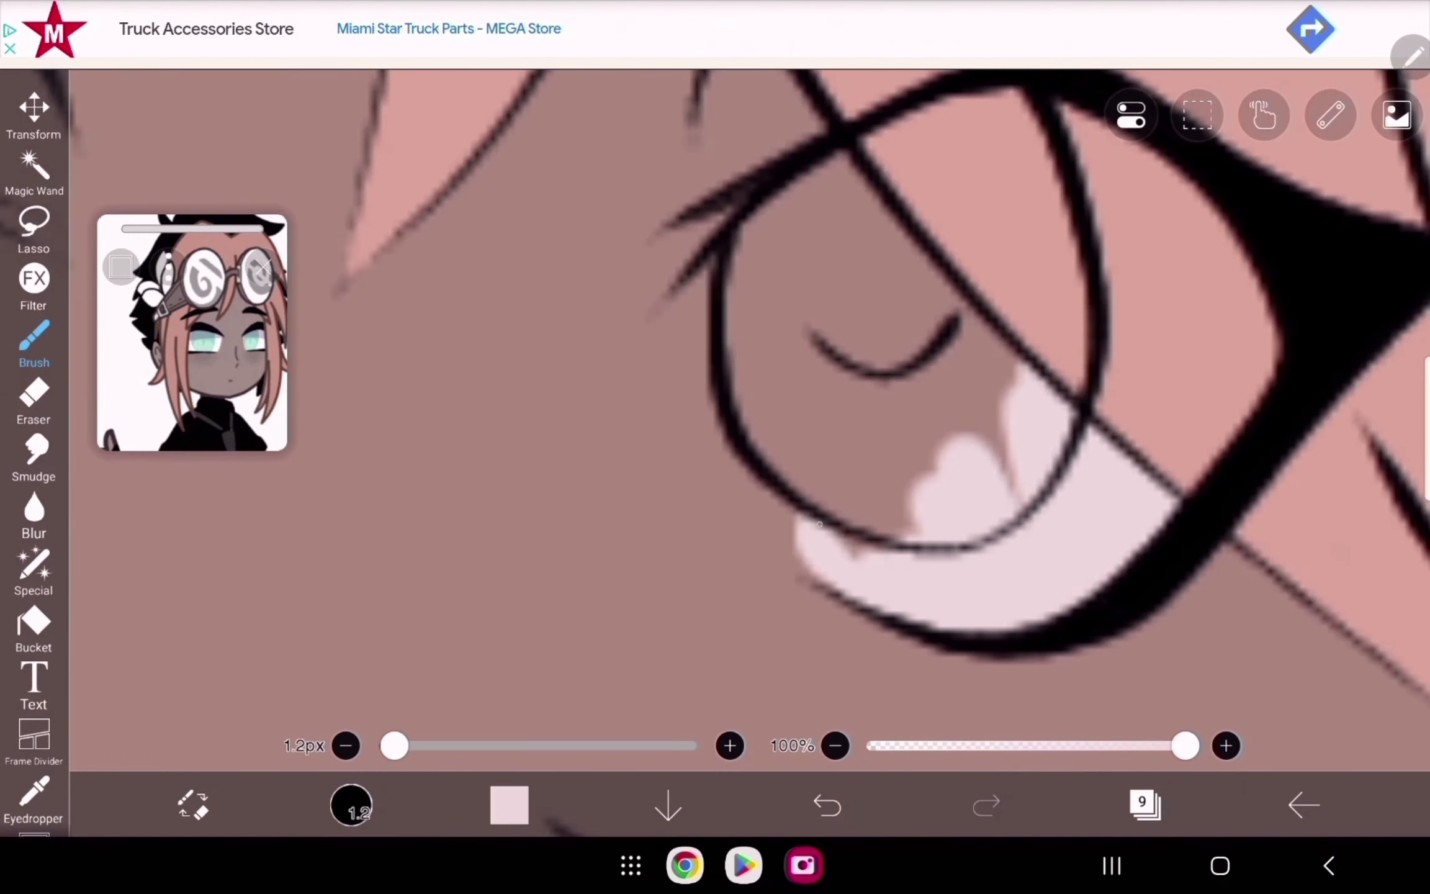
pyautogui.click(34, 402)
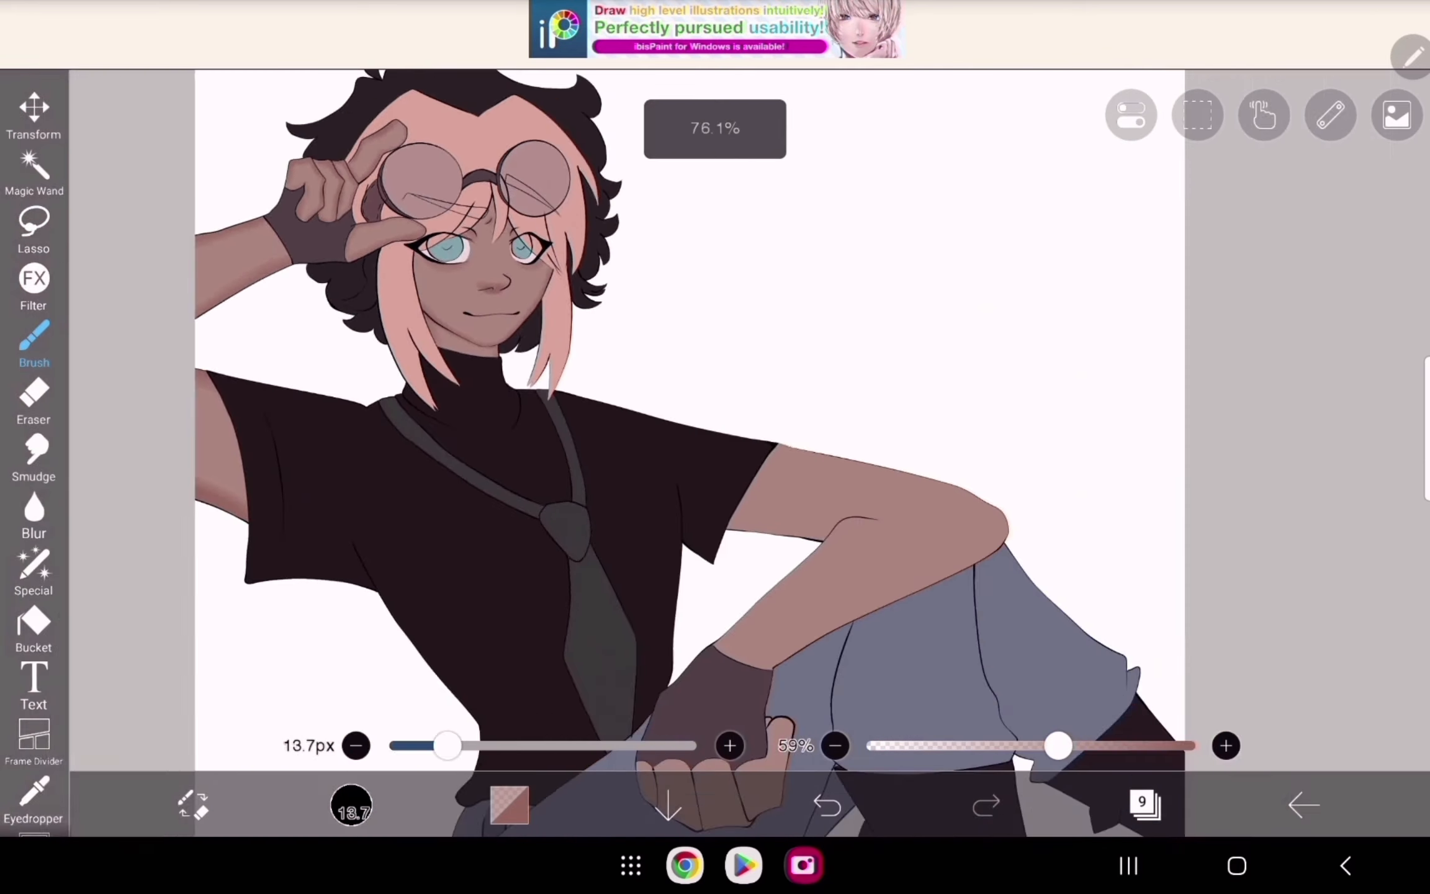
# Step: Airbrush soft shadows and purple tones on the face, knuckles, arms and black shirt at 59% opacity
pyautogui.click(826, 805)
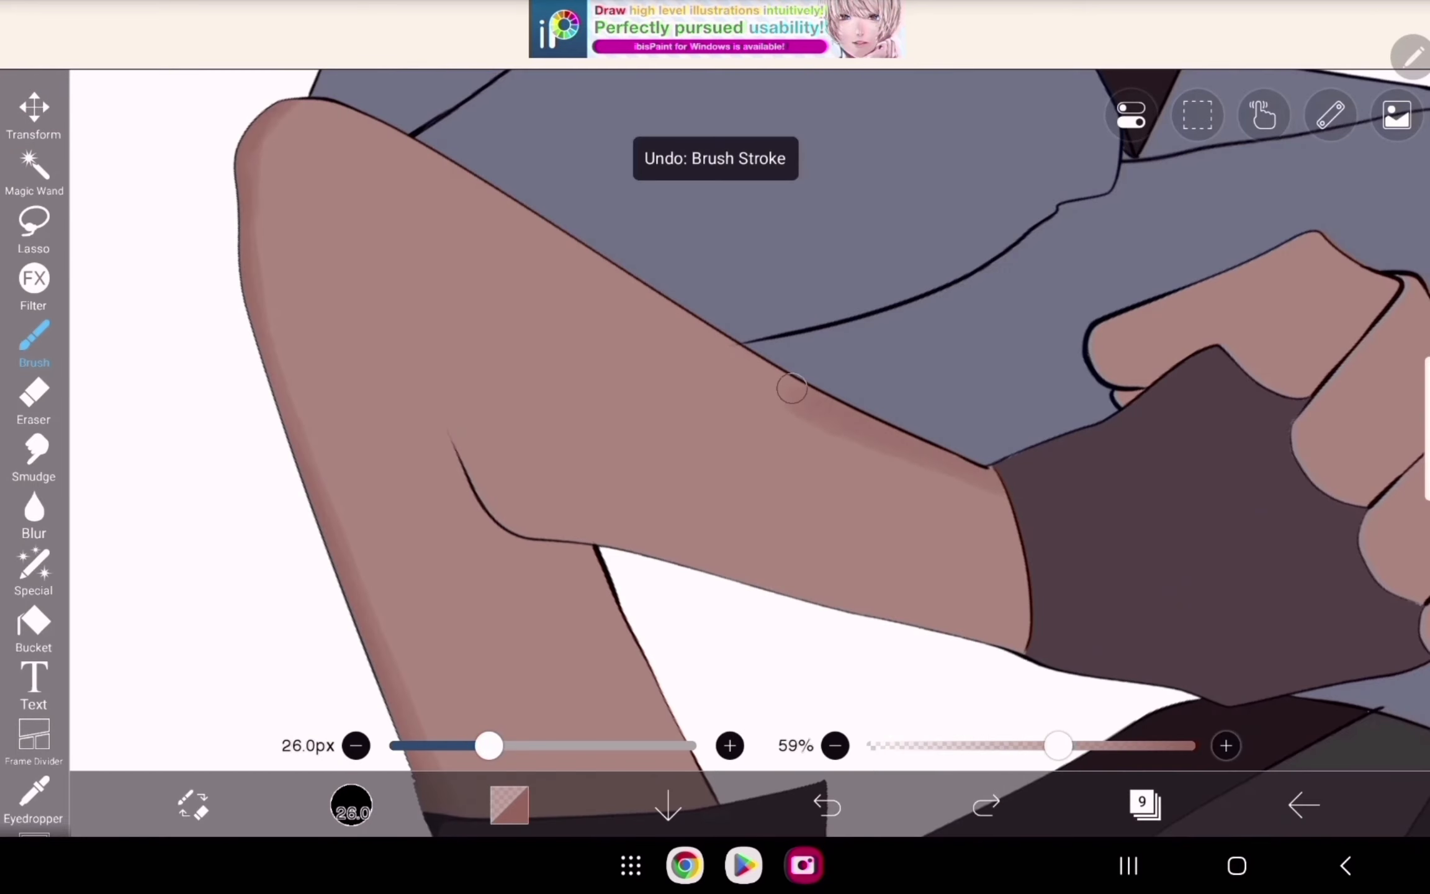
pyautogui.click(825, 804)
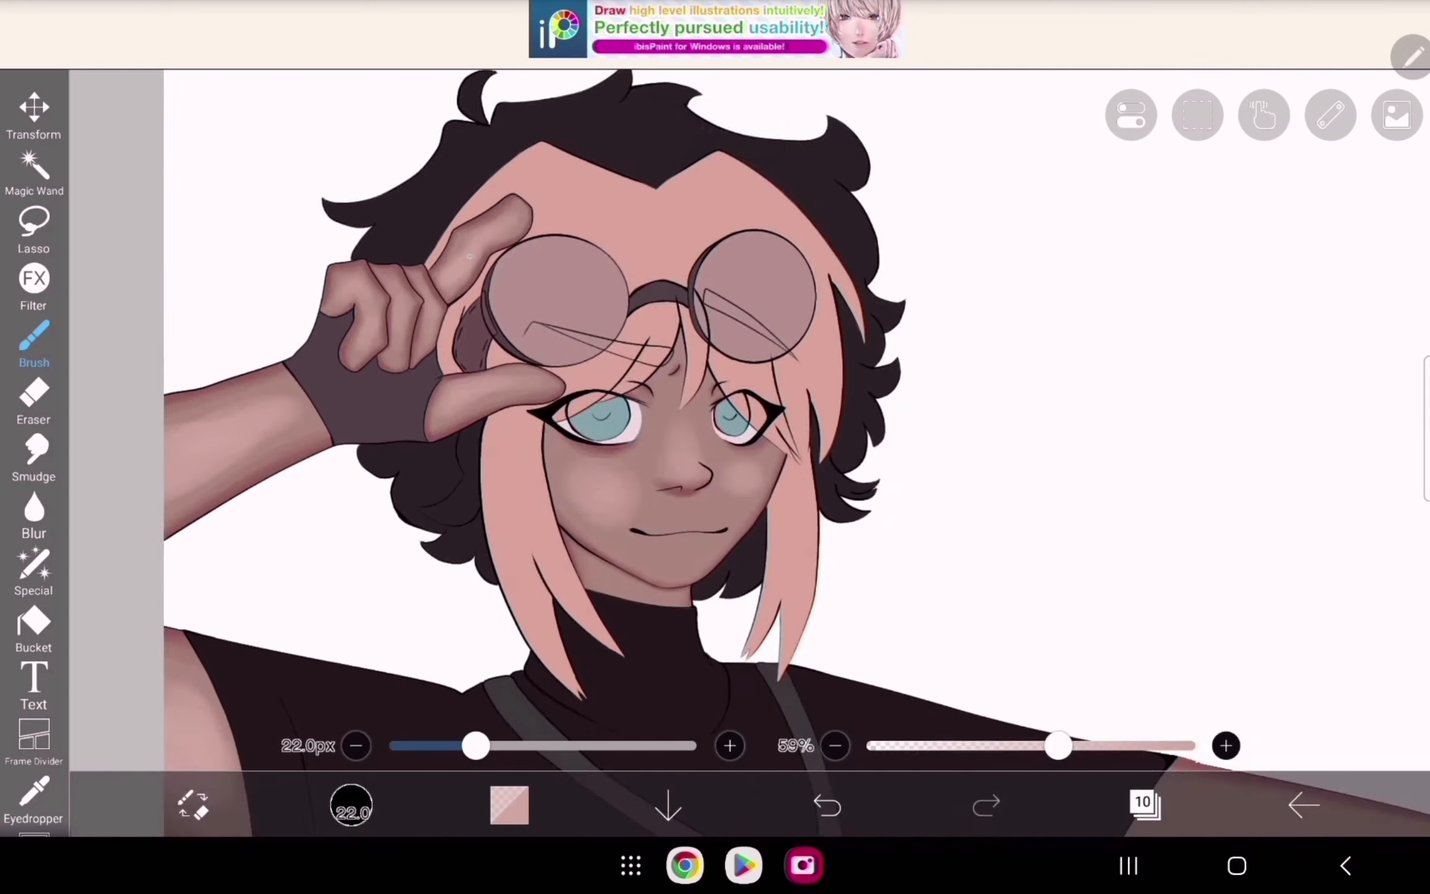
pyautogui.click(1143, 803)
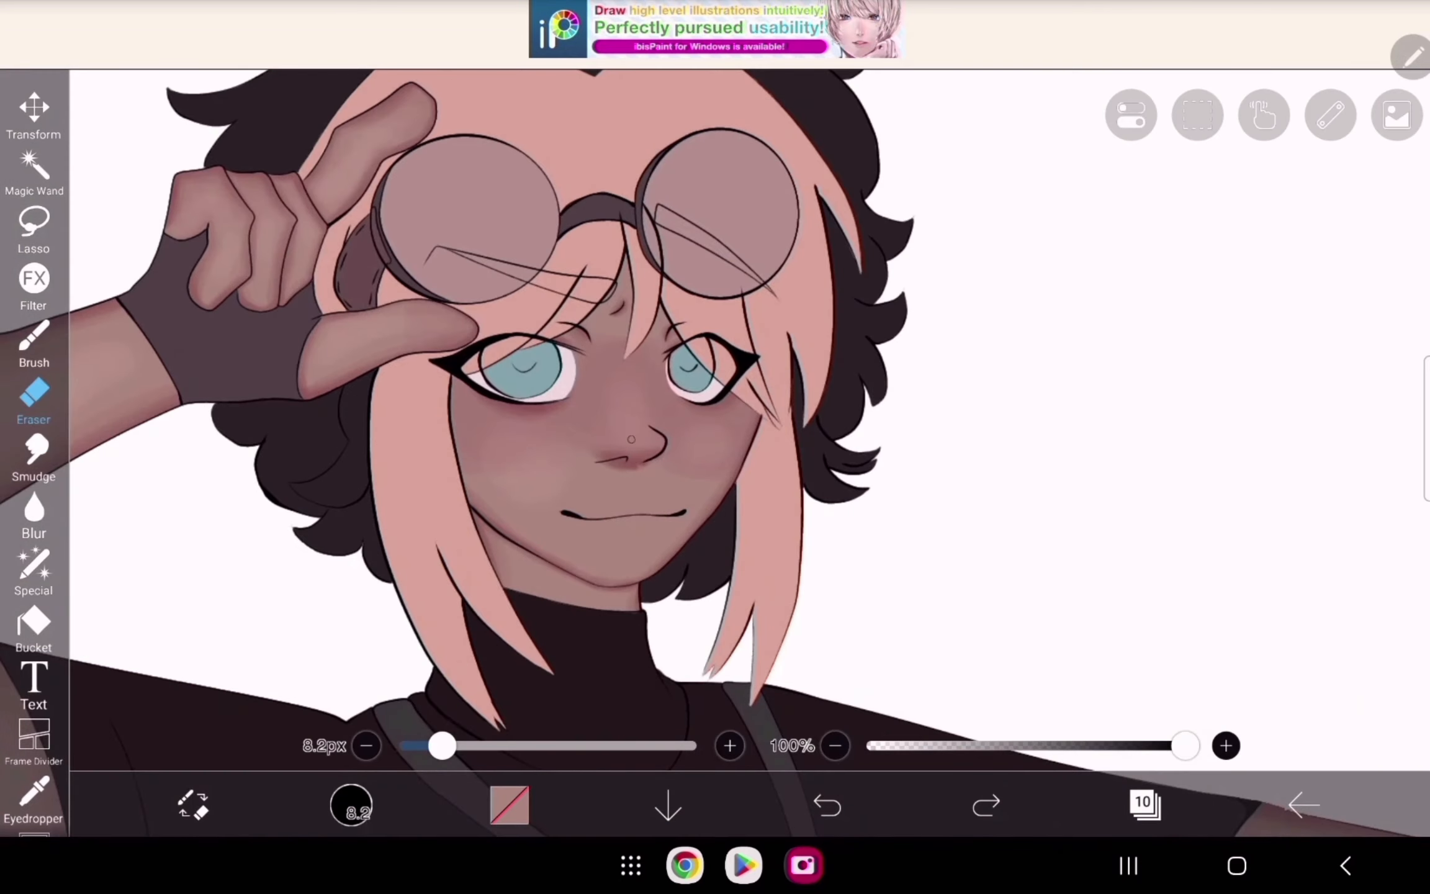
pyautogui.click(1144, 805)
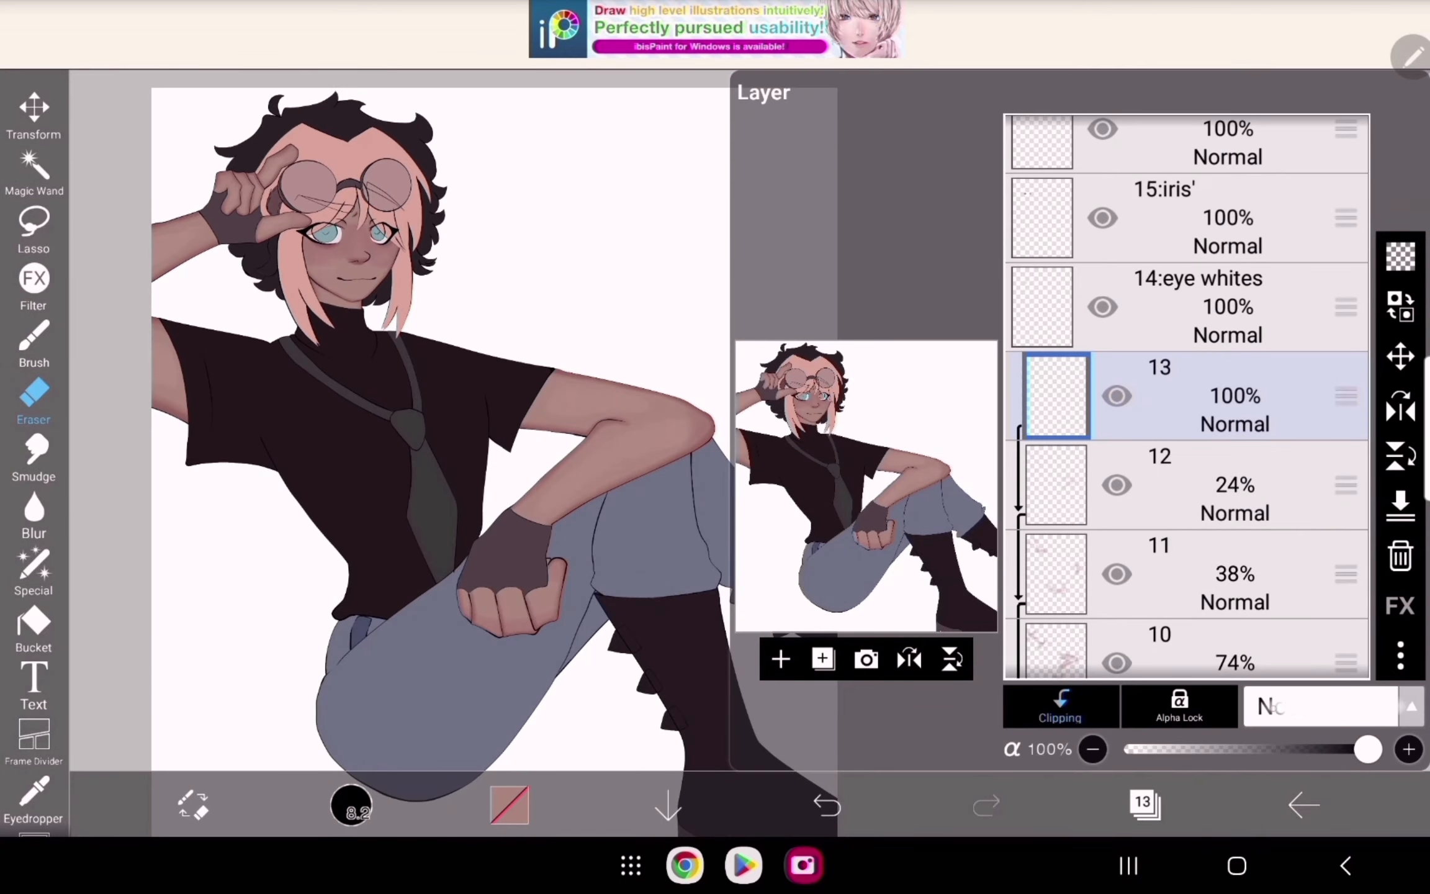
pyautogui.click(826, 804)
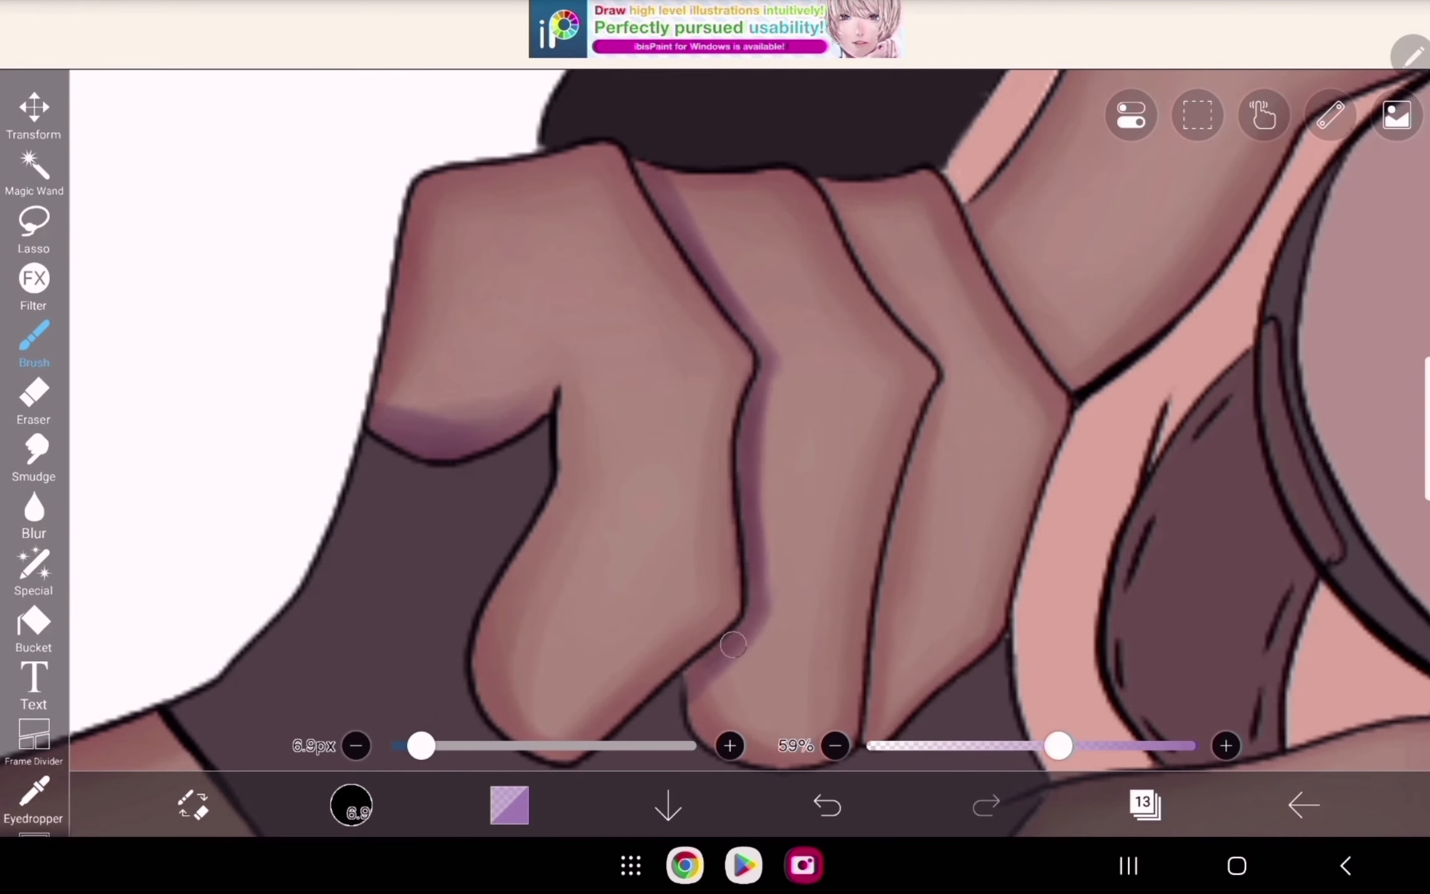
pyautogui.click(802, 864)
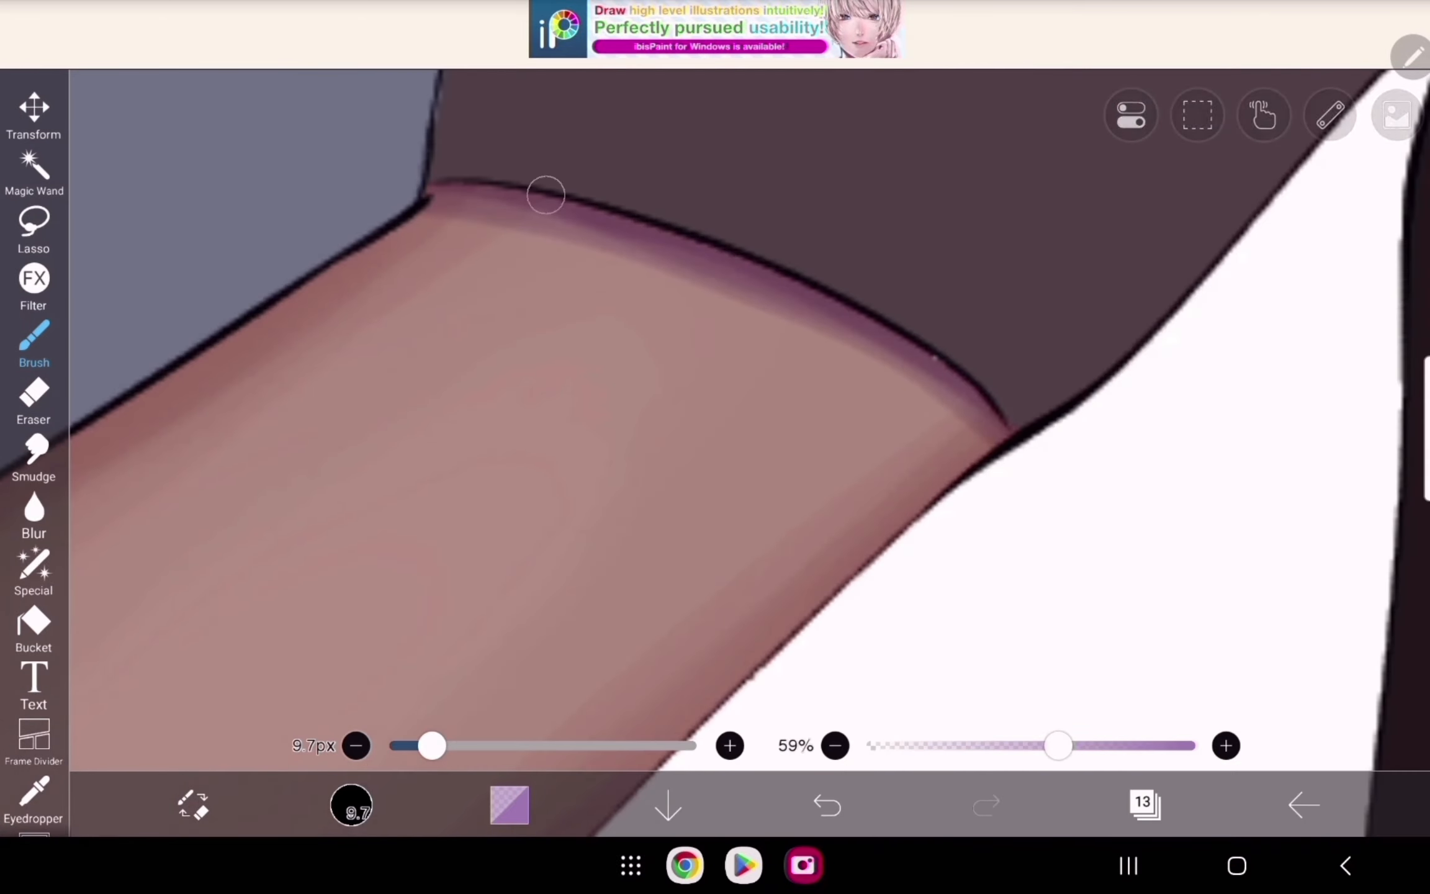
pyautogui.click(826, 805)
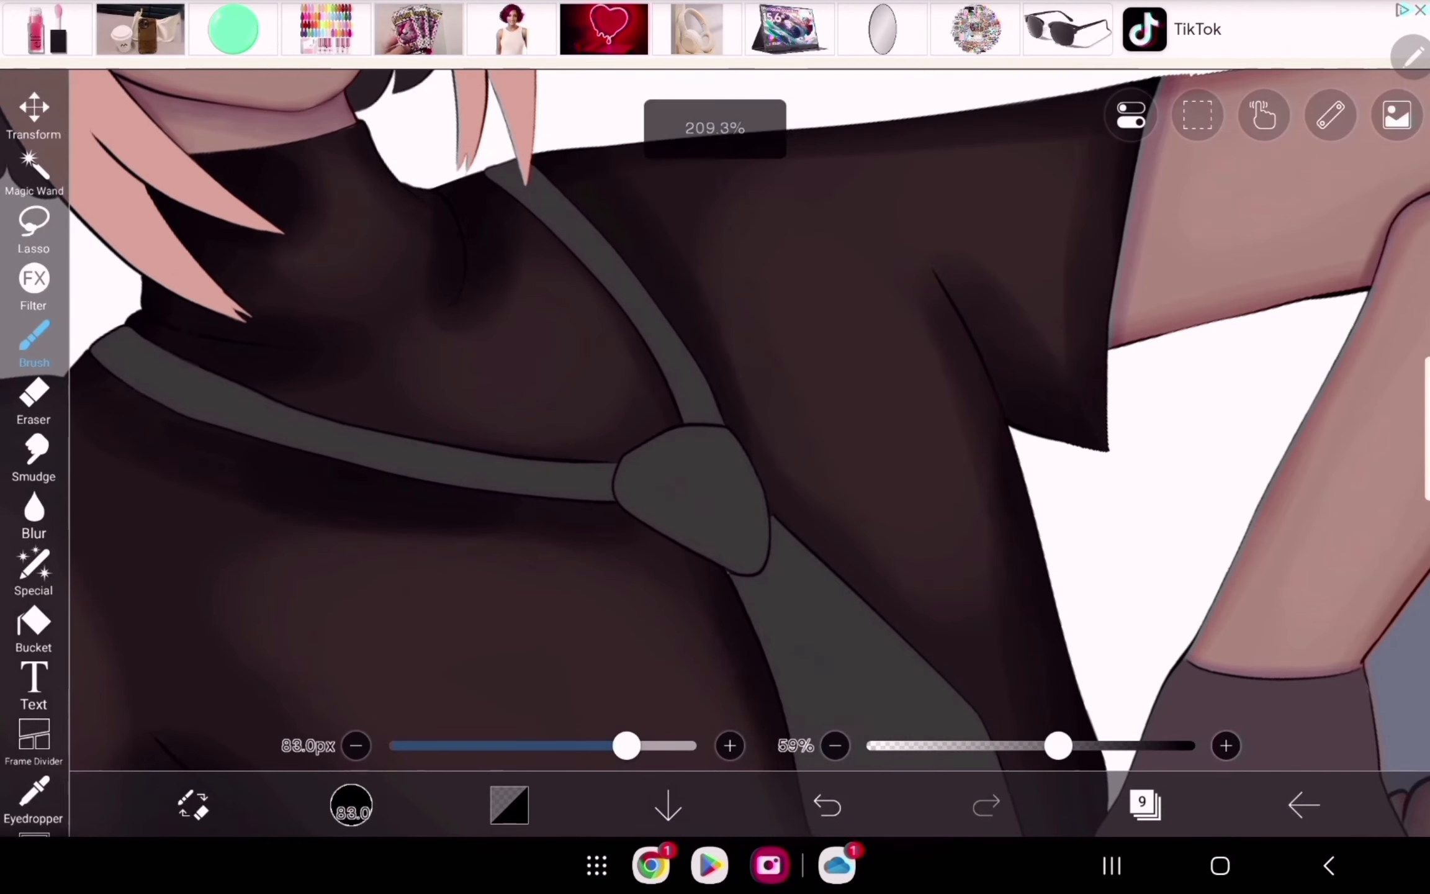
# Step: Airbrush darker shadows onto the blue-grey jeans and dark boots with a large soft brush
pyautogui.click(1144, 805)
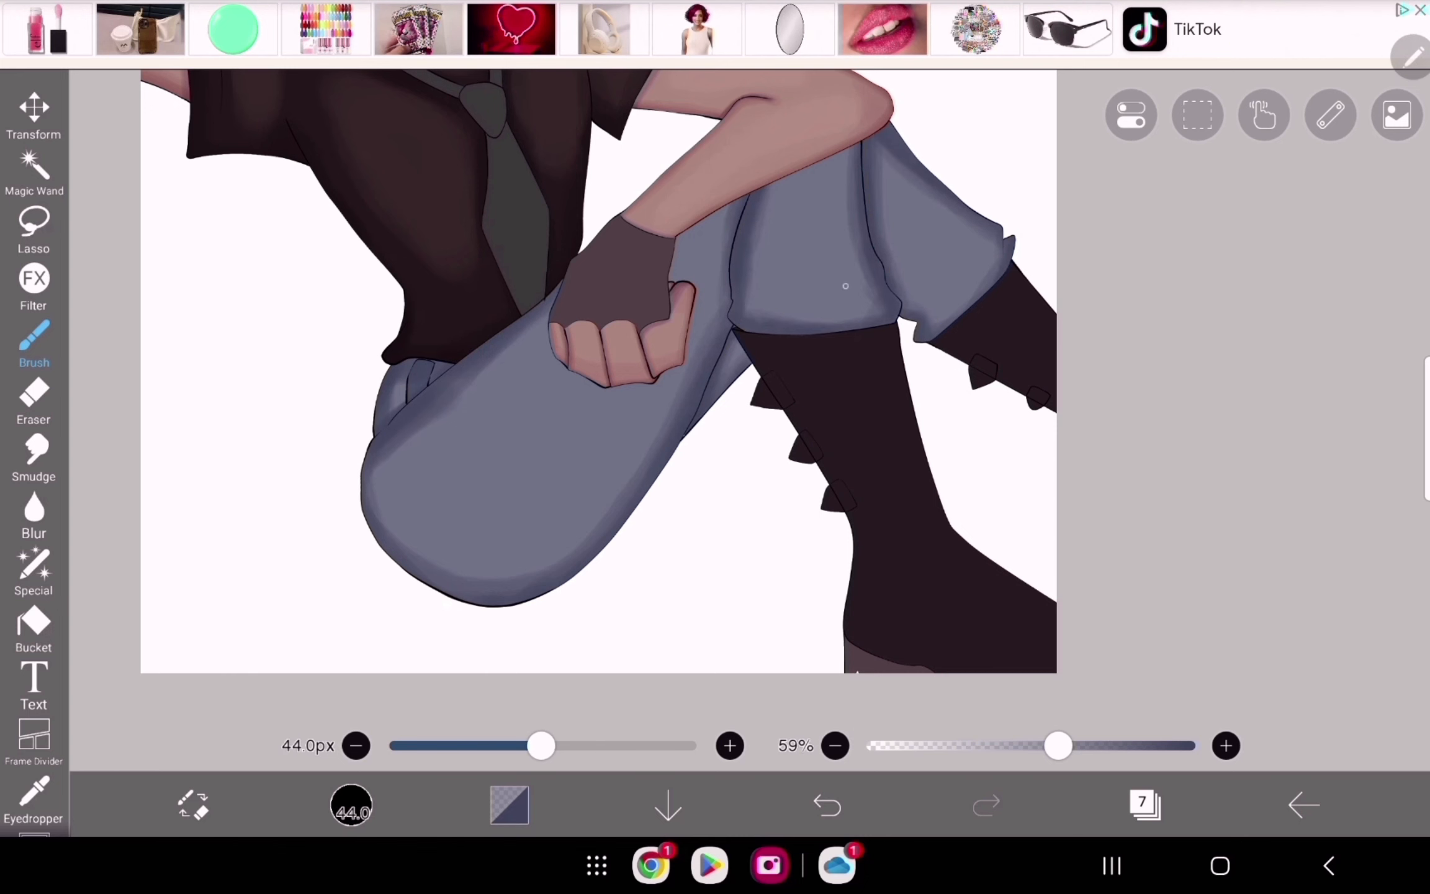
pyautogui.click(826, 805)
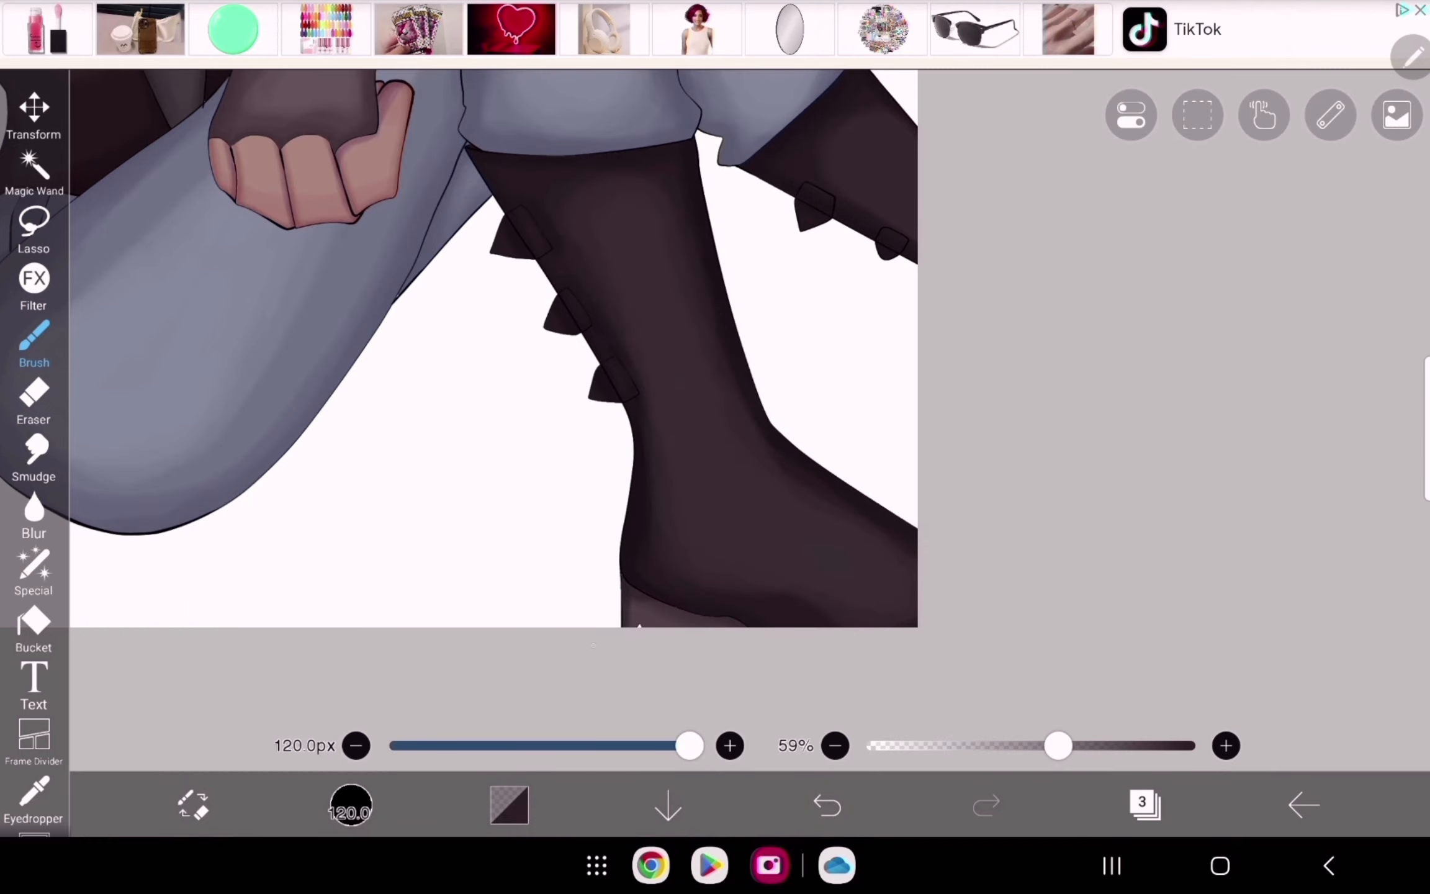
# Step: Paint pale pink hair highlights and light streaks across both goggle lenses
pyautogui.click(1144, 804)
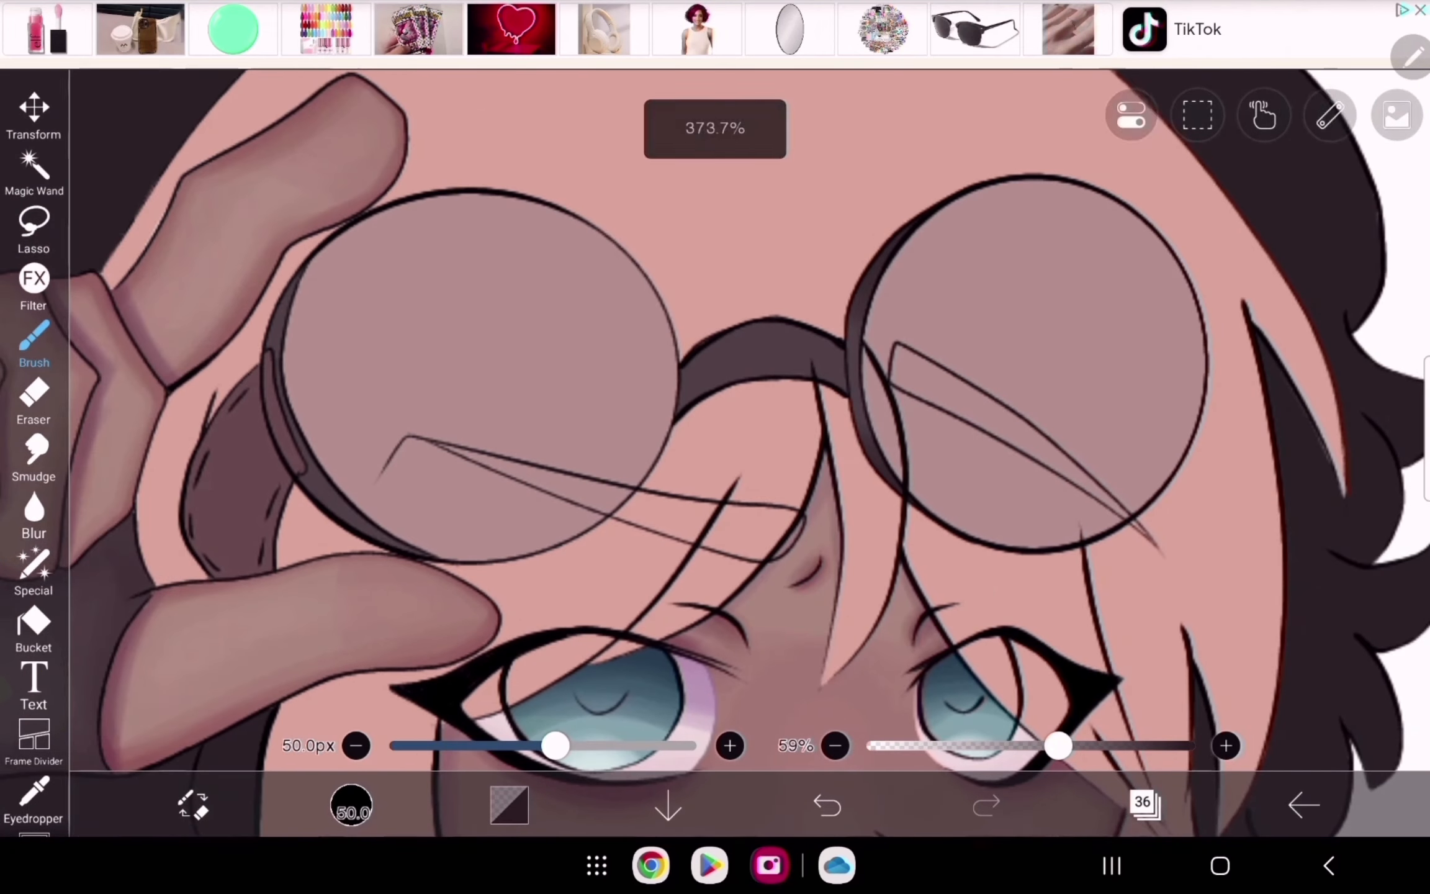
pyautogui.click(986, 805)
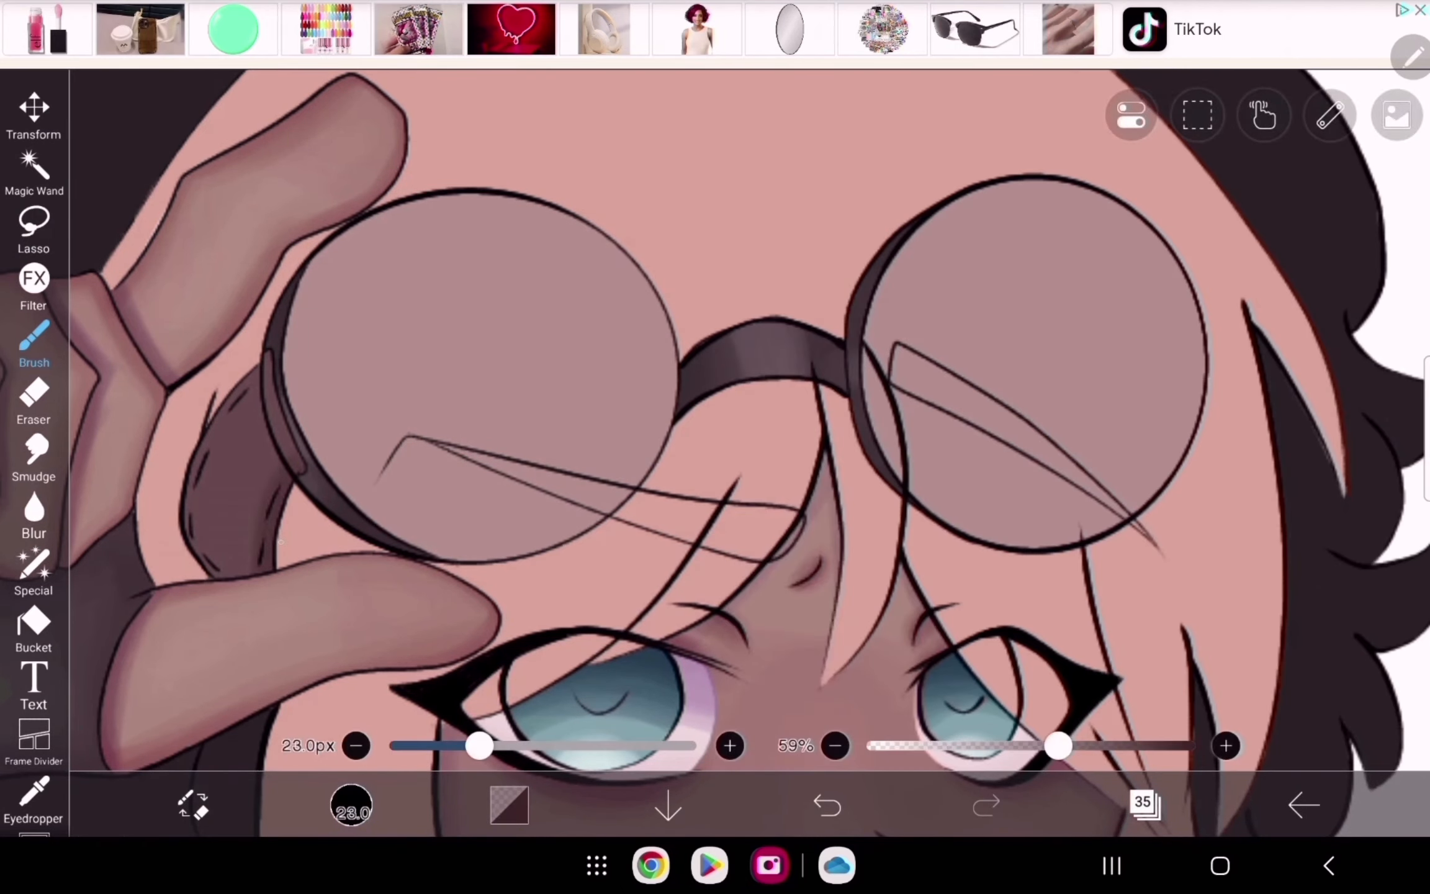
pyautogui.click(1396, 114)
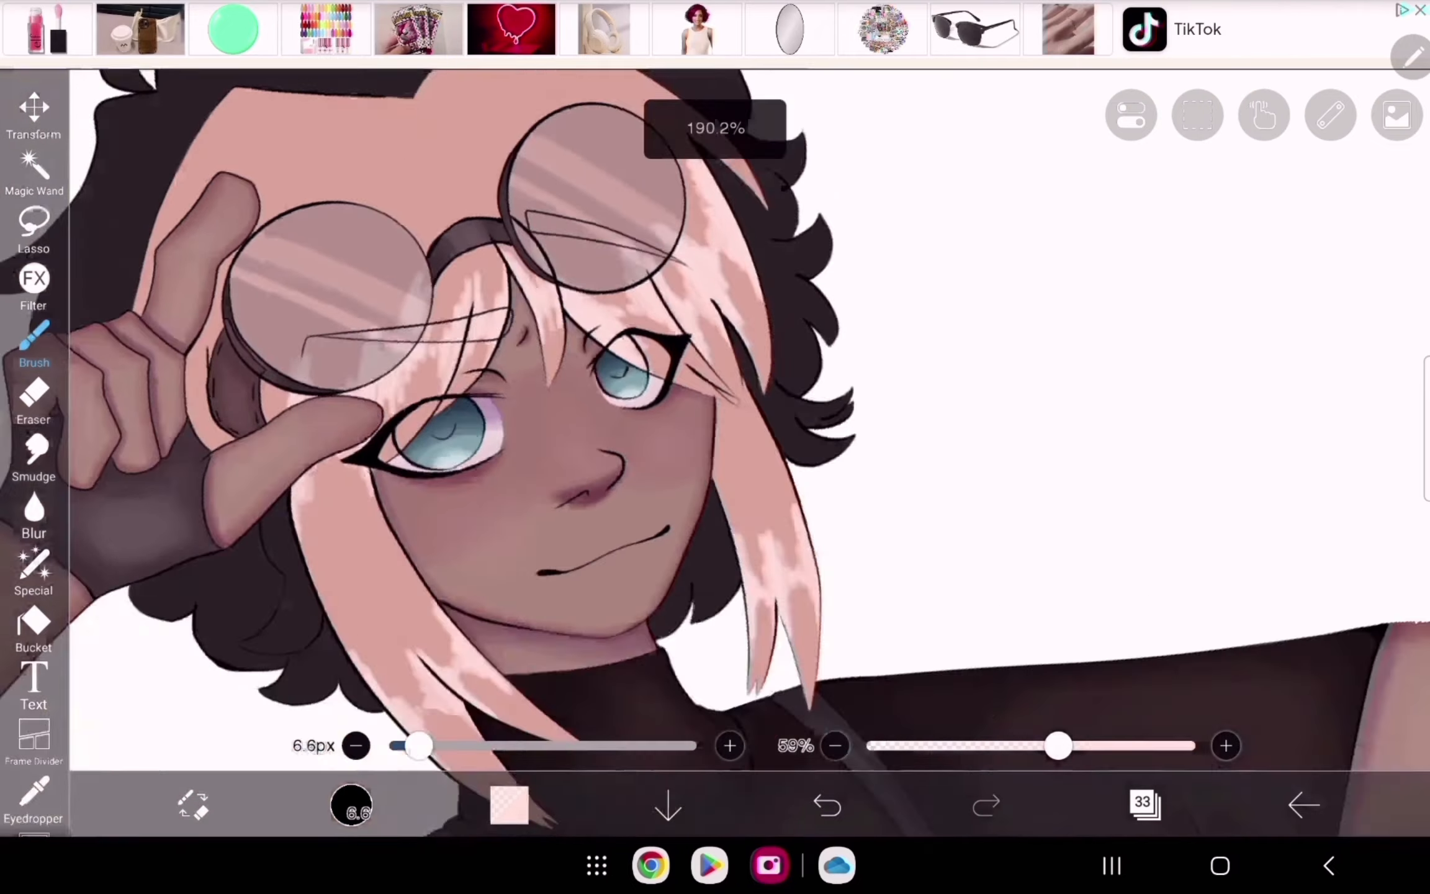
# Step: Paint Multiply shadows at about 51% over the figure with violet rim tones on the arms
pyautogui.click(1144, 805)
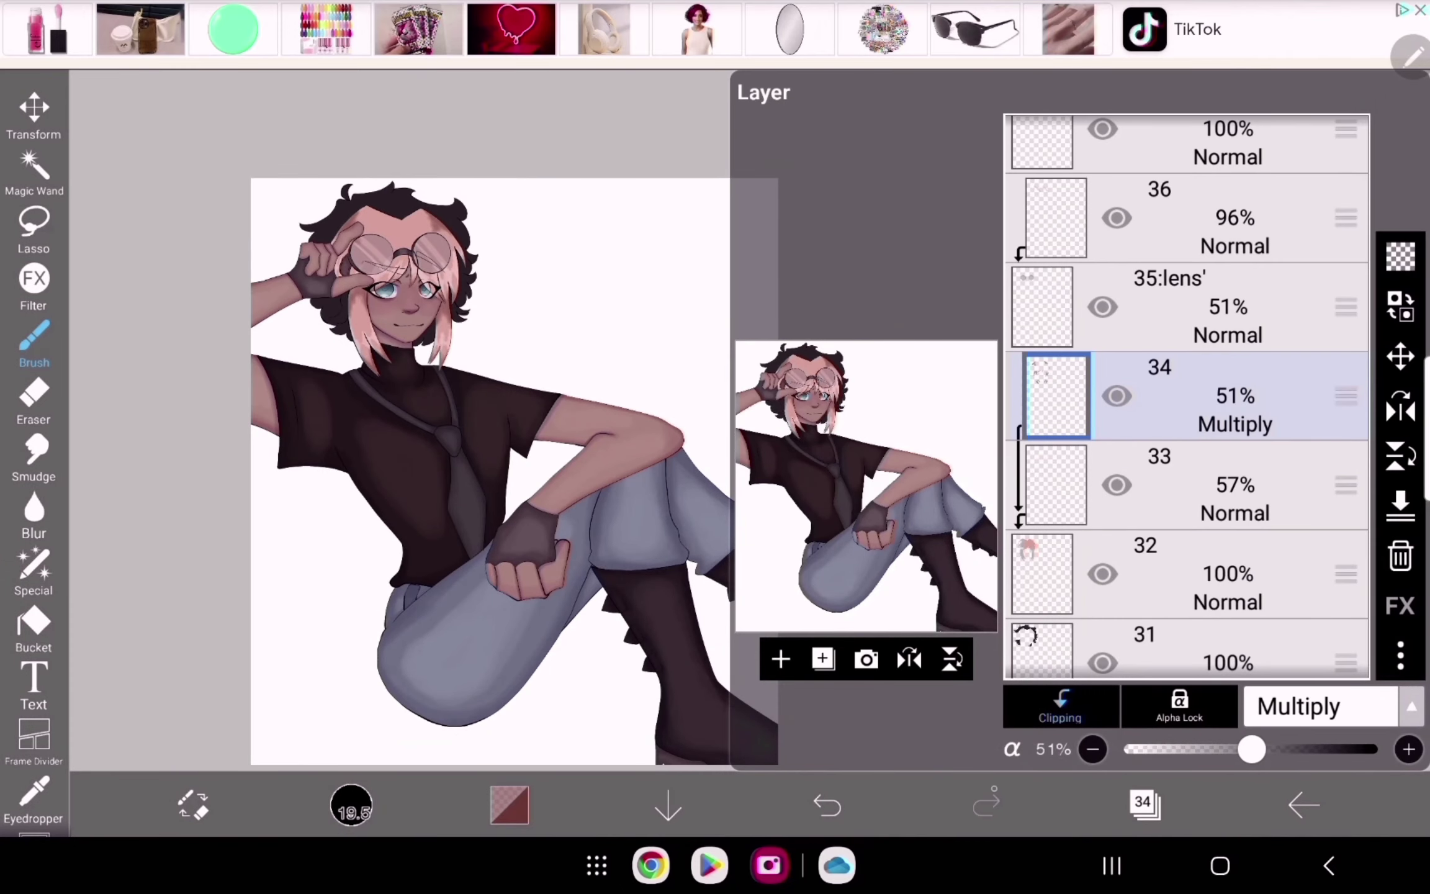
pyautogui.click(509, 804)
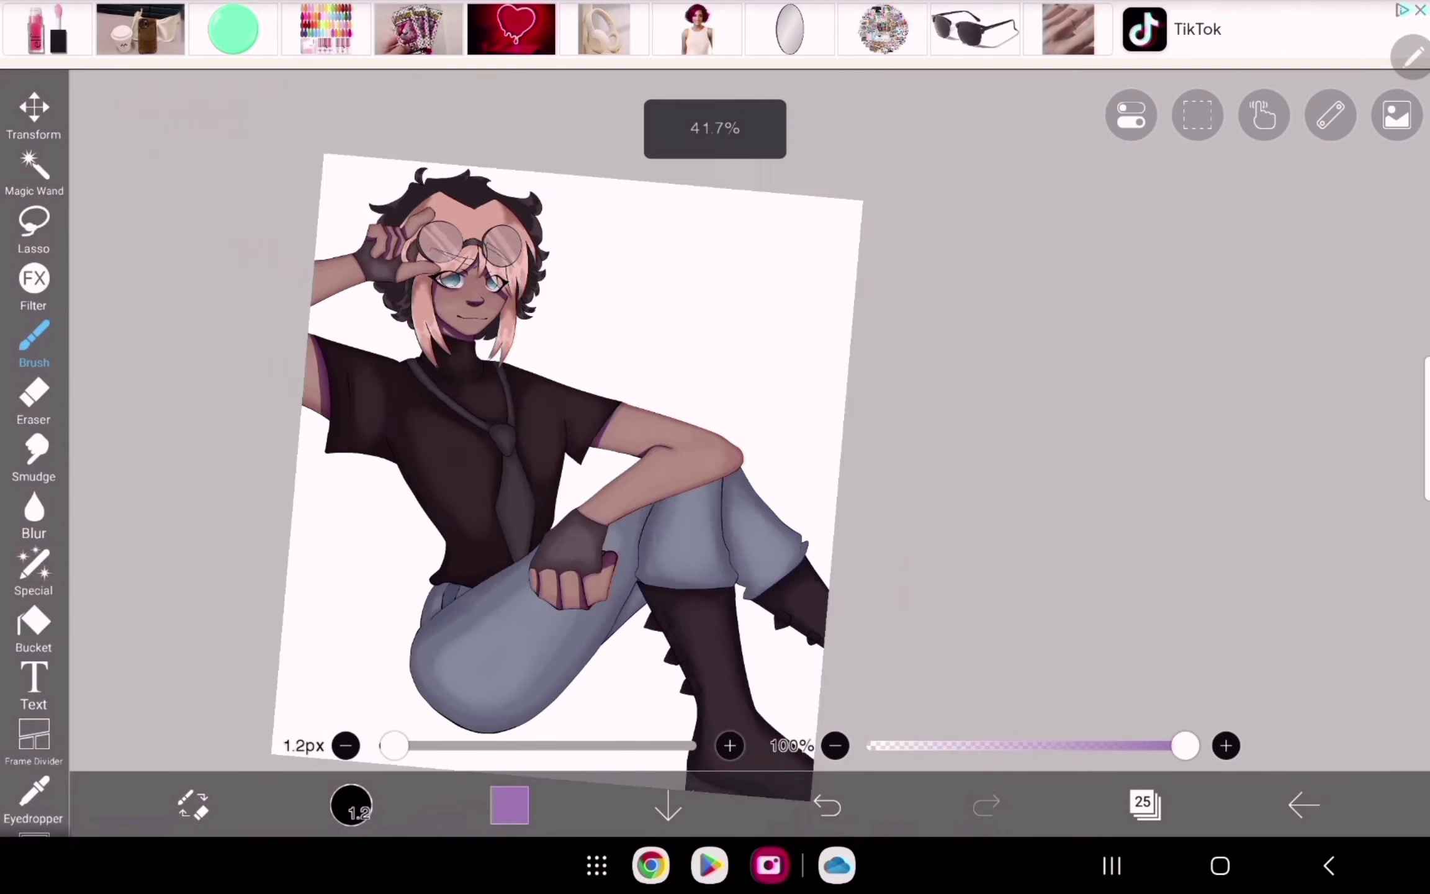
# Step: Paint violet shadow bands on the jeans under the fist and knee, and shade the boots
pyautogui.click(1397, 114)
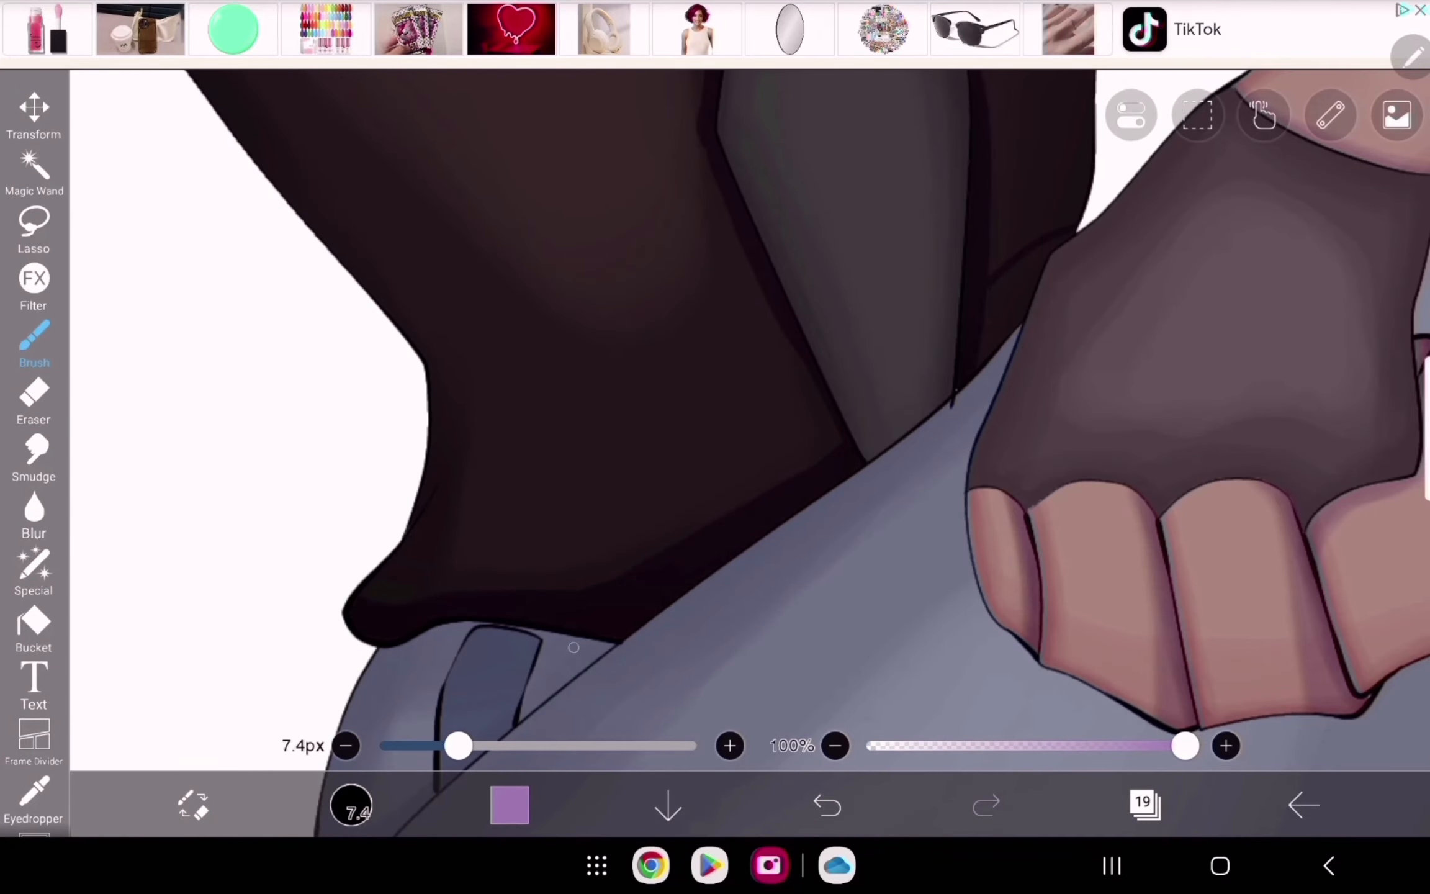
pyautogui.click(1144, 804)
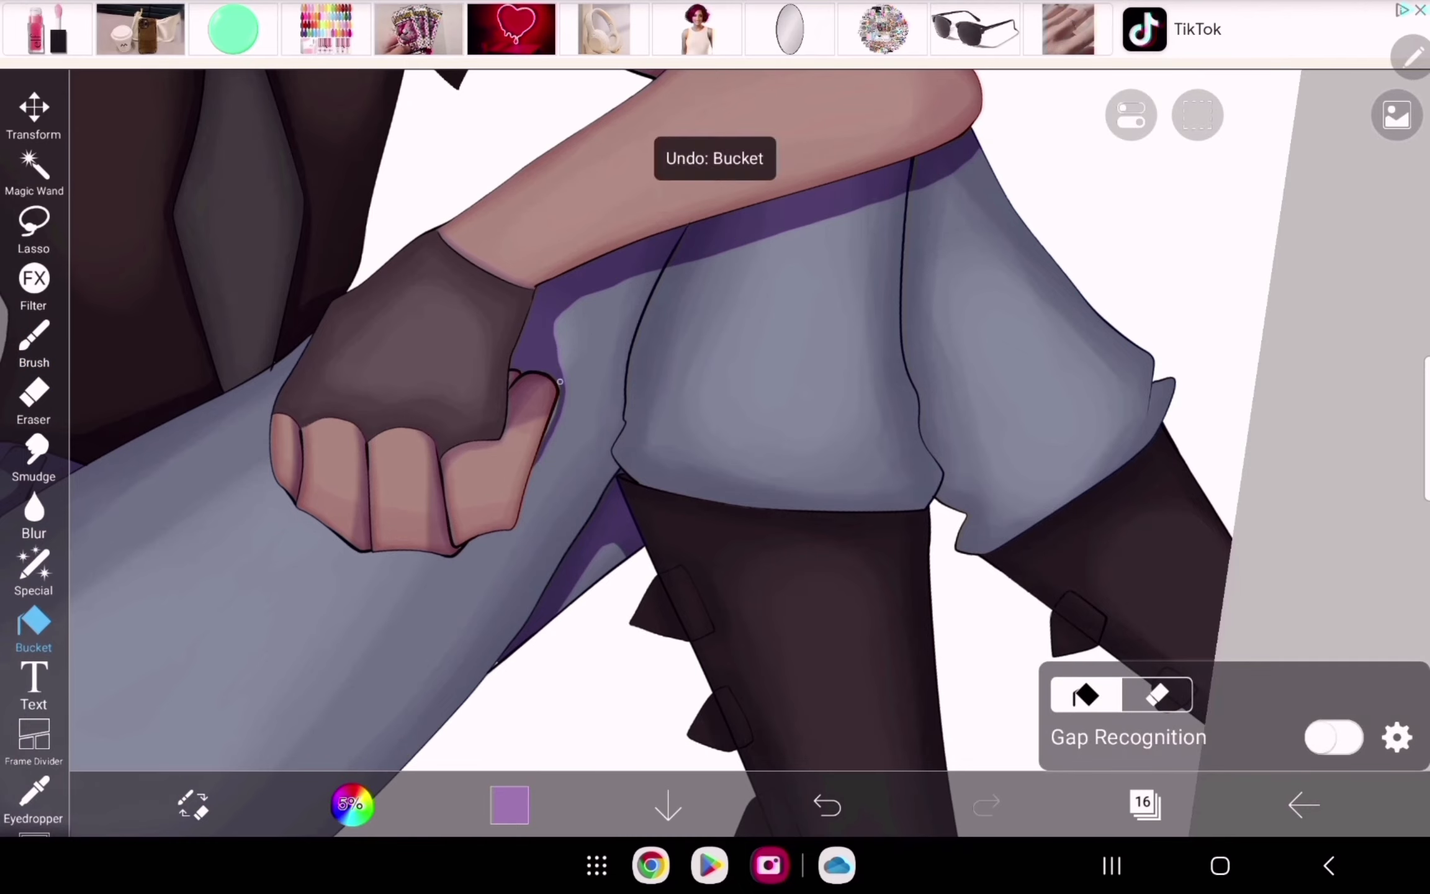
pyautogui.click(34, 344)
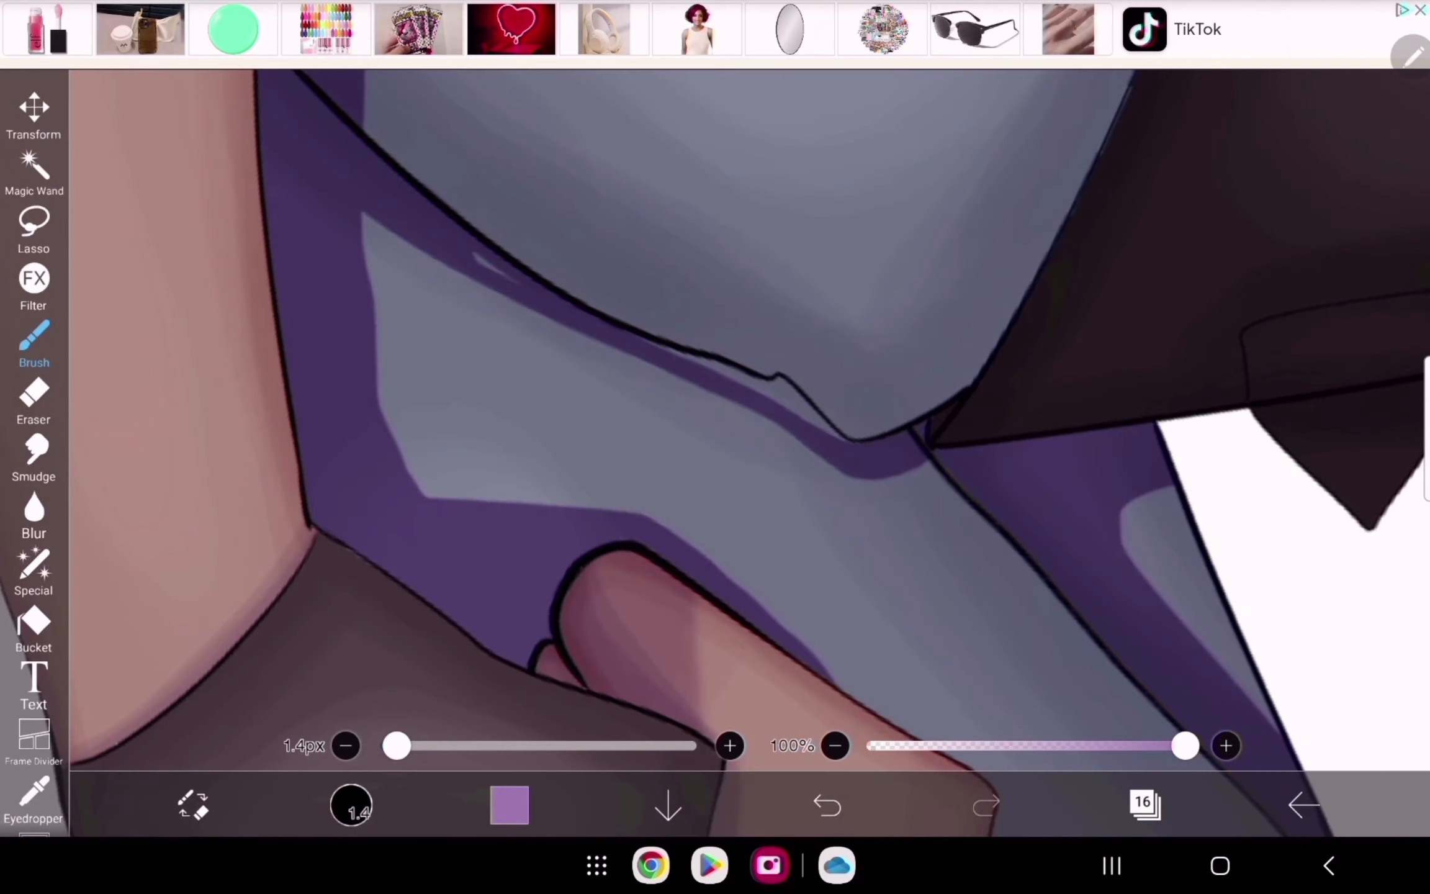
pyautogui.click(825, 804)
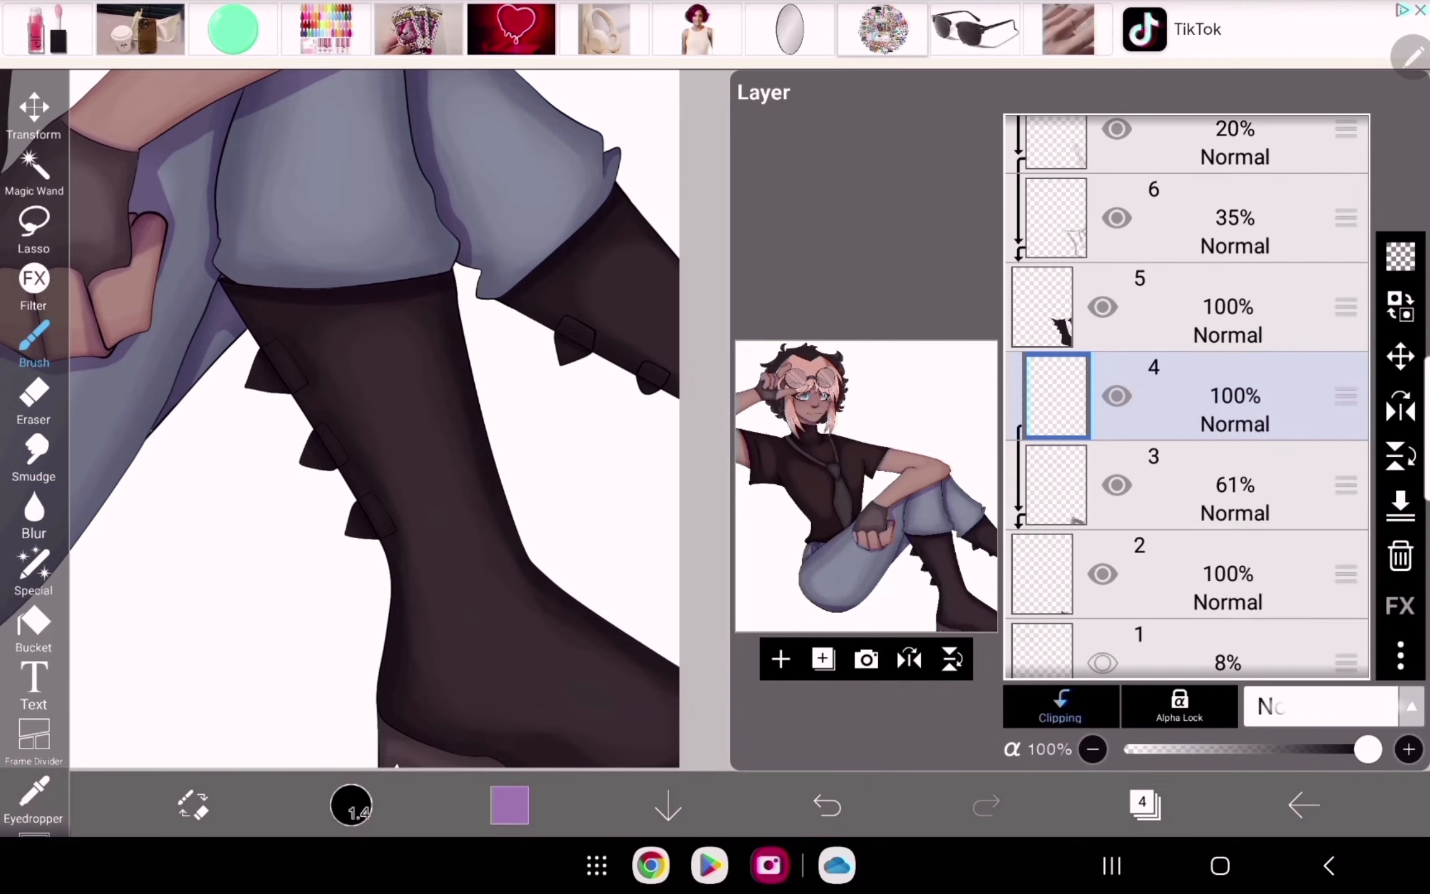
# Step: Fill a dark teal background under the girl and paint large mint rounded squares
pyautogui.scroll(3)
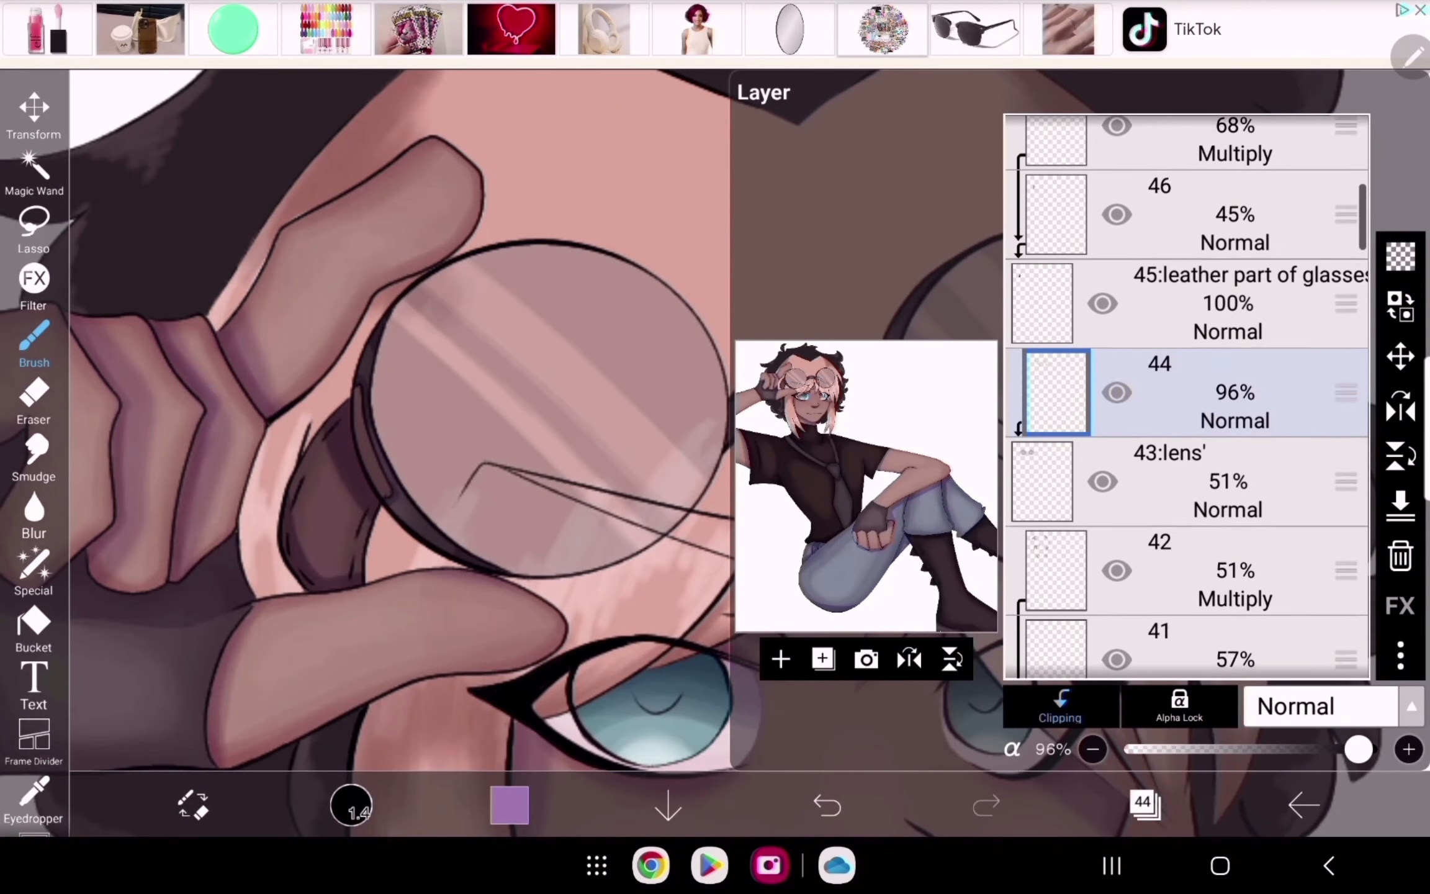
pyautogui.click(825, 805)
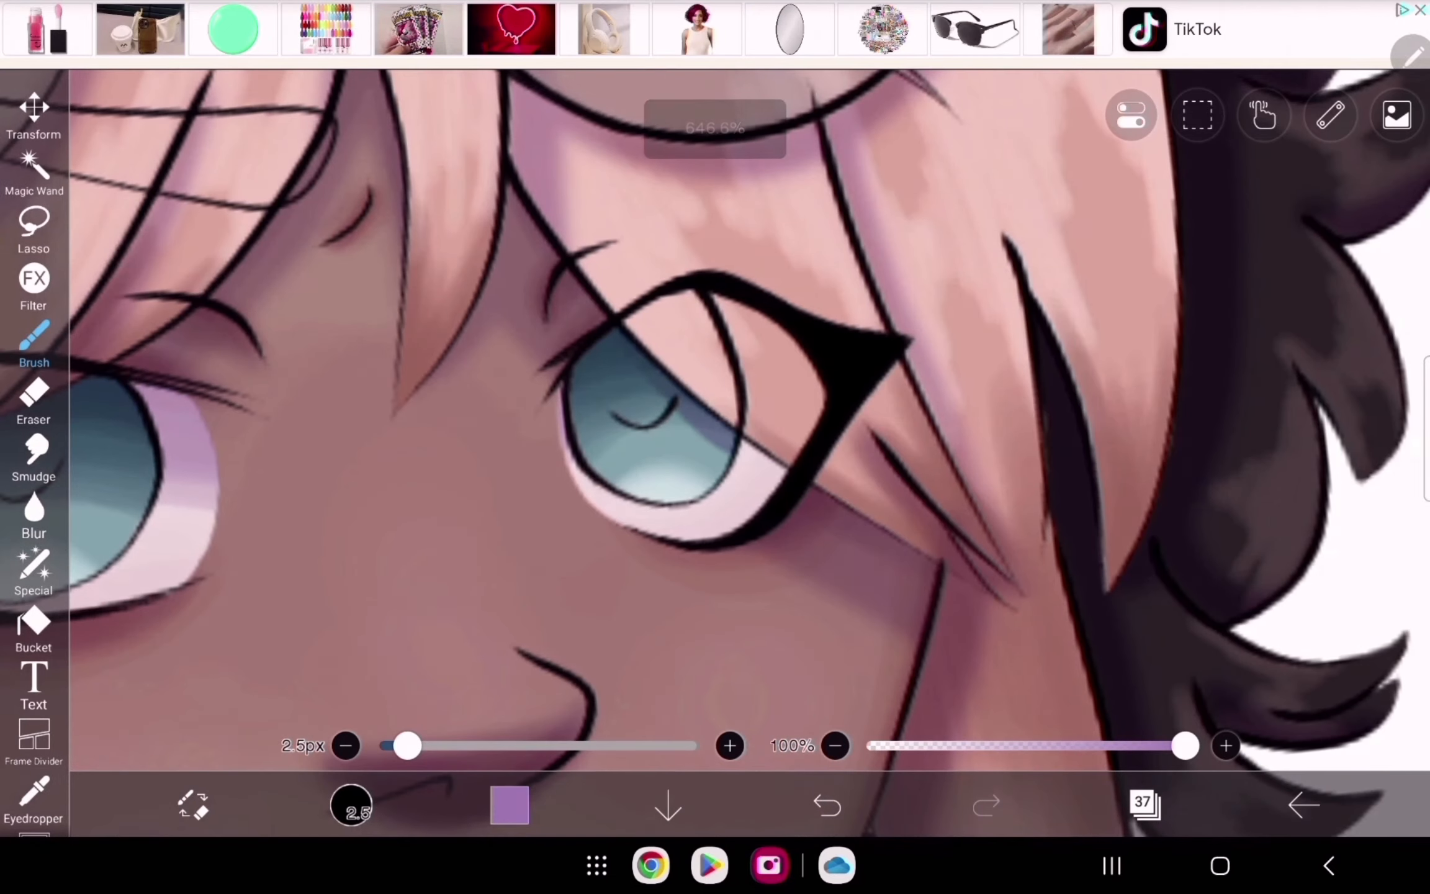
pyautogui.click(1144, 803)
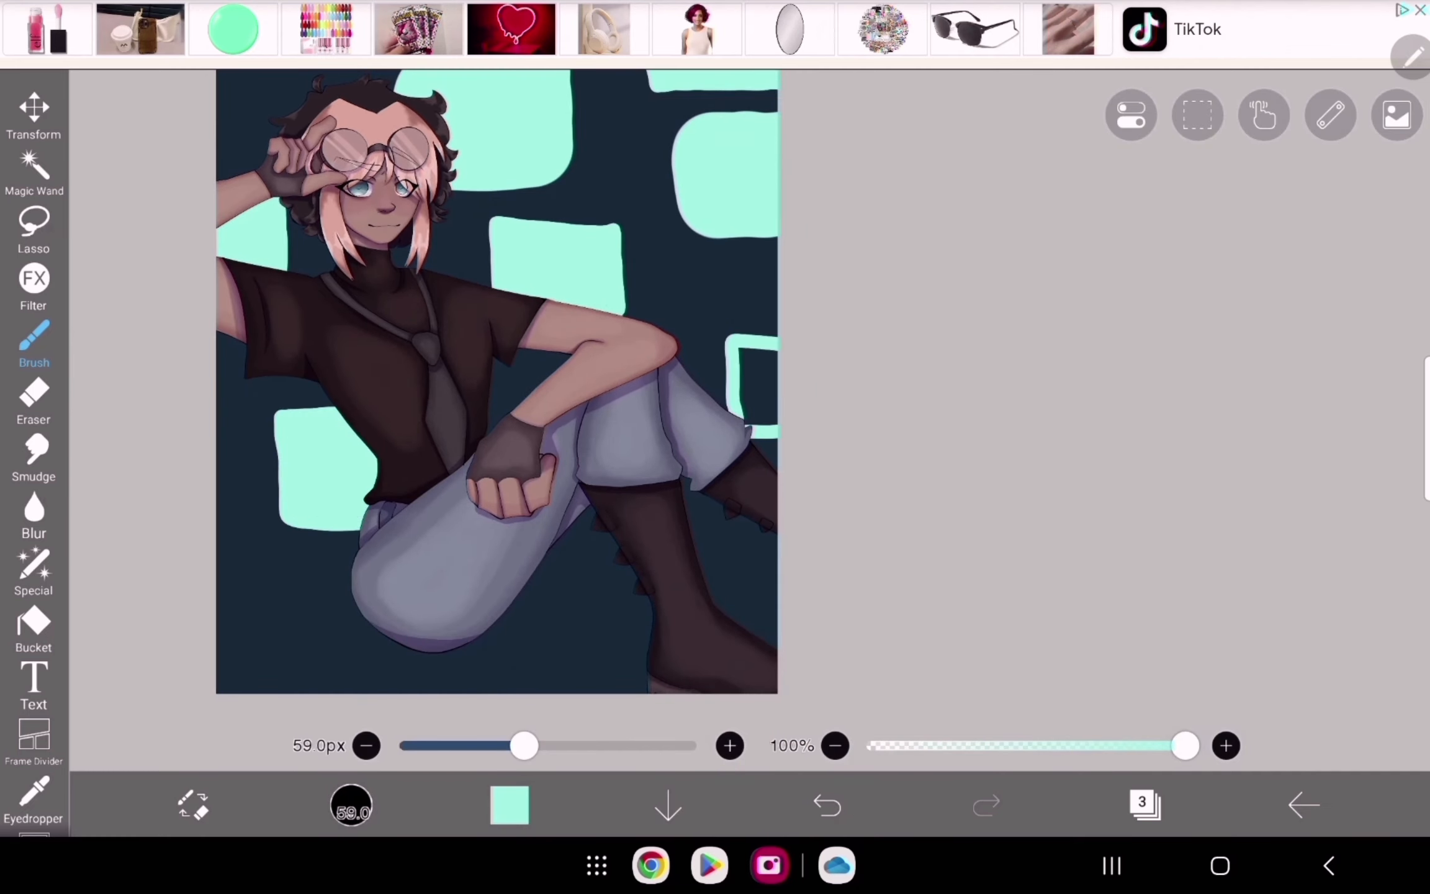
# Step: Blur the mint squares layer and paint a green beanbag with purple shadows under the girl
pyautogui.click(34, 288)
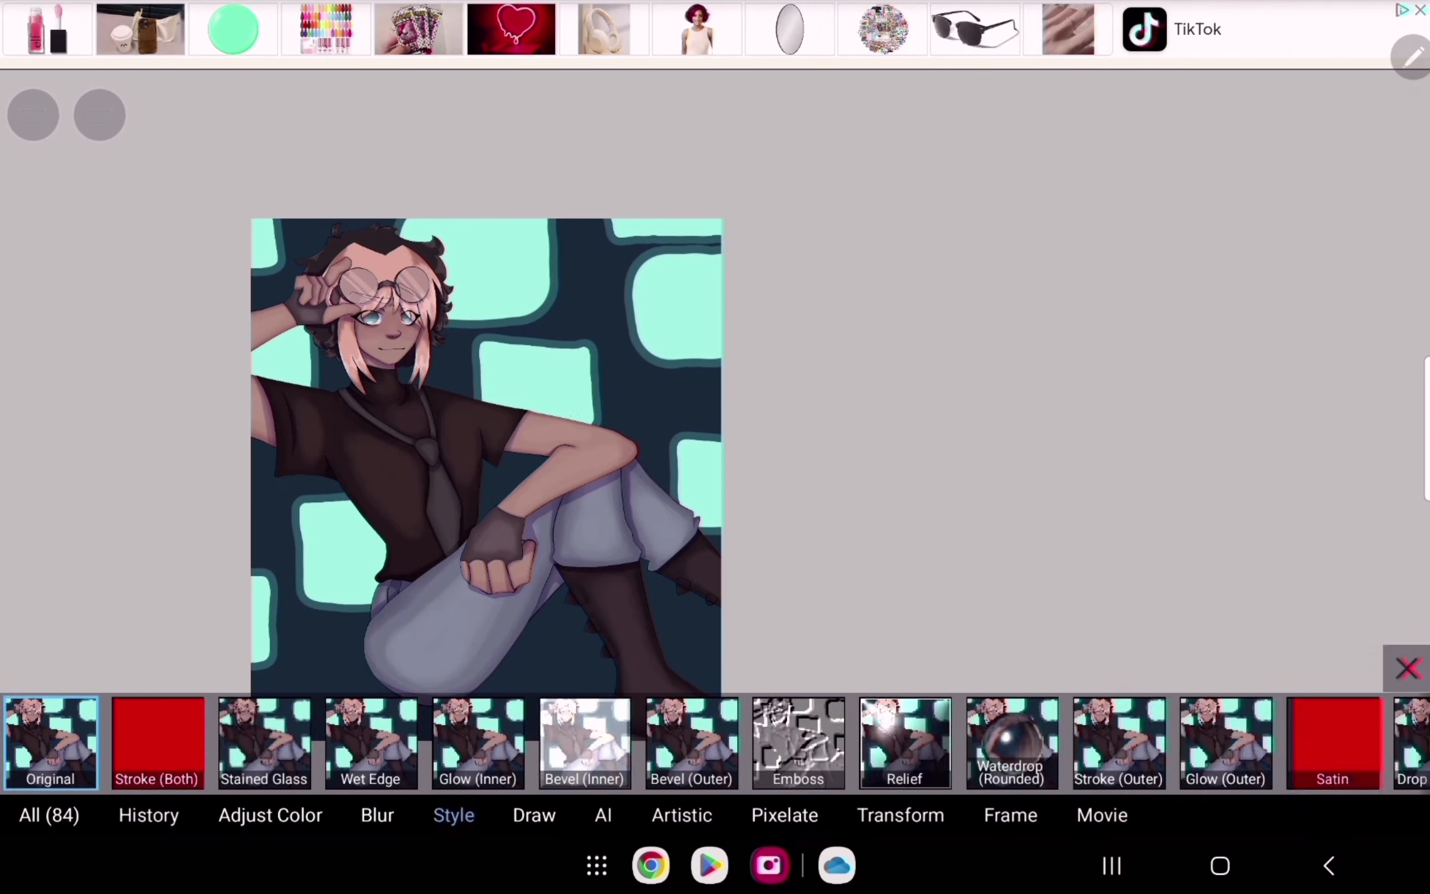
pyautogui.click(1407, 667)
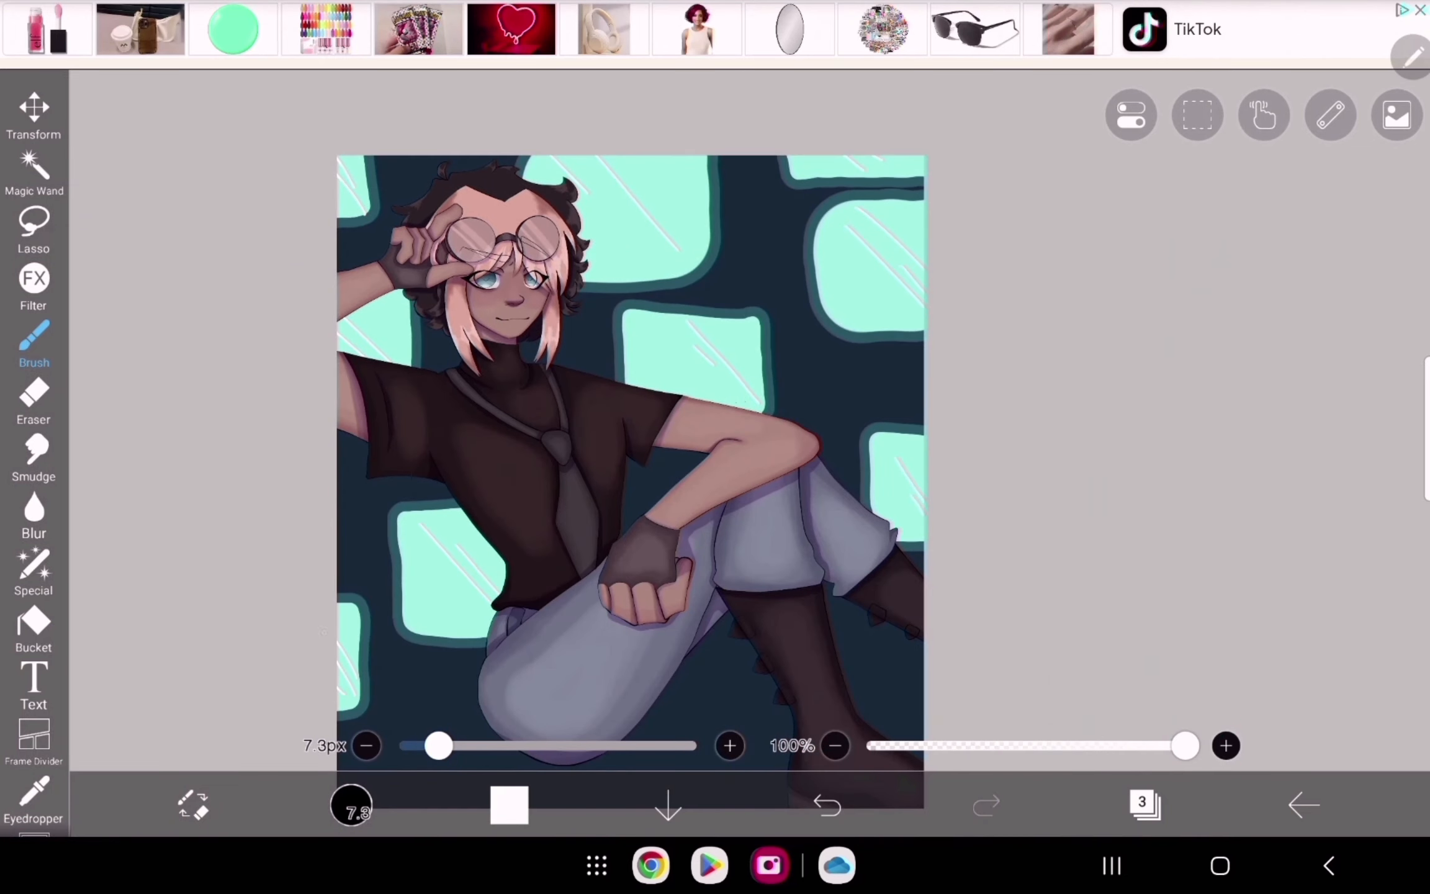
pyautogui.click(825, 805)
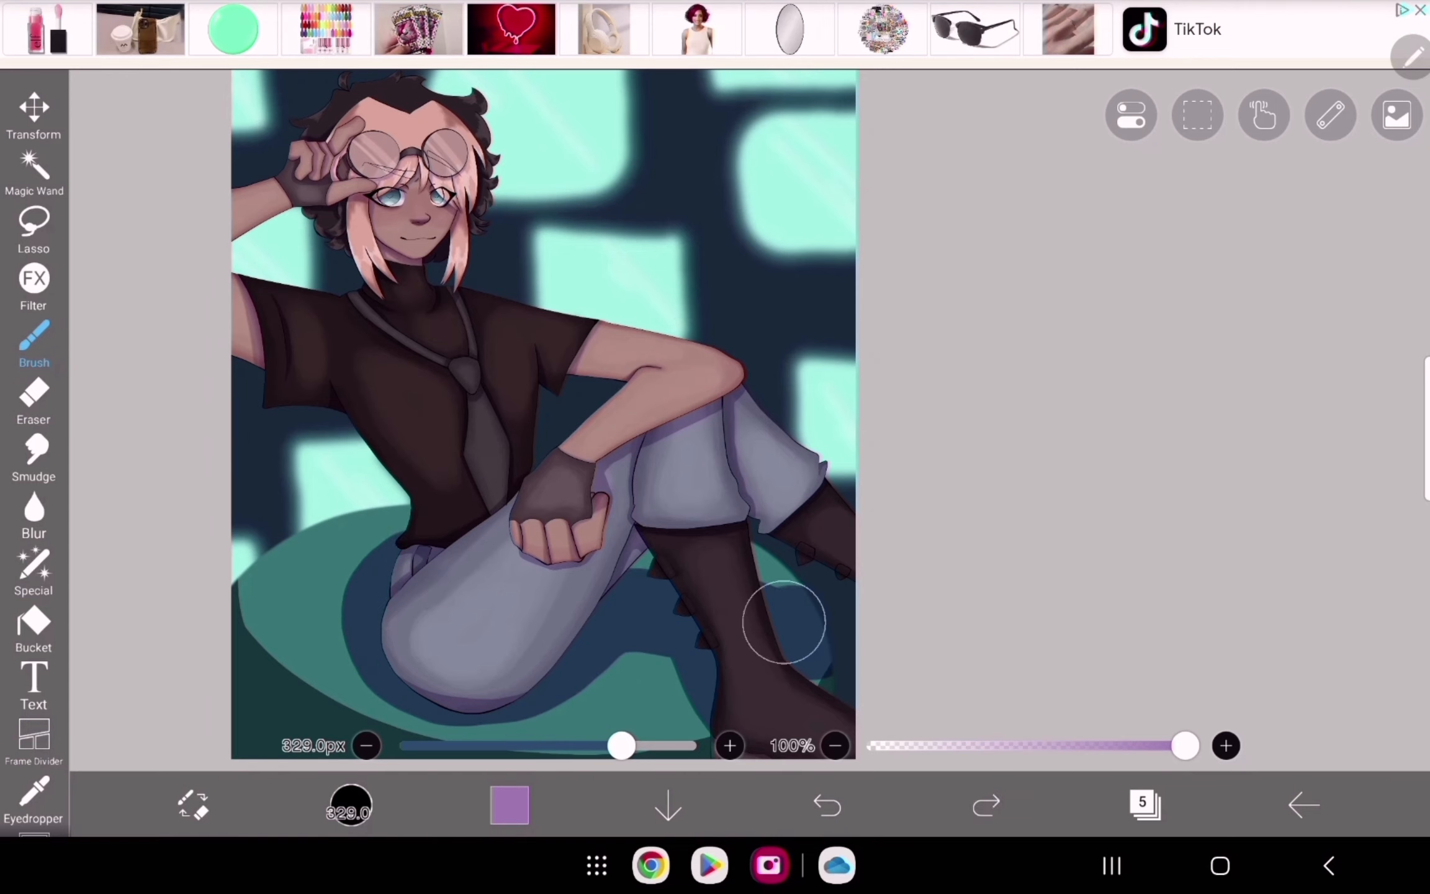
pyautogui.click(822, 658)
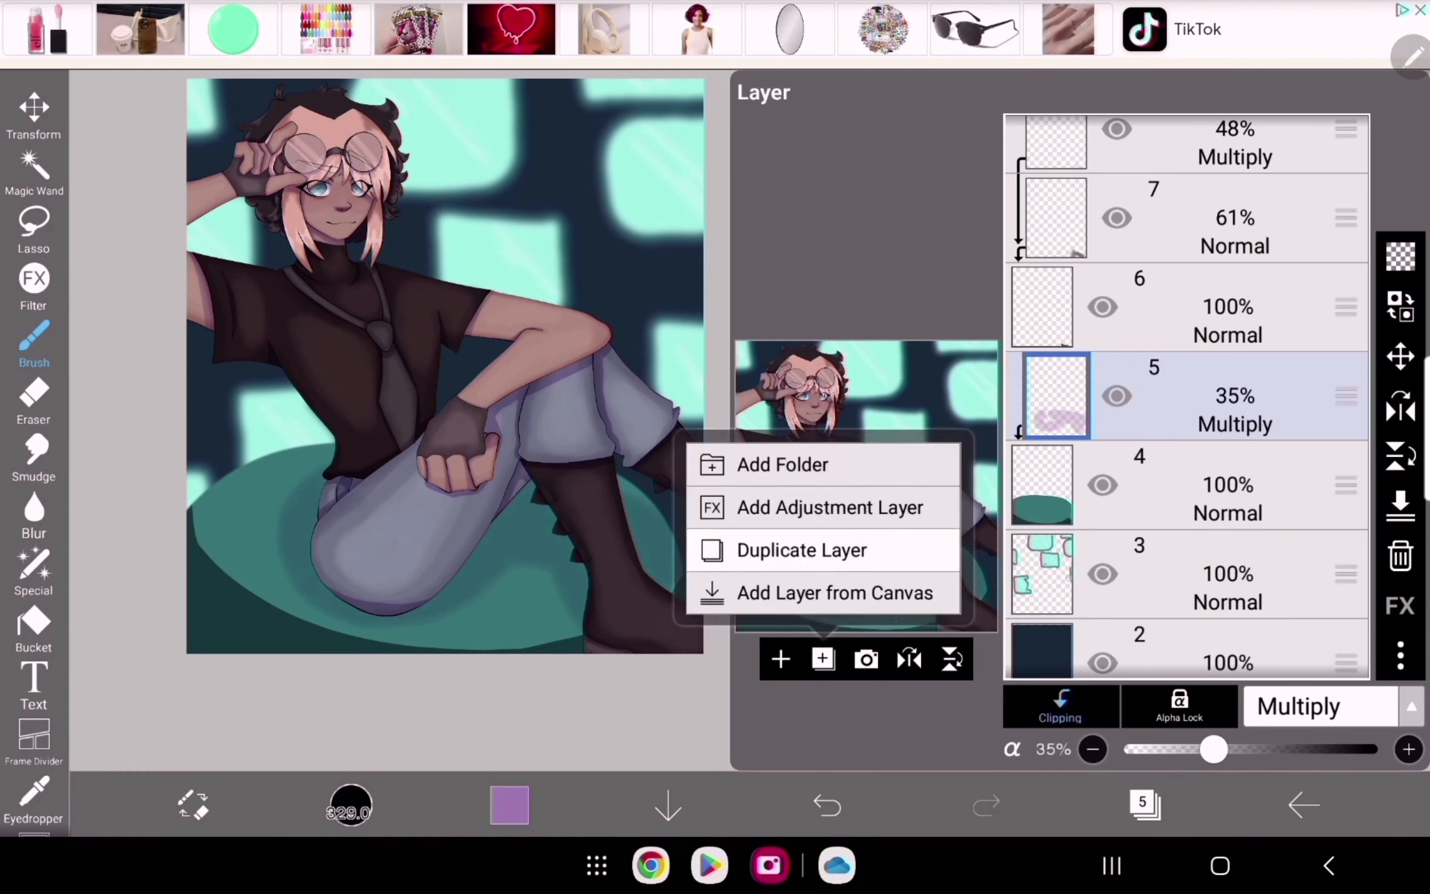
pyautogui.click(800, 550)
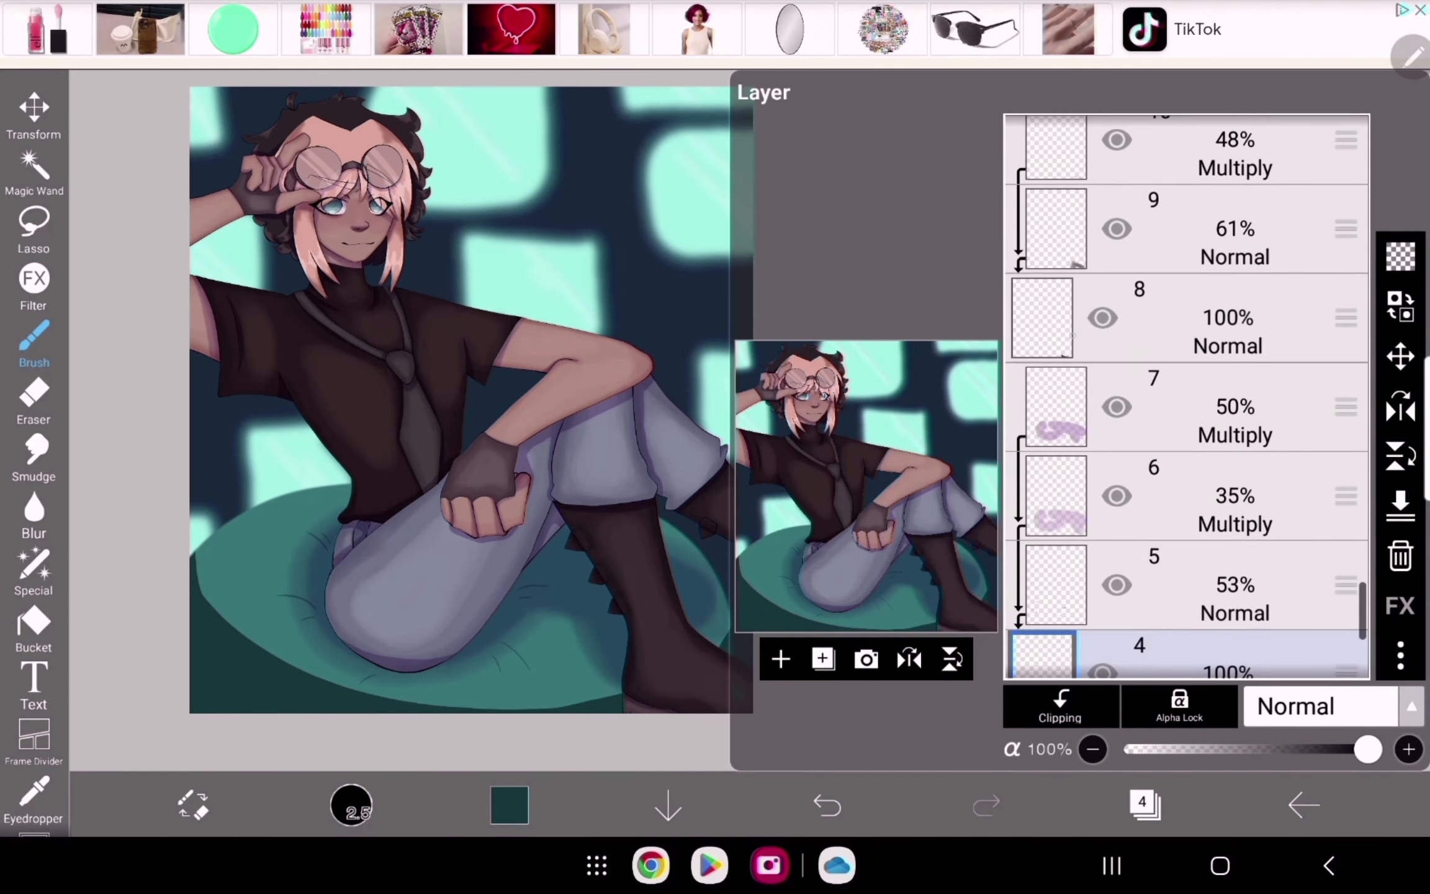
# Step: Add a warm-coloured Overlay layer at 26% opacity
pyautogui.click(985, 803)
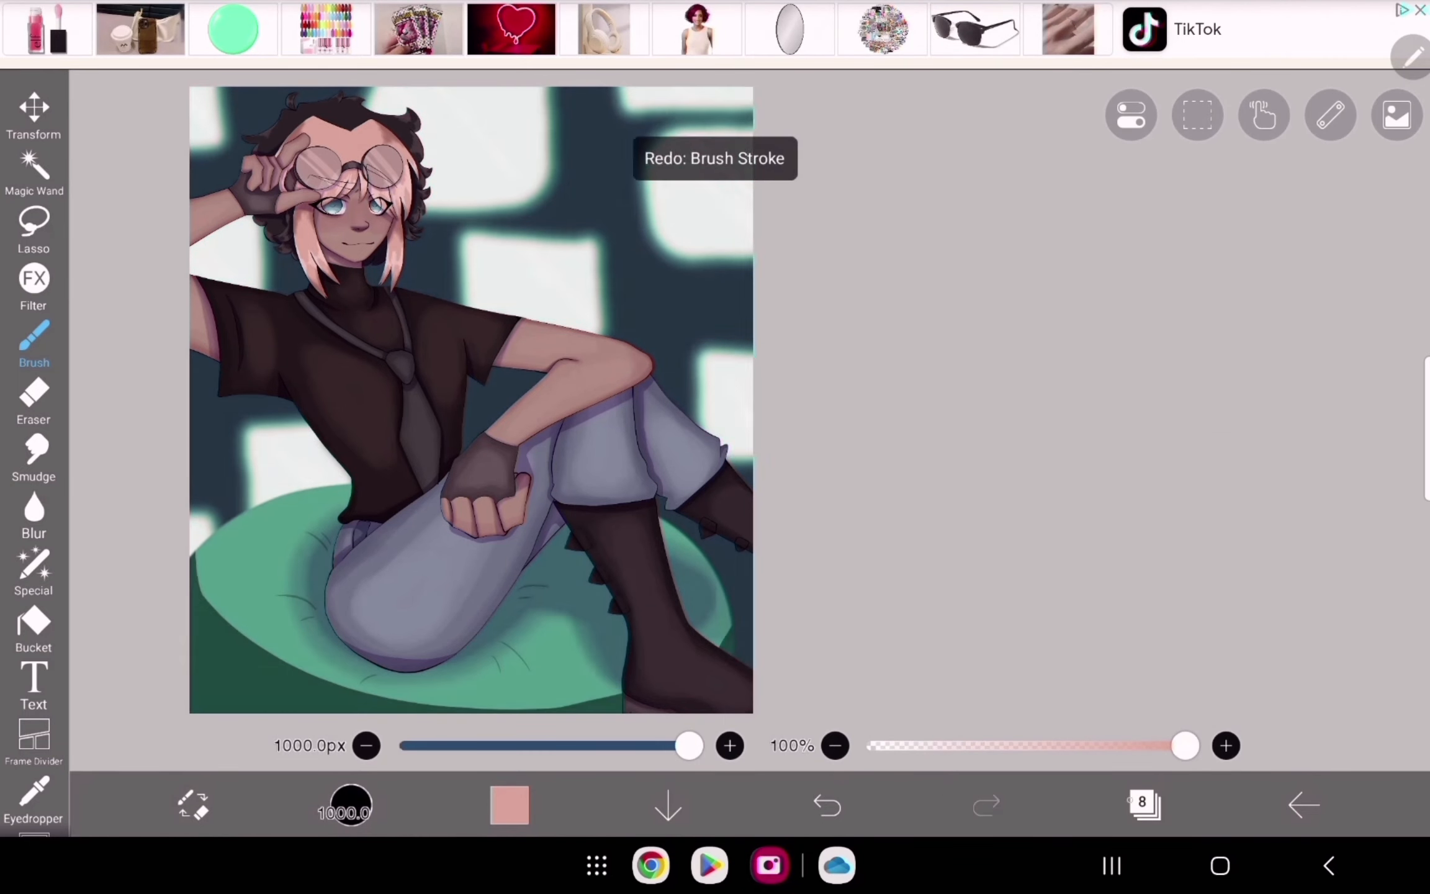
pyautogui.click(1142, 805)
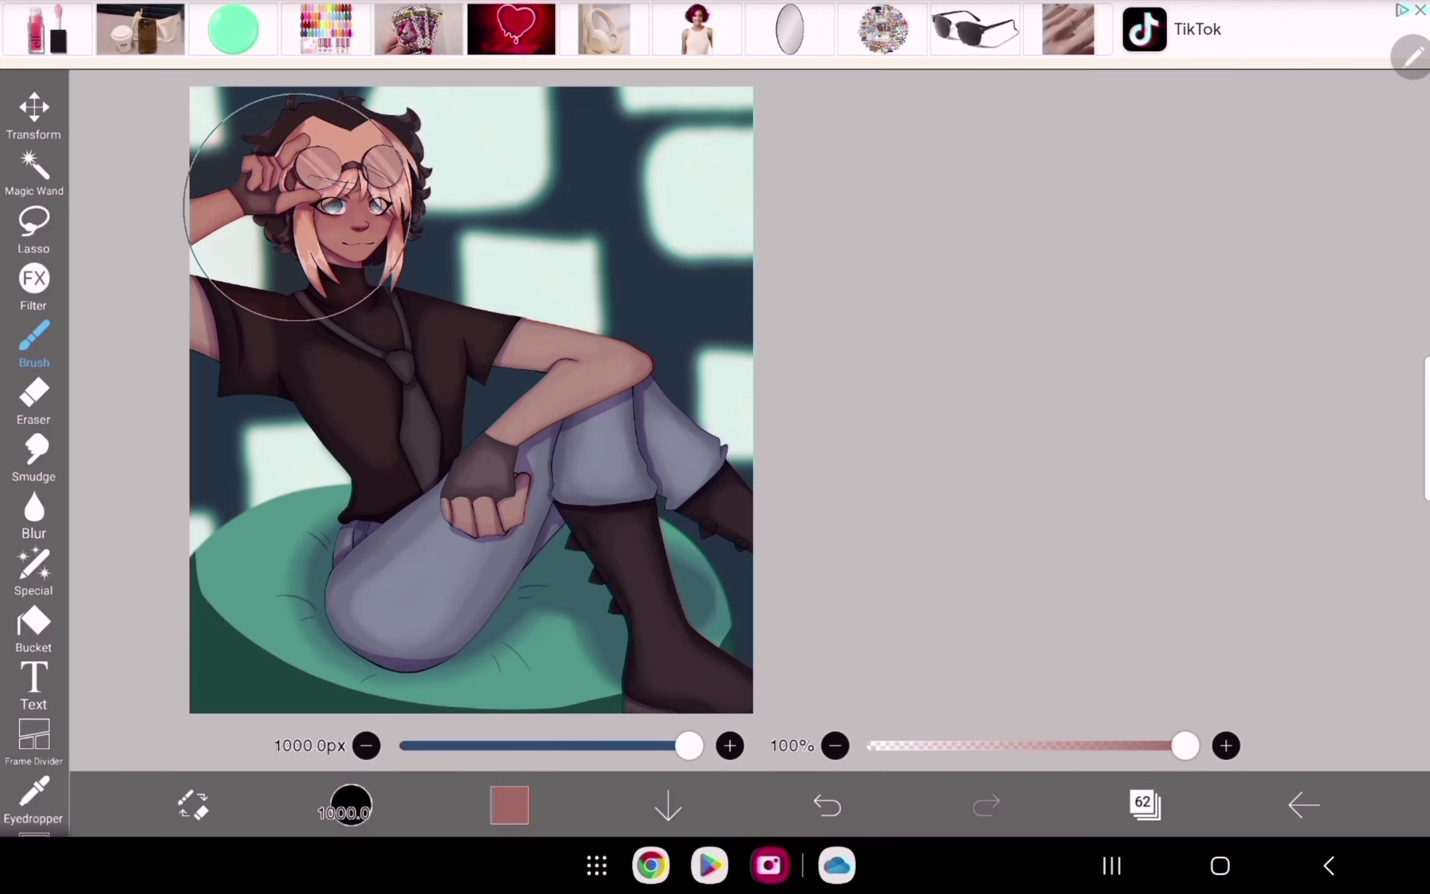
pyautogui.click(1144, 804)
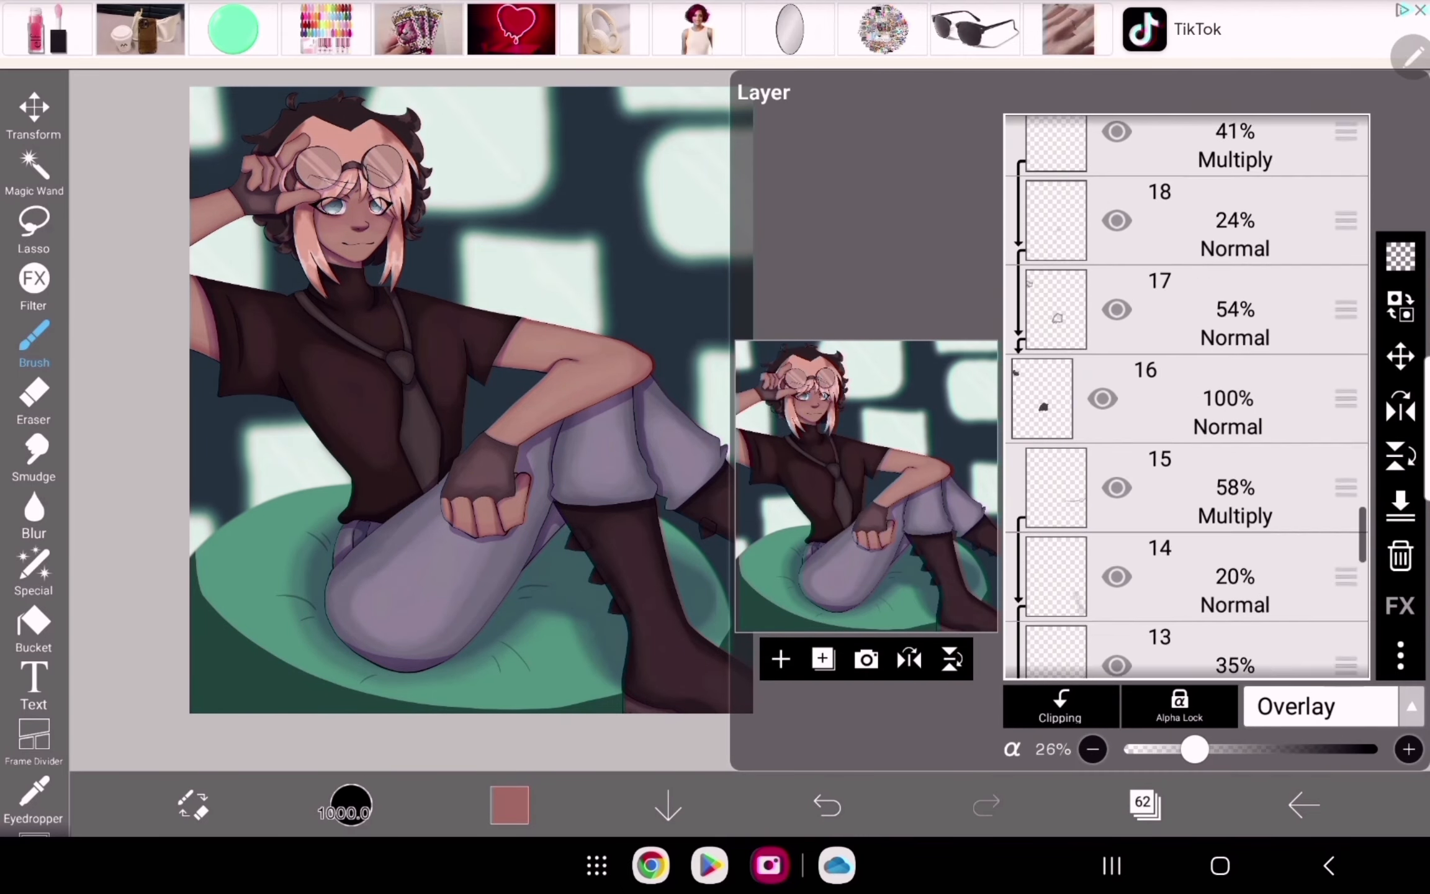
# Step: Brush warm brown tones over the eye, nose and hair outlines on a clipped lineart layer
pyautogui.click(826, 804)
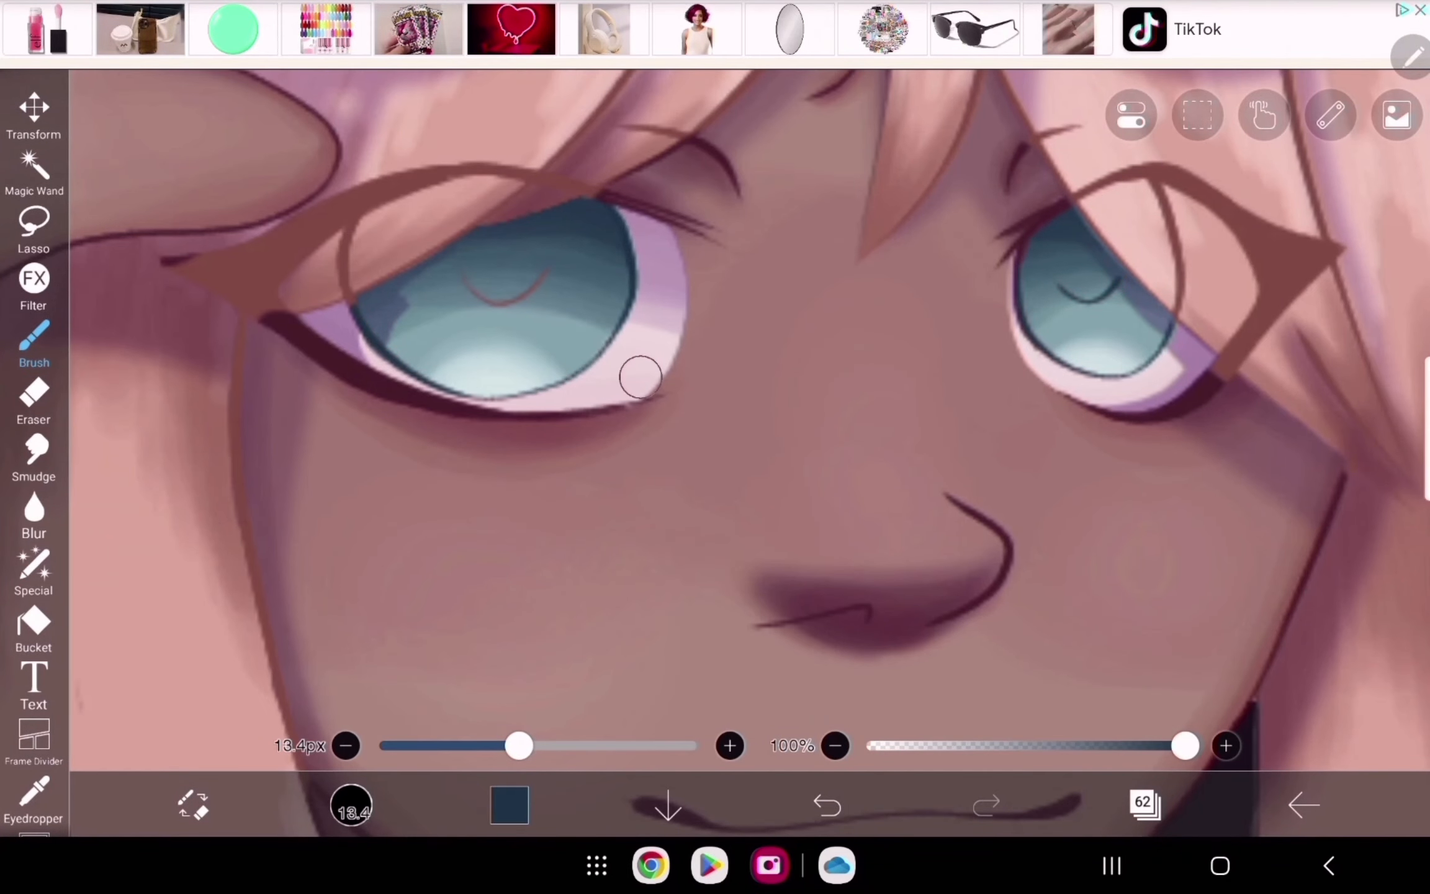
pyautogui.click(826, 804)
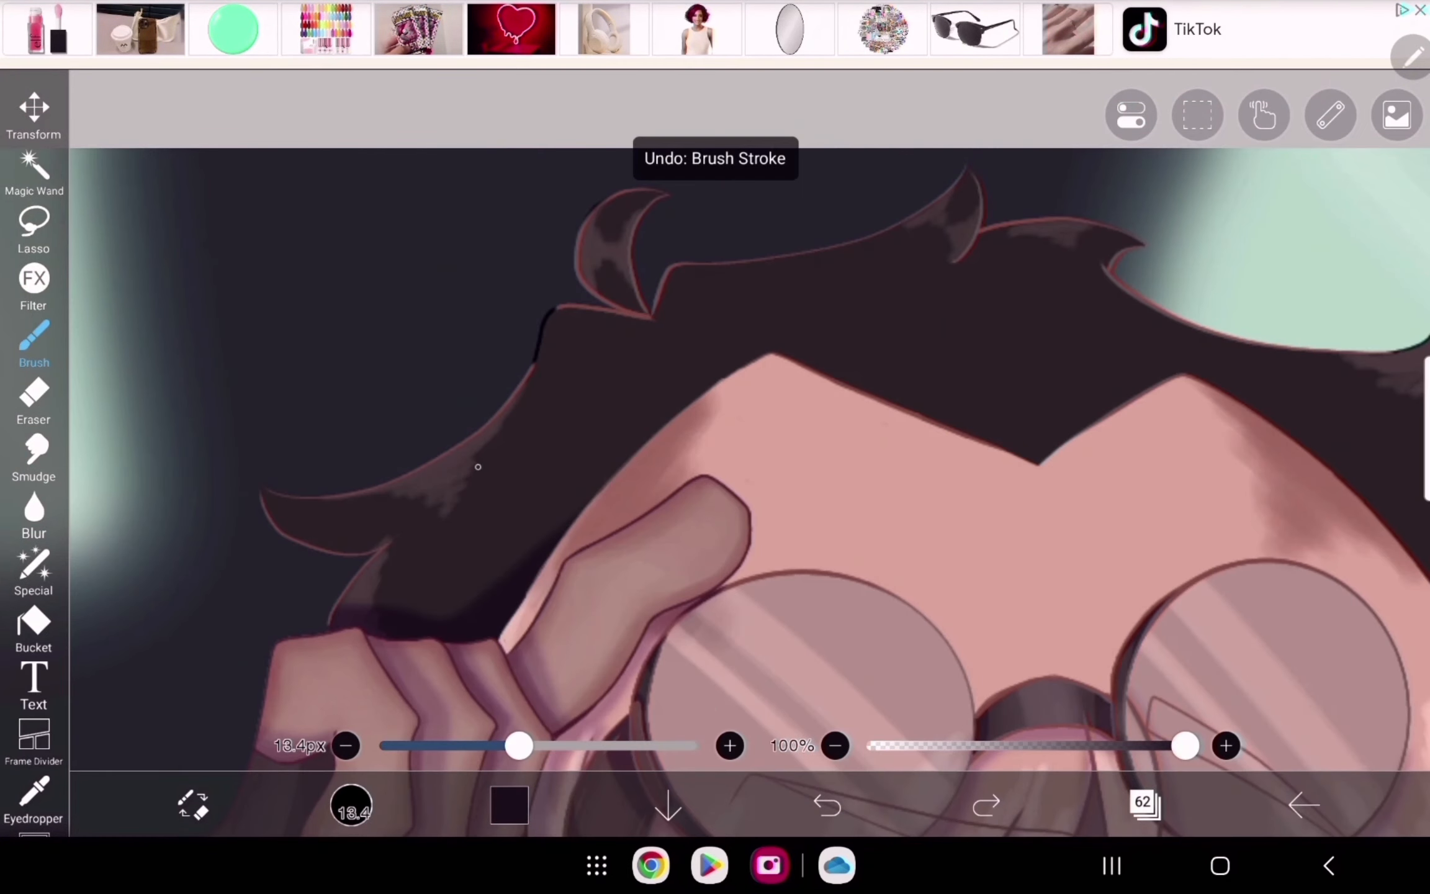